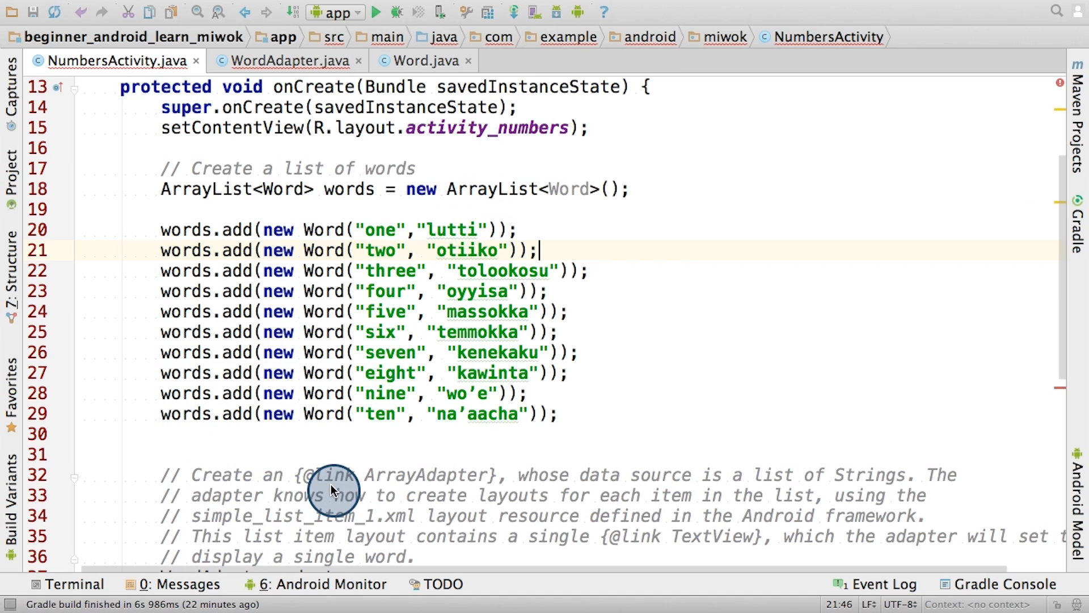
pyautogui.moveTo(365, 318)
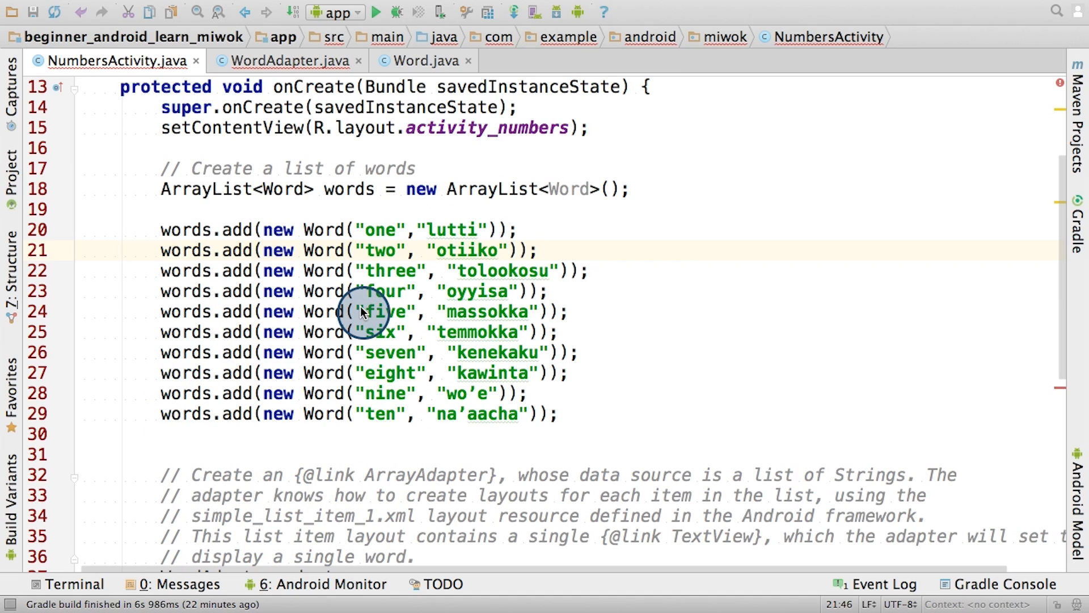
pyautogui.moveTo(472, 230)
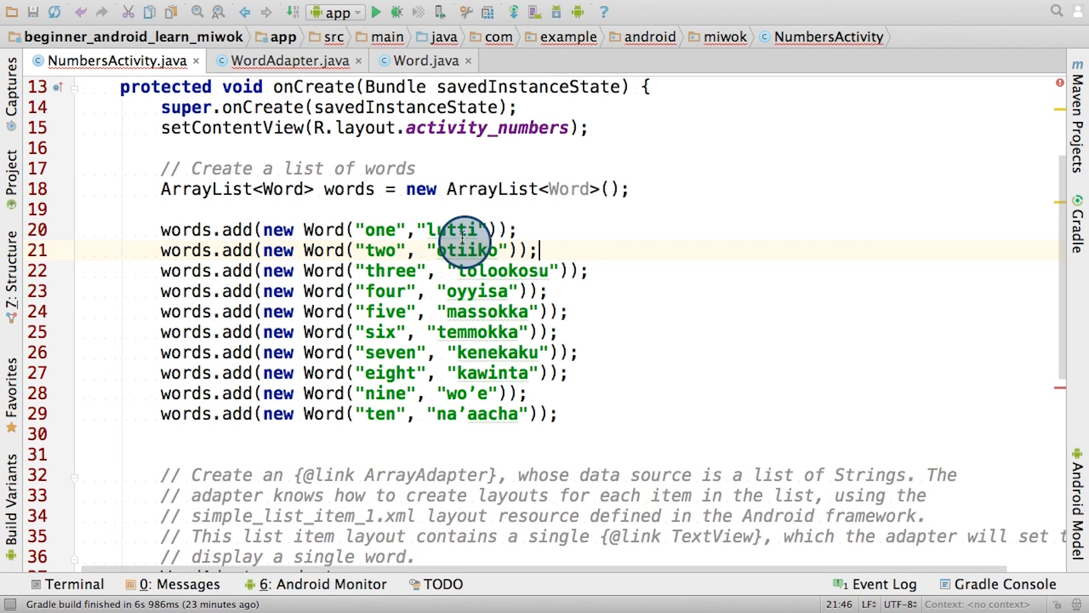
pyautogui.moveTo(427, 71)
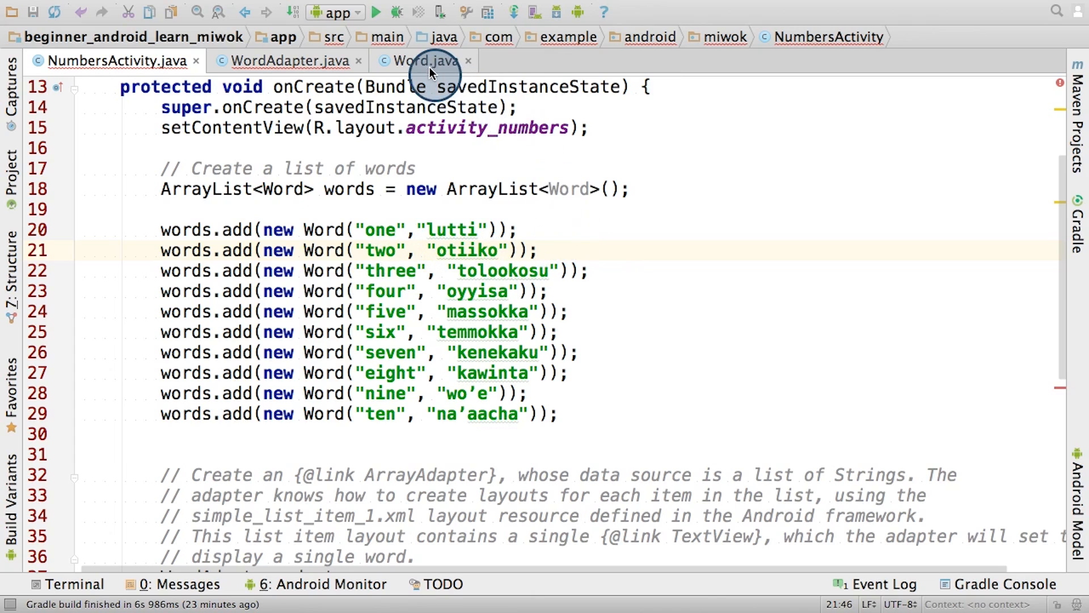
# Check the Word class and NumbersActivity, then view WordAdapter.java and its missing default constructor error
pyautogui.click(424, 61)
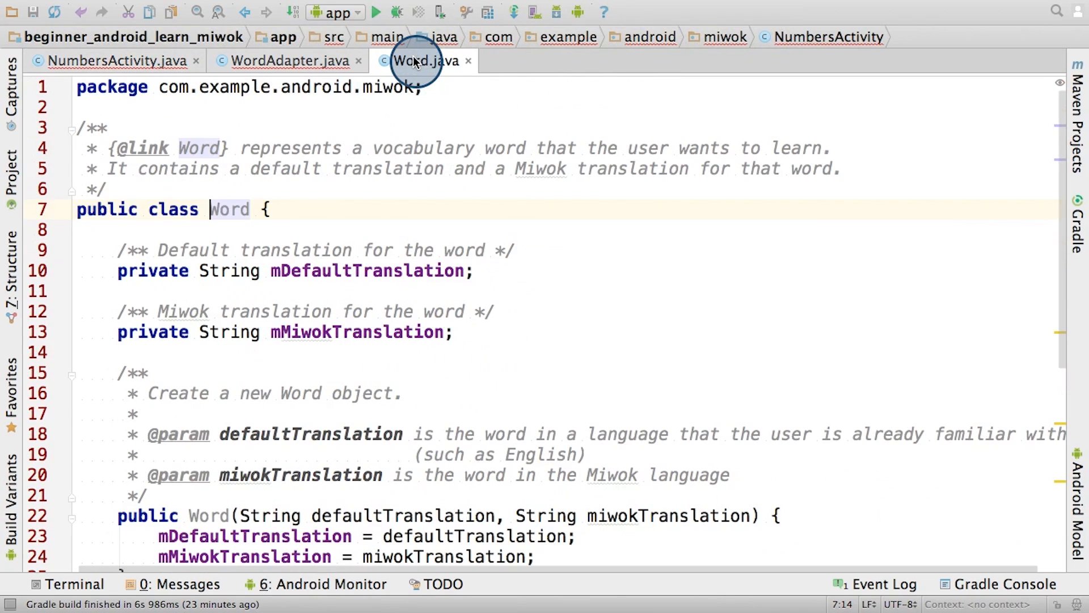
pyautogui.click(113, 61)
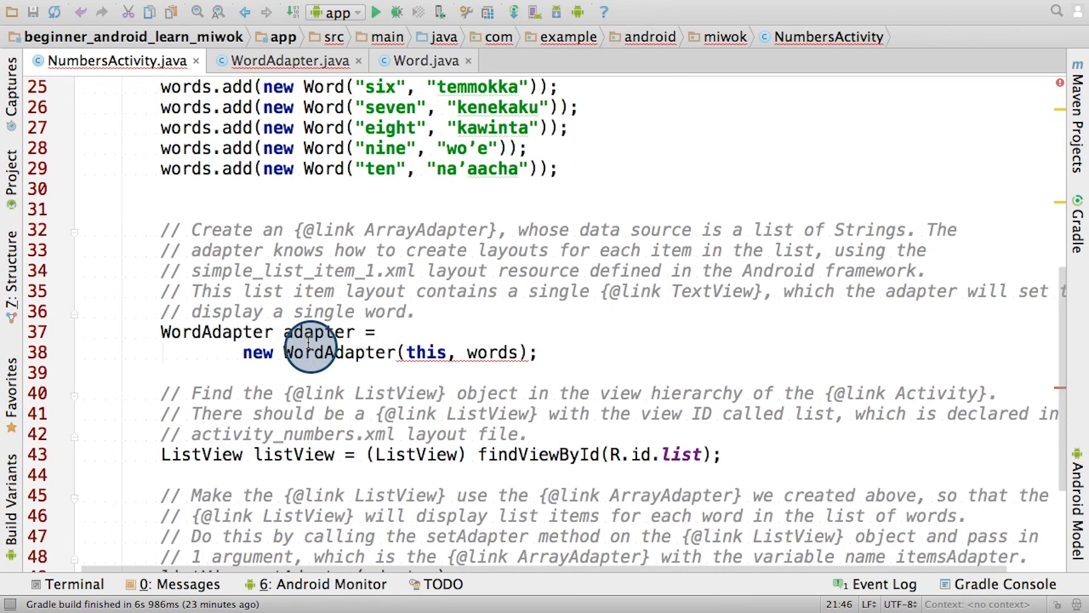
pyautogui.moveTo(384, 399)
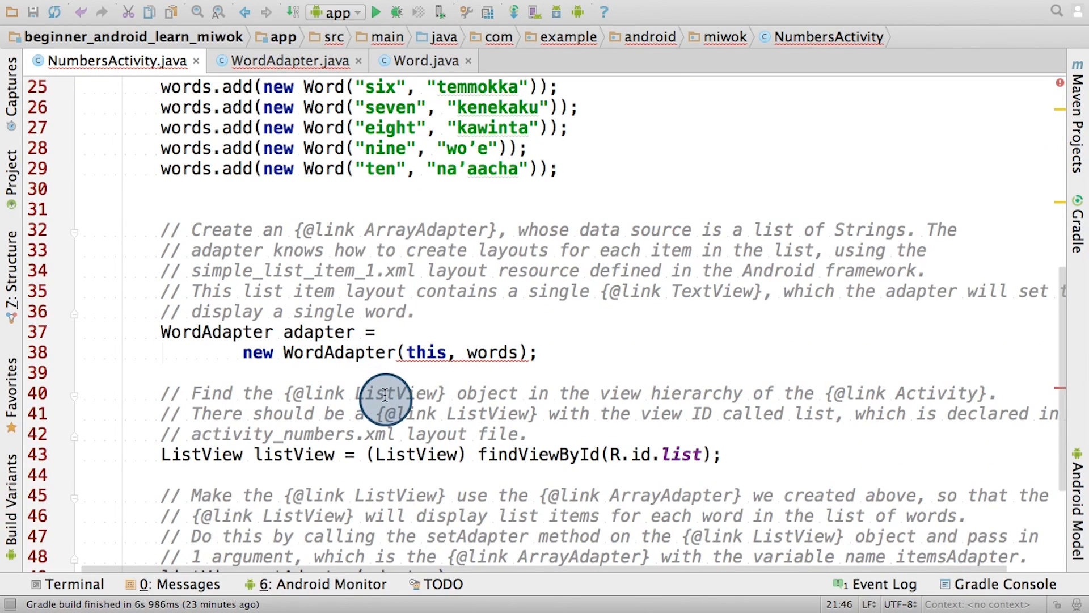
pyautogui.scroll(-3)
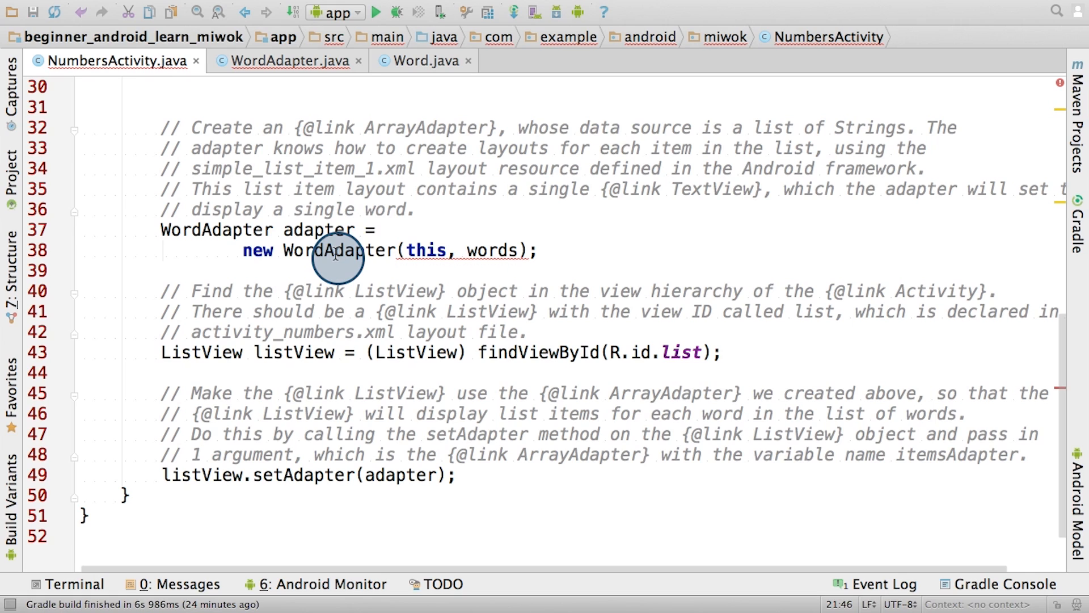
pyautogui.moveTo(359, 201)
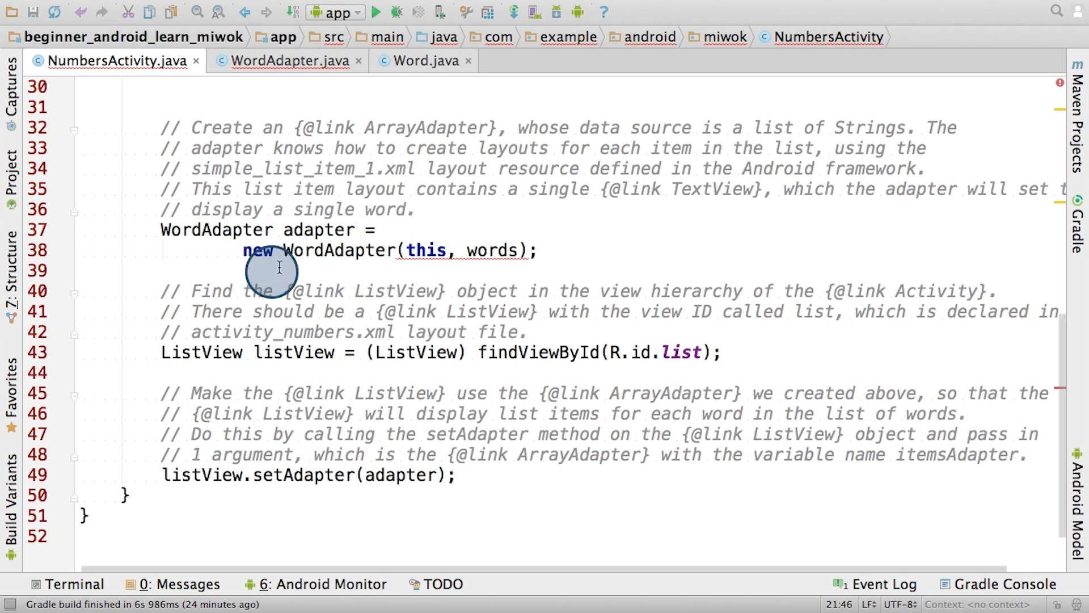
pyautogui.moveTo(314, 239)
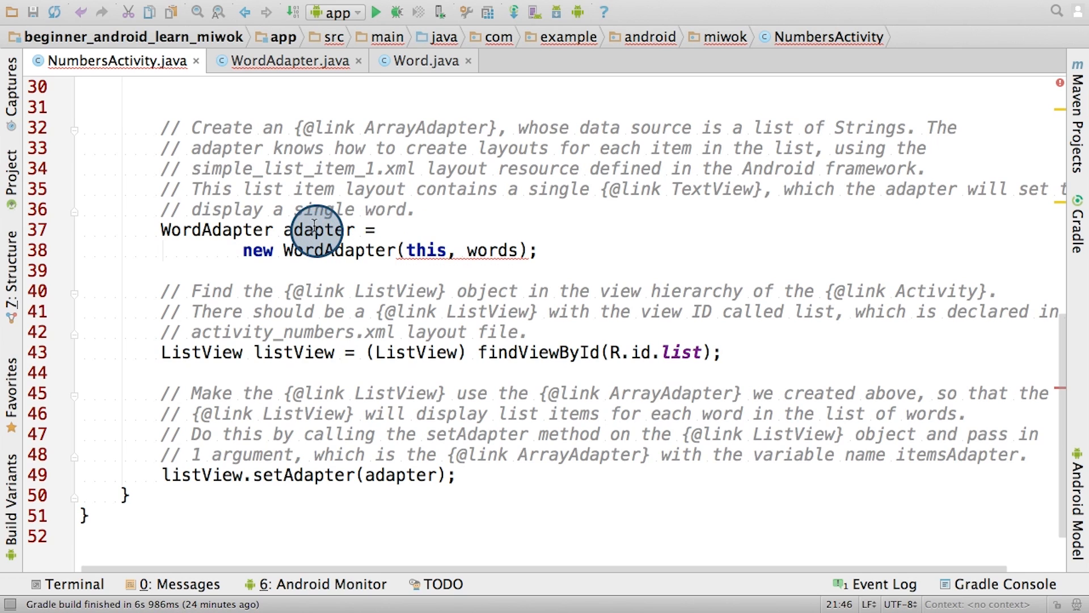
pyautogui.moveTo(426, 250)
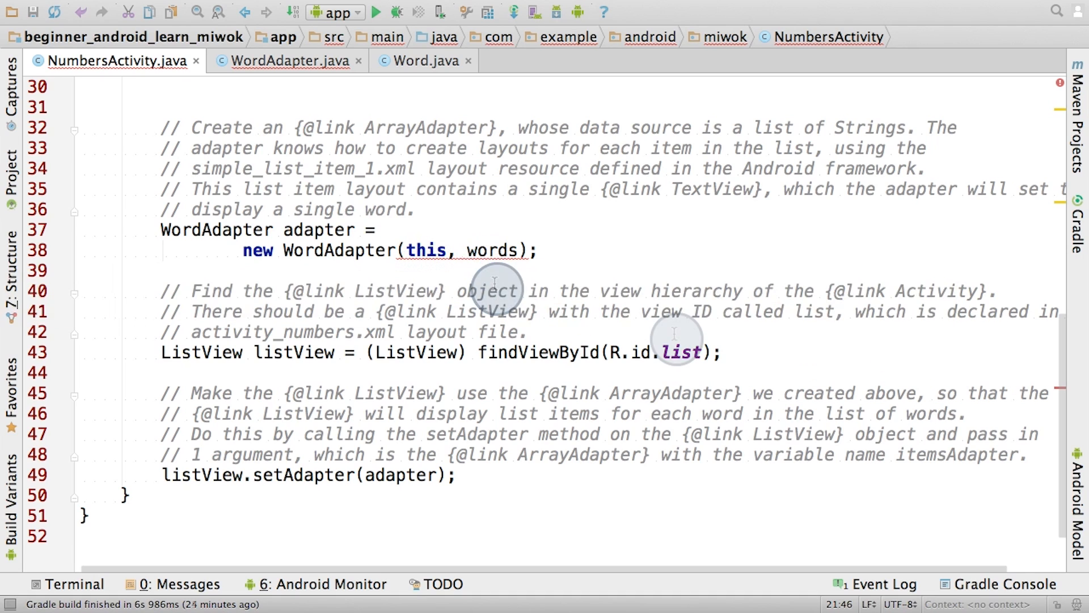
pyautogui.moveTo(674, 337)
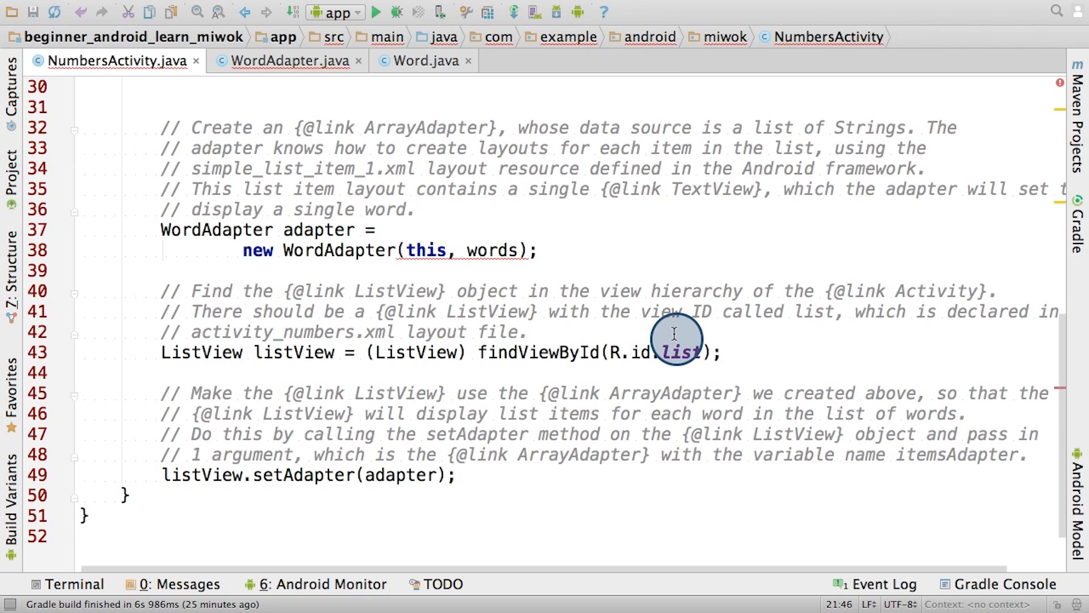
pyautogui.moveTo(683, 347)
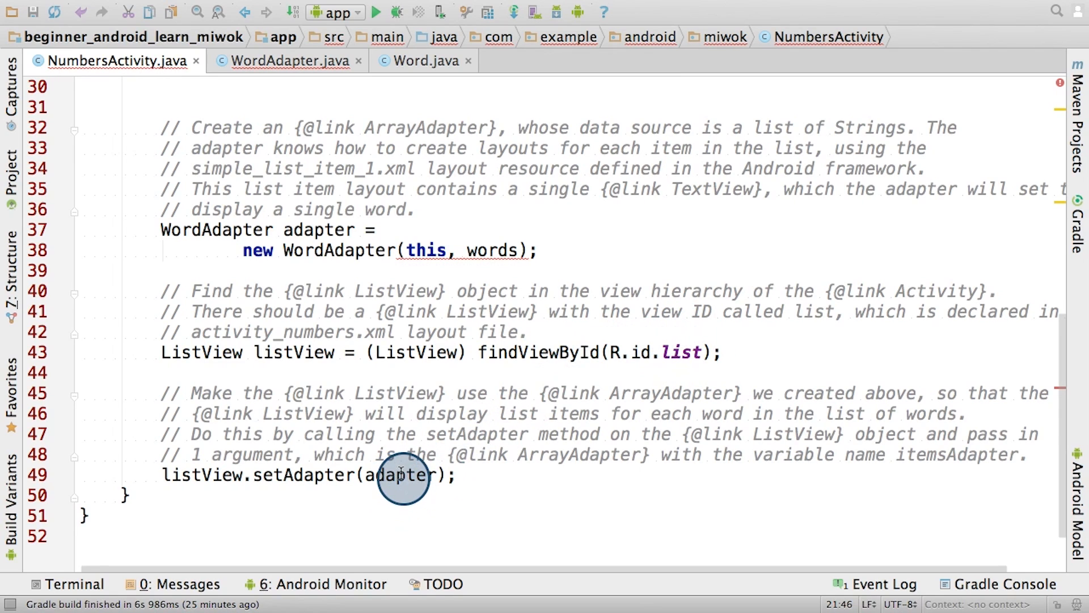
pyautogui.moveTo(321, 269)
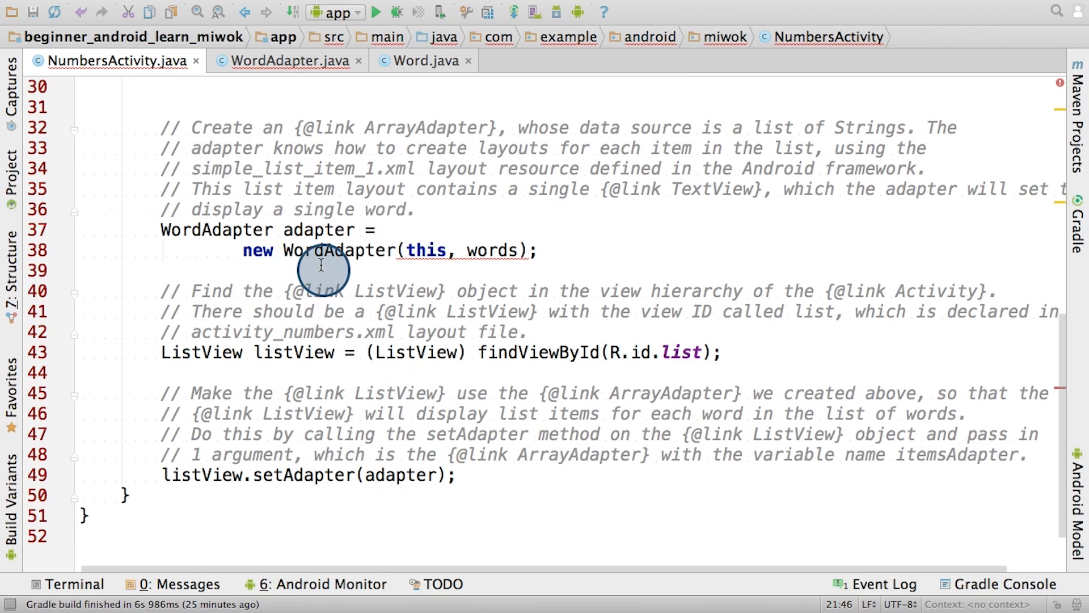
pyautogui.click(285, 61)
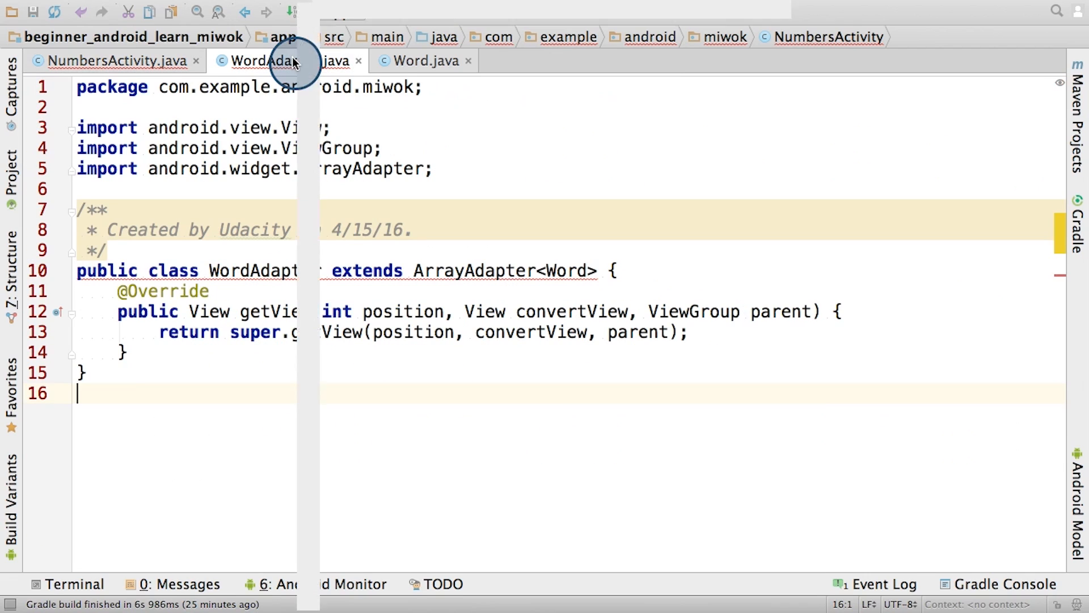
pyautogui.click(278, 61)
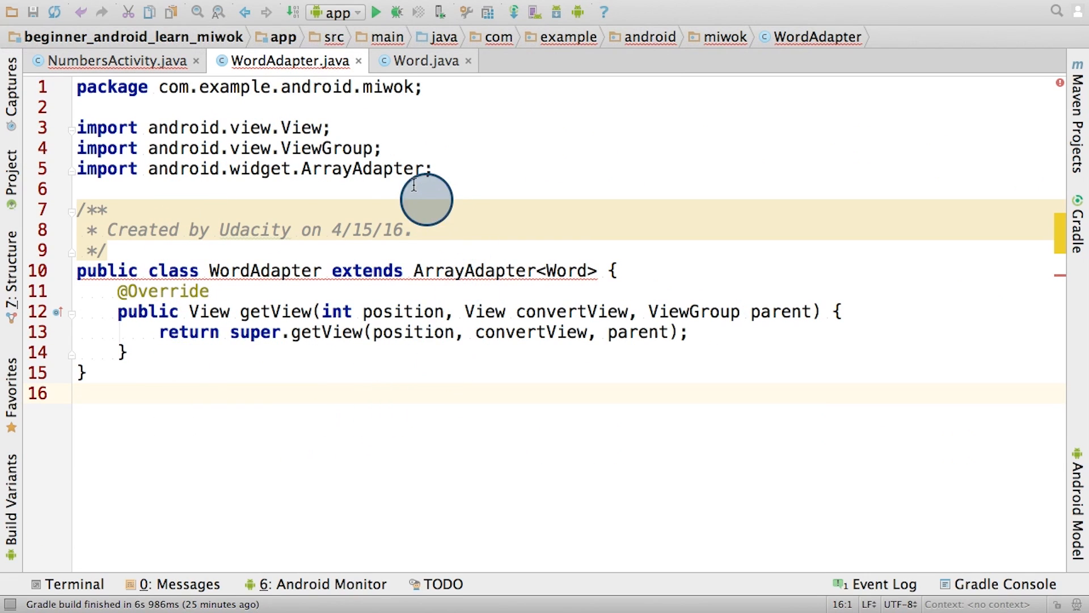
pyautogui.moveTo(396, 170)
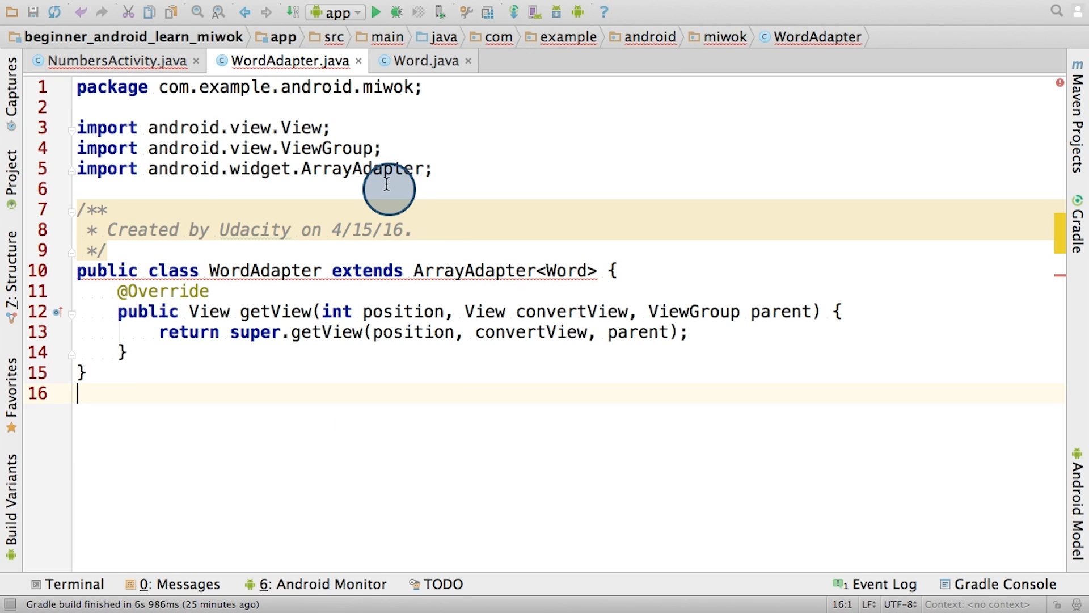
pyautogui.moveTo(337, 299)
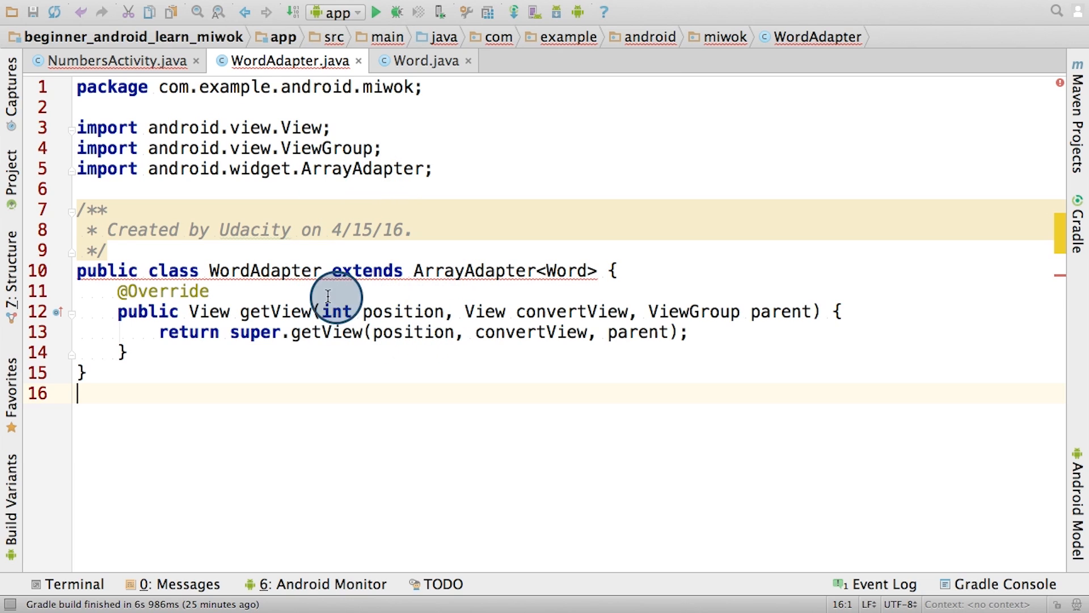
pyautogui.moveTo(405, 287)
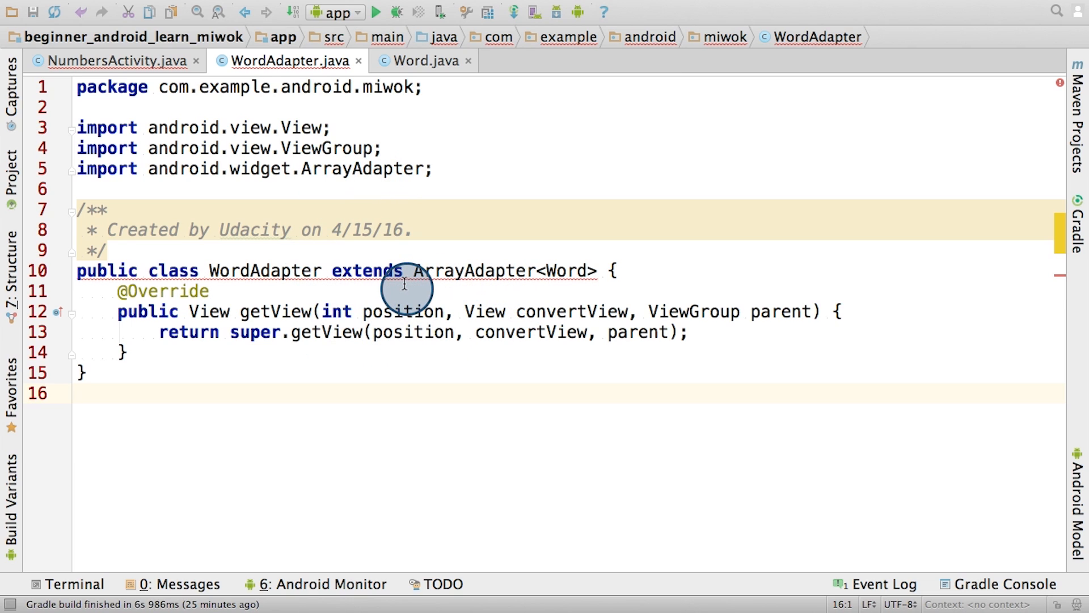
pyautogui.moveTo(572, 270)
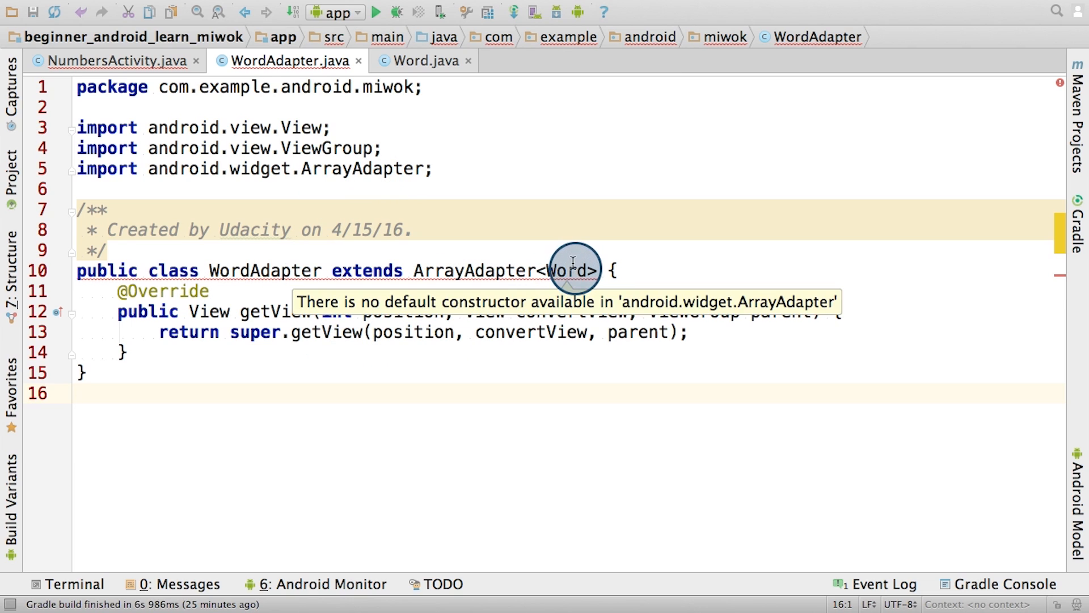
pyautogui.moveTo(484, 270)
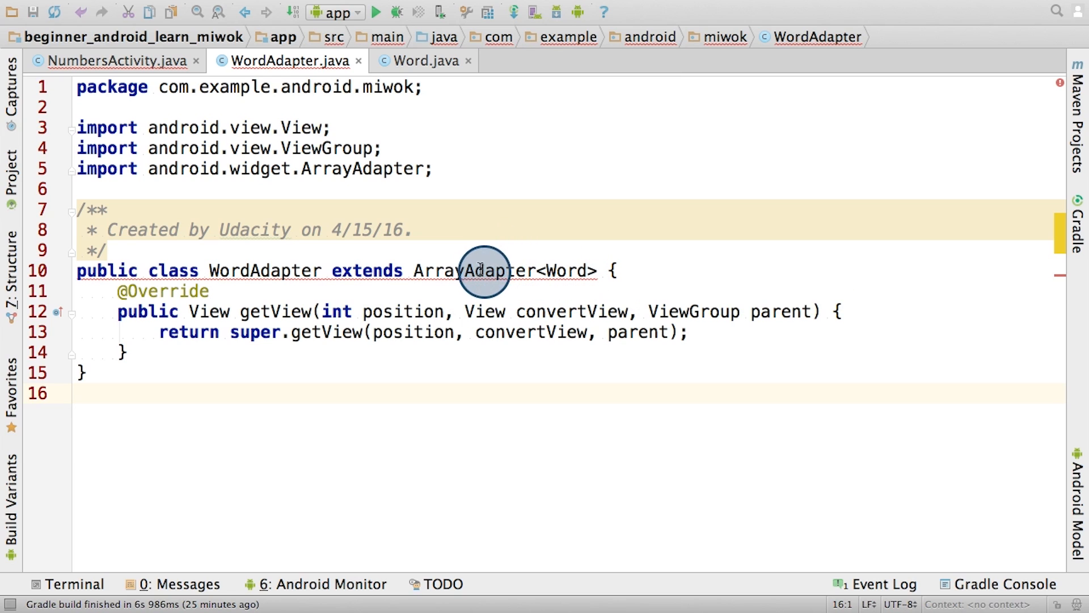
pyautogui.moveTo(456, 310)
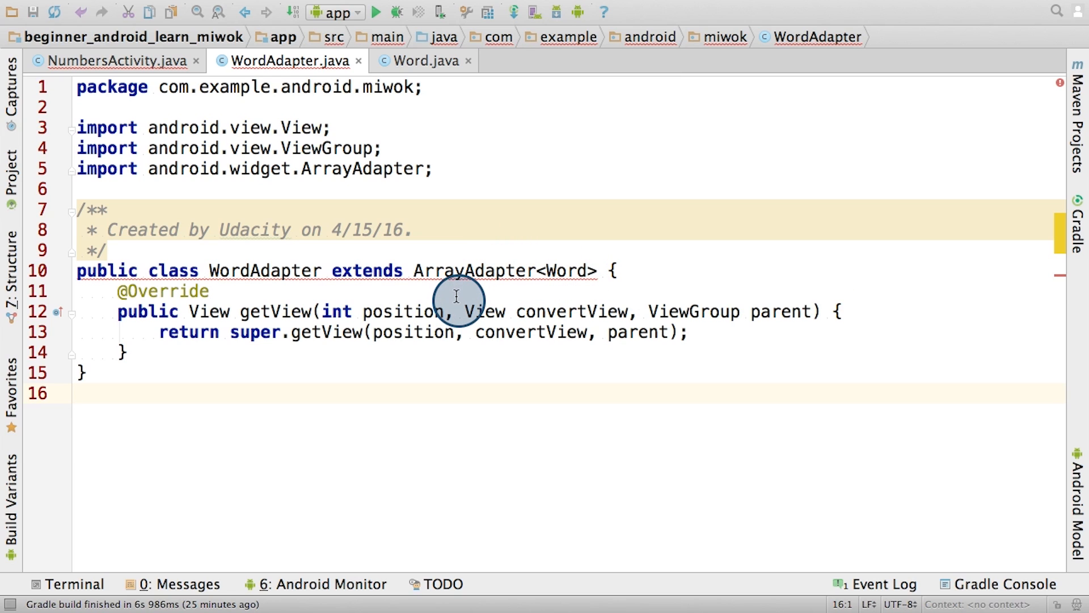
pyautogui.moveTo(465, 271)
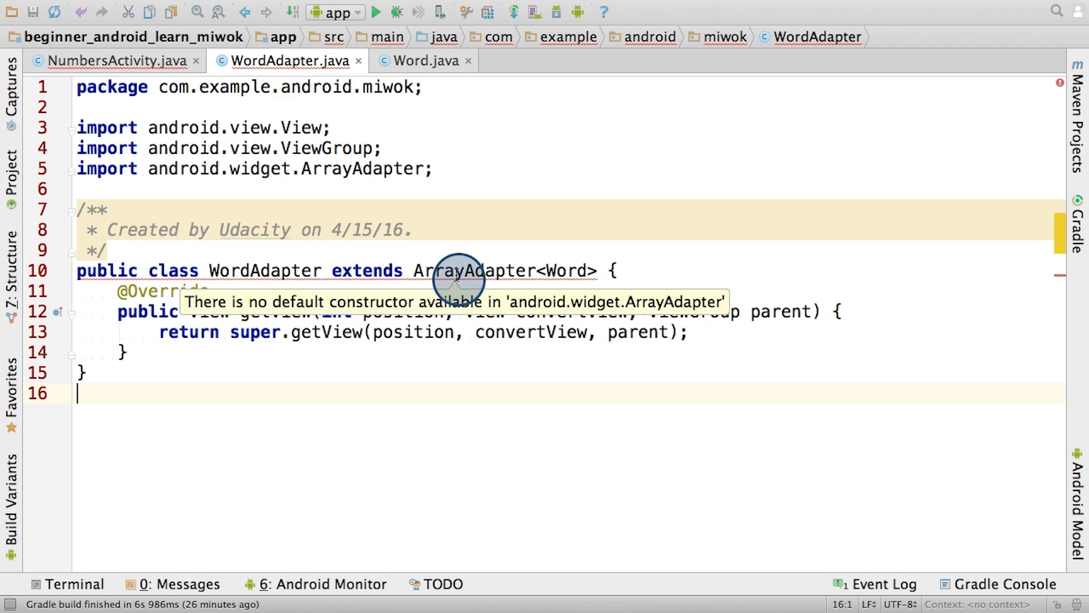
pyautogui.moveTo(399, 256)
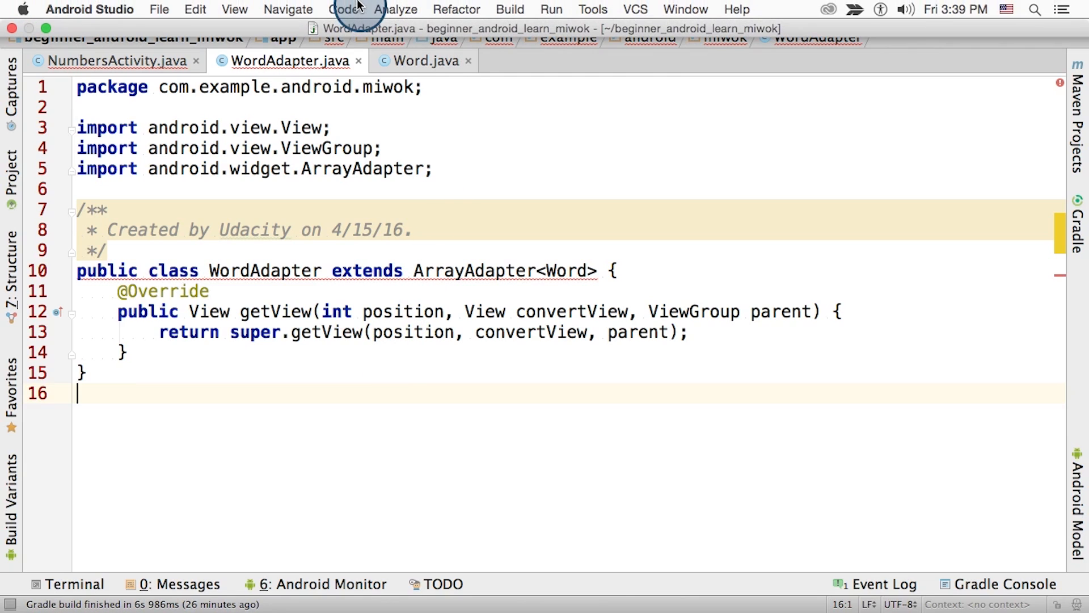
pyautogui.click(343, 9)
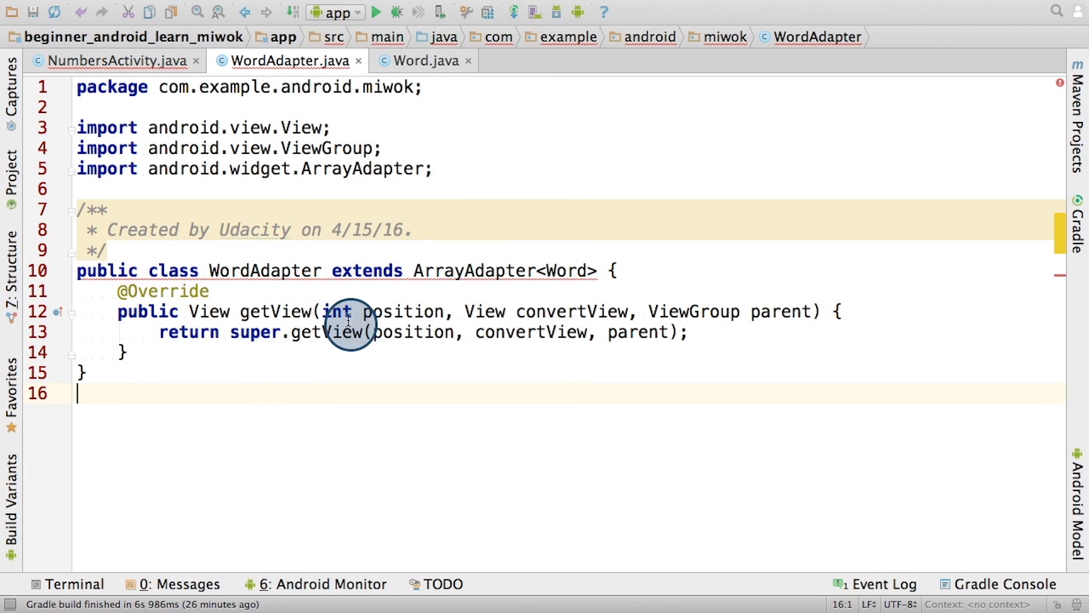
pyautogui.moveTo(364, 332)
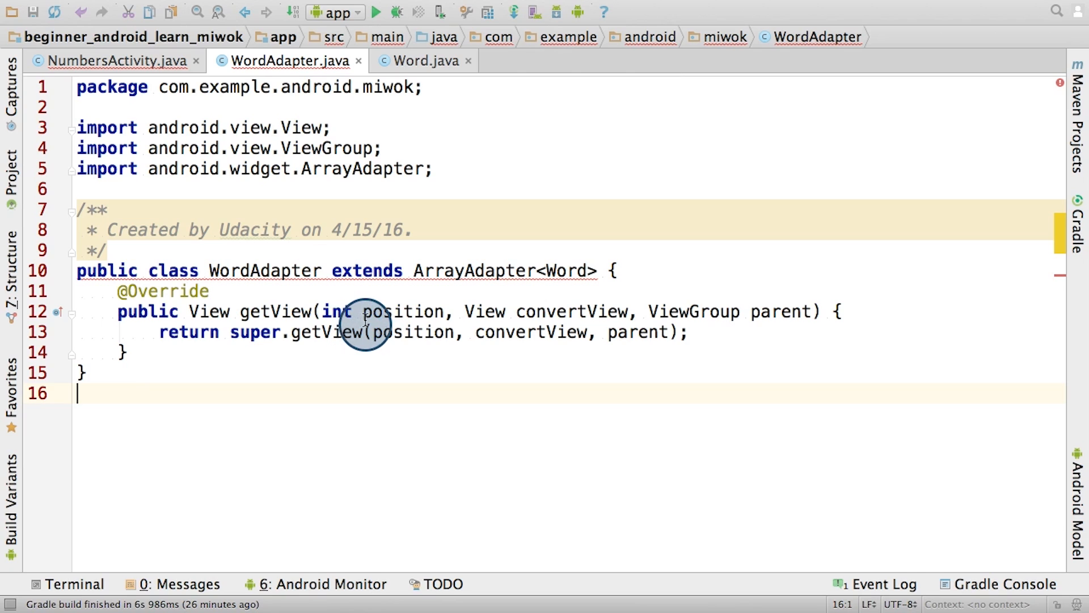
pyautogui.moveTo(290, 368)
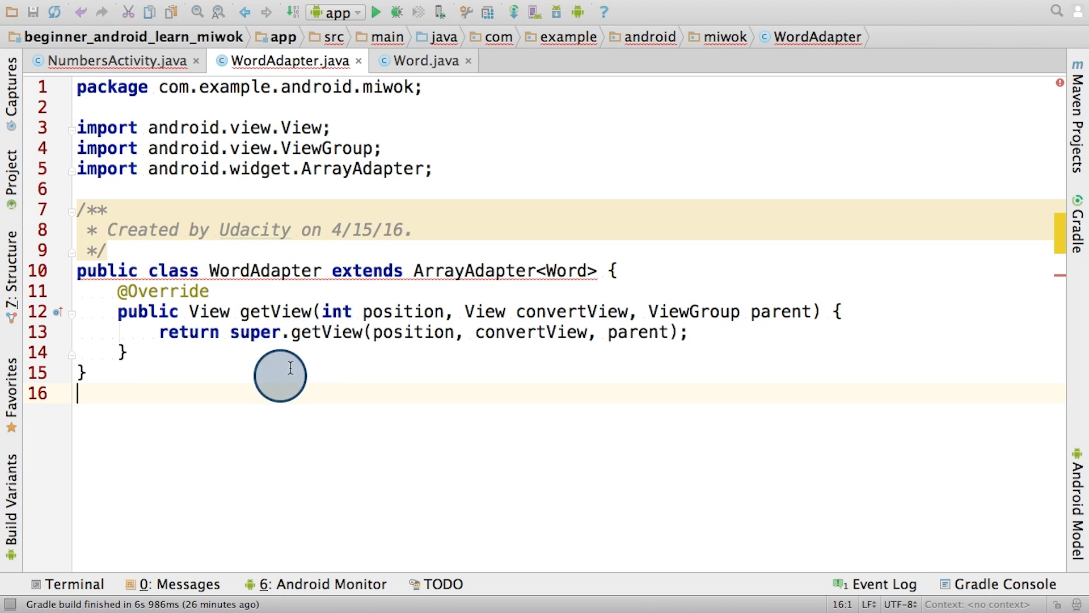
pyautogui.moveTo(262, 355)
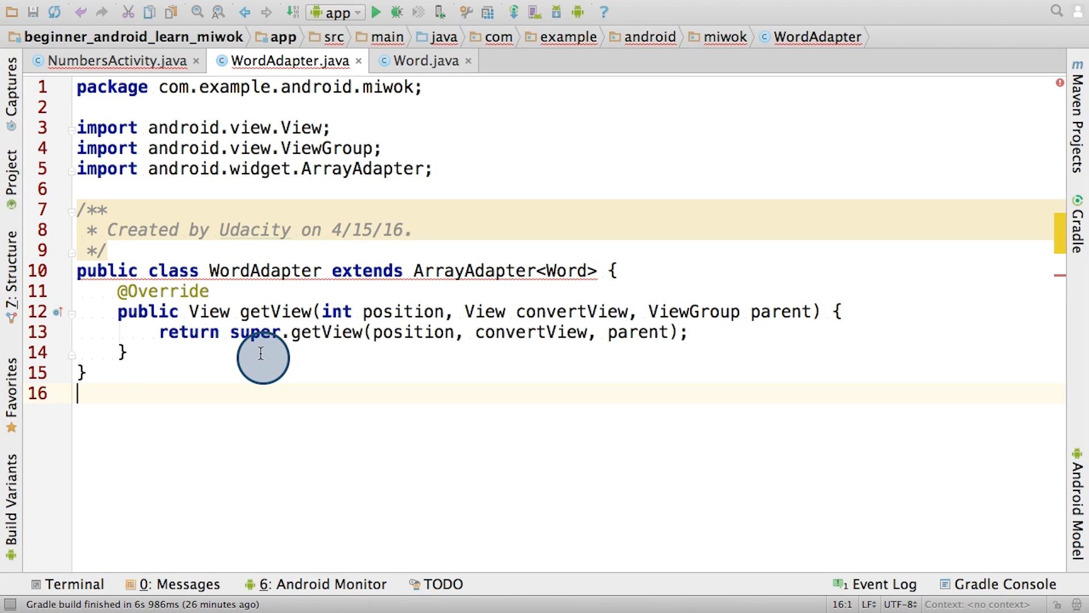
pyautogui.moveTo(288, 252)
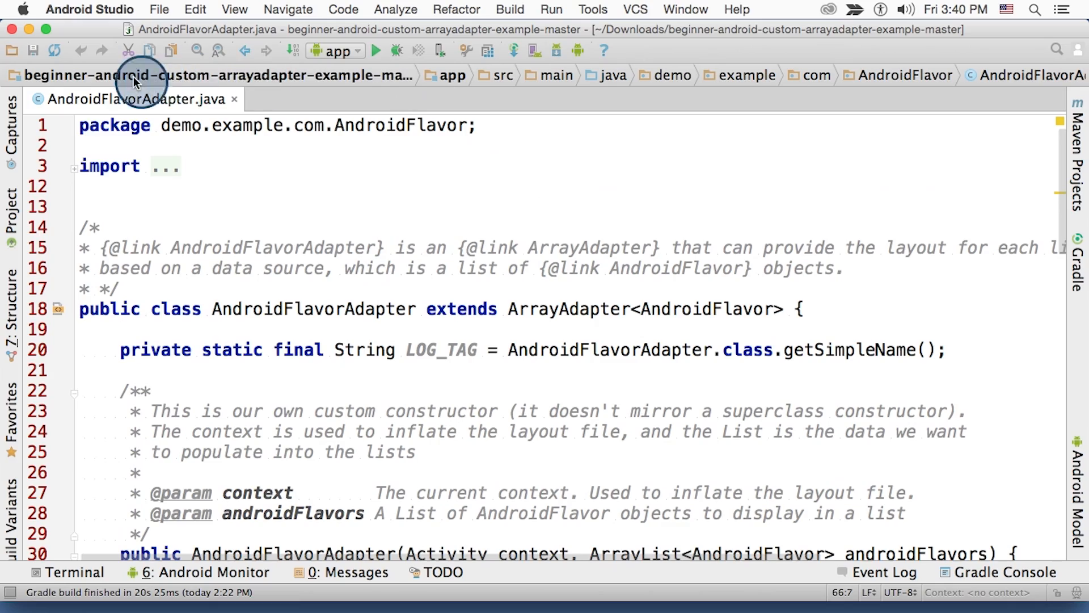
pyautogui.moveTo(353, 102)
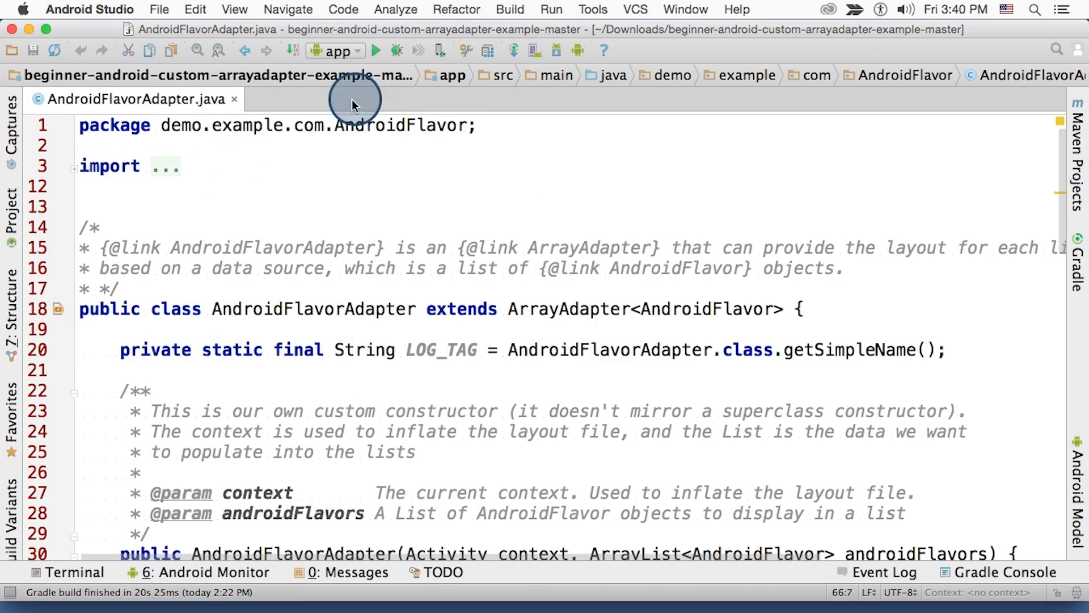
# Paste AndroidFlavorAdapter's getView into WordAdapter and import LayoutInflater, ImageView and TextView
pyautogui.scroll(-3)
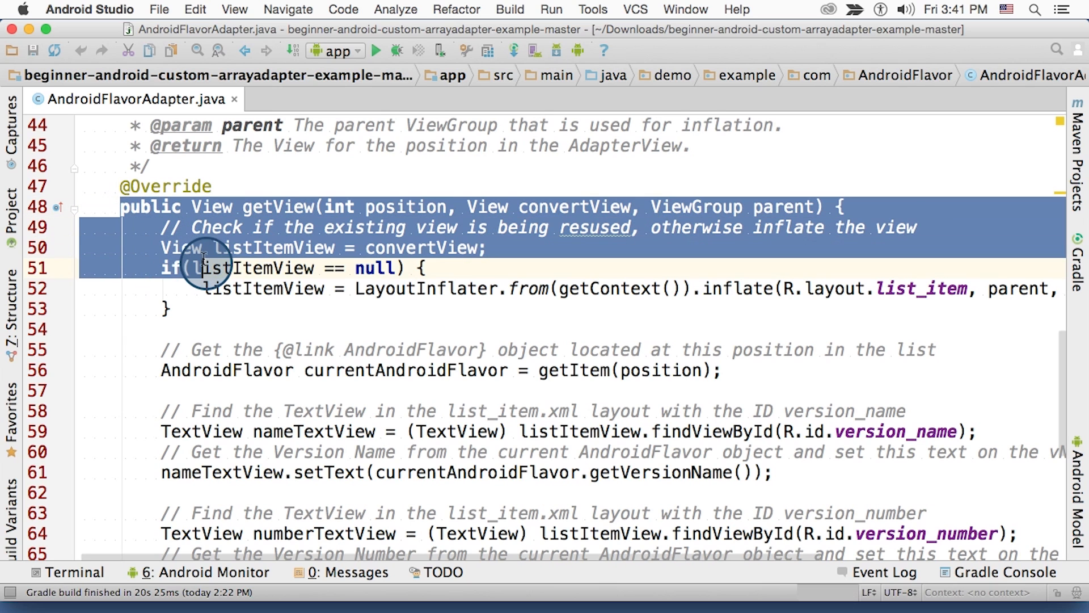
pyautogui.scroll(-3)
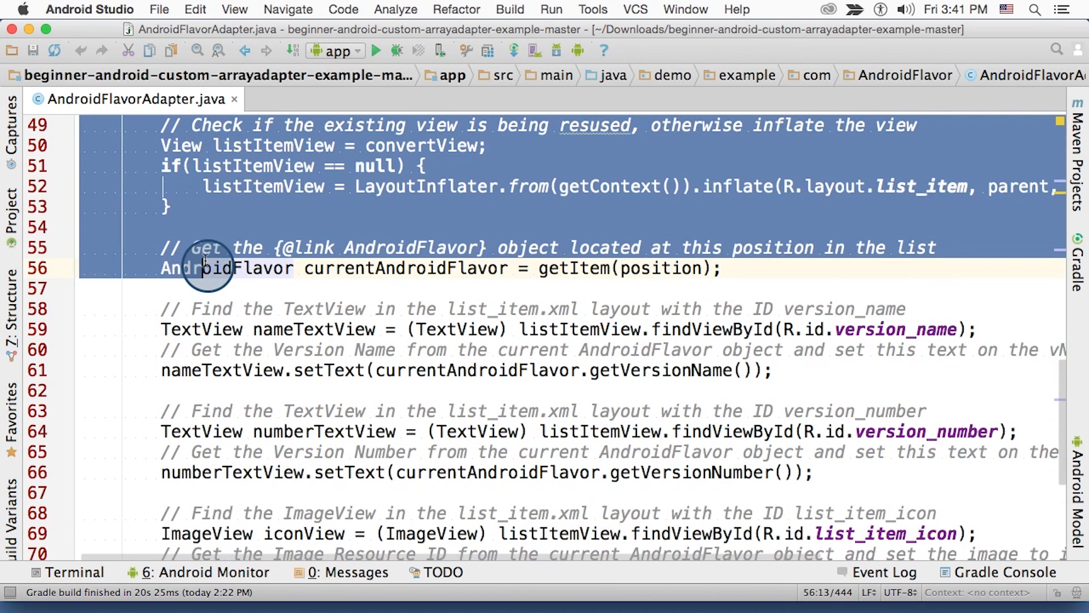
pyautogui.scroll(-3)
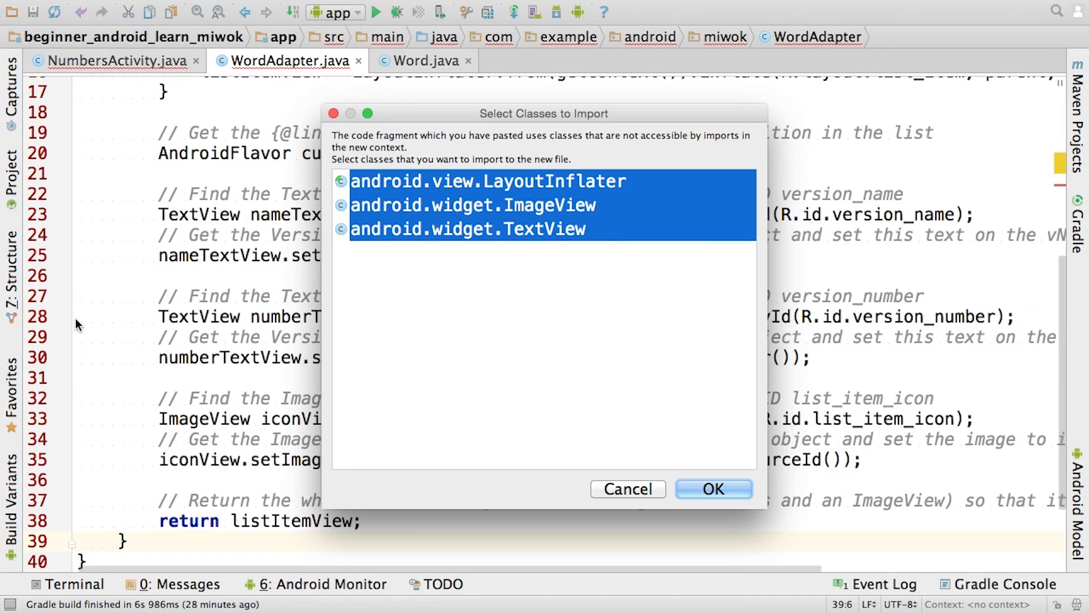
pyautogui.click(713, 489)
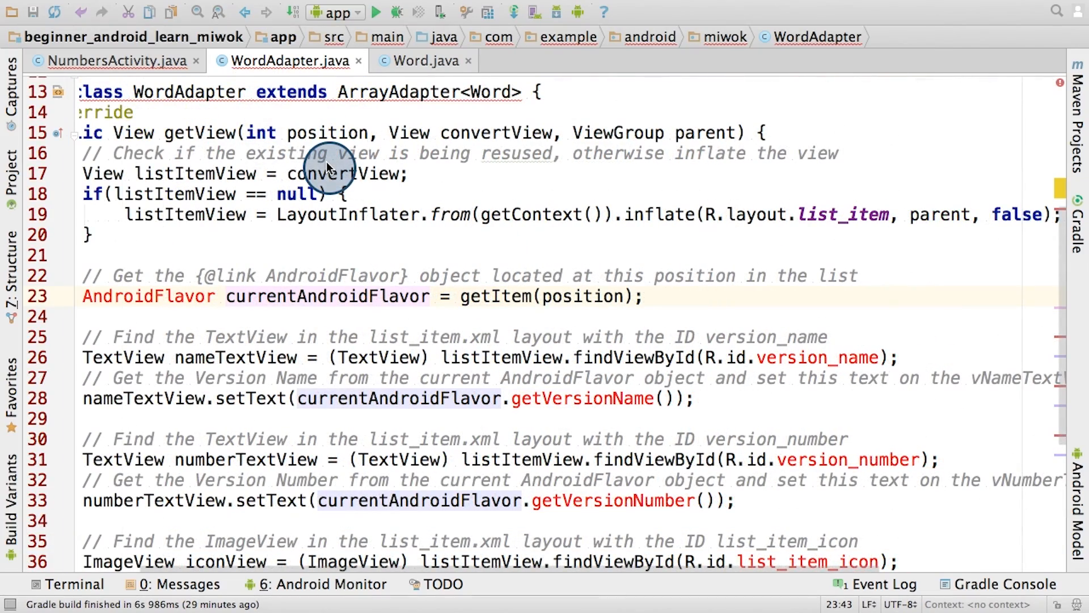
pyautogui.moveTo(233, 174)
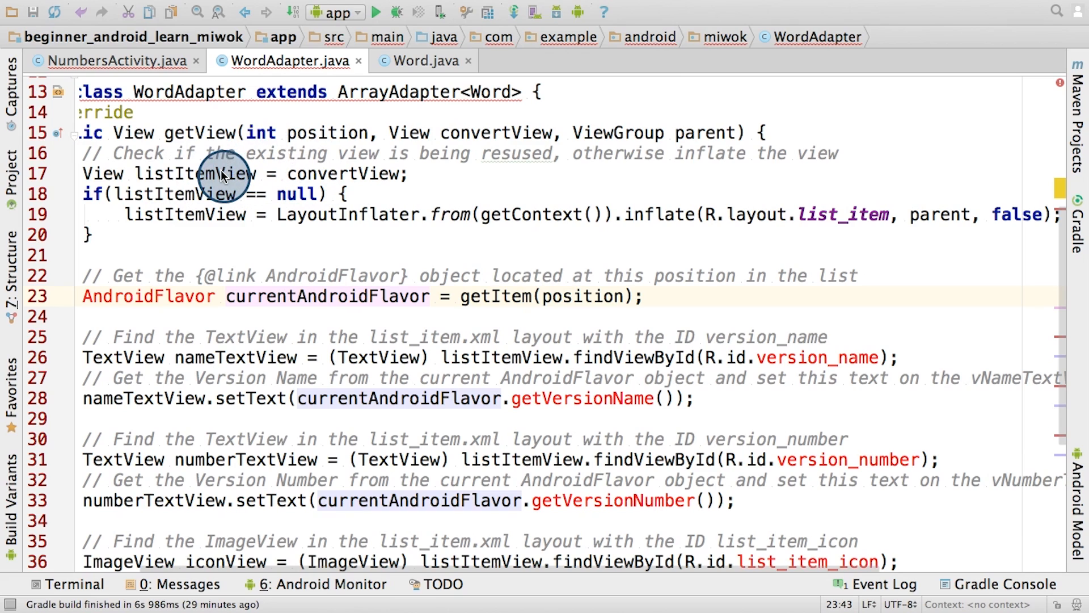
pyautogui.moveTo(271, 179)
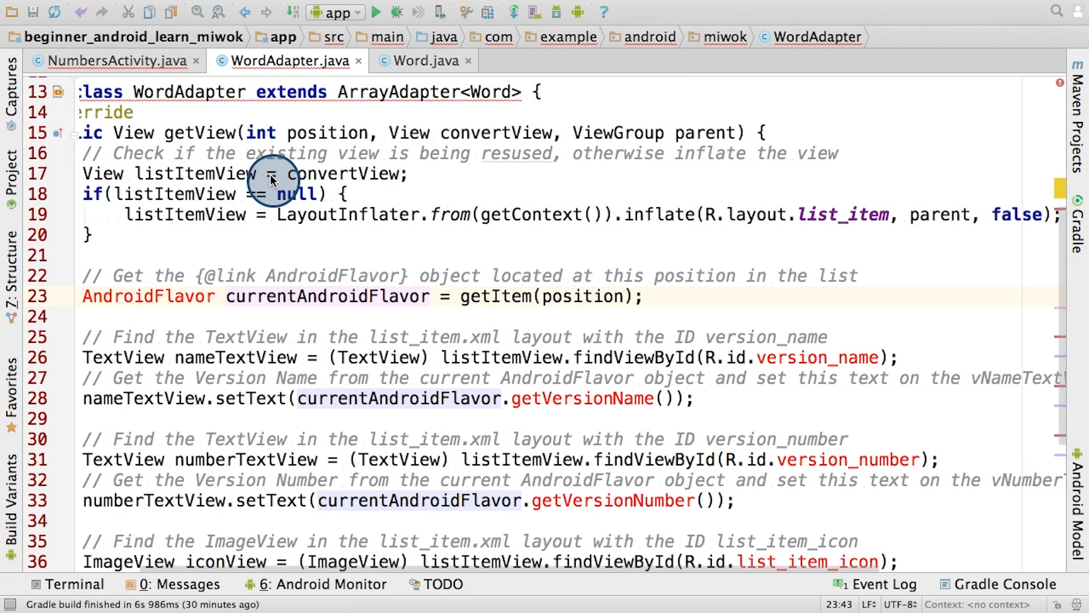
pyautogui.moveTo(465, 115)
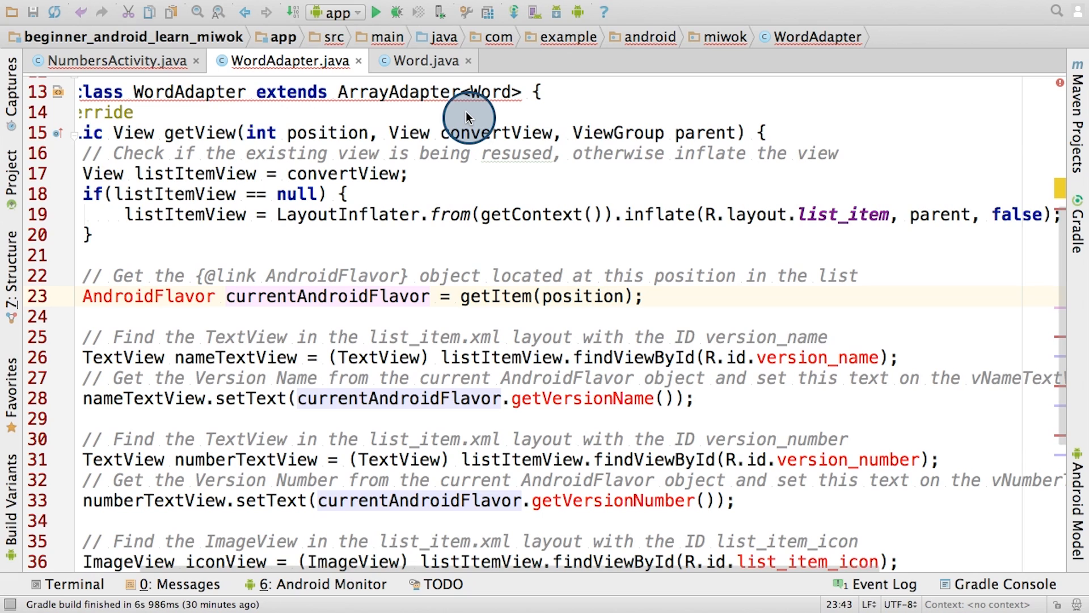
pyautogui.moveTo(240, 188)
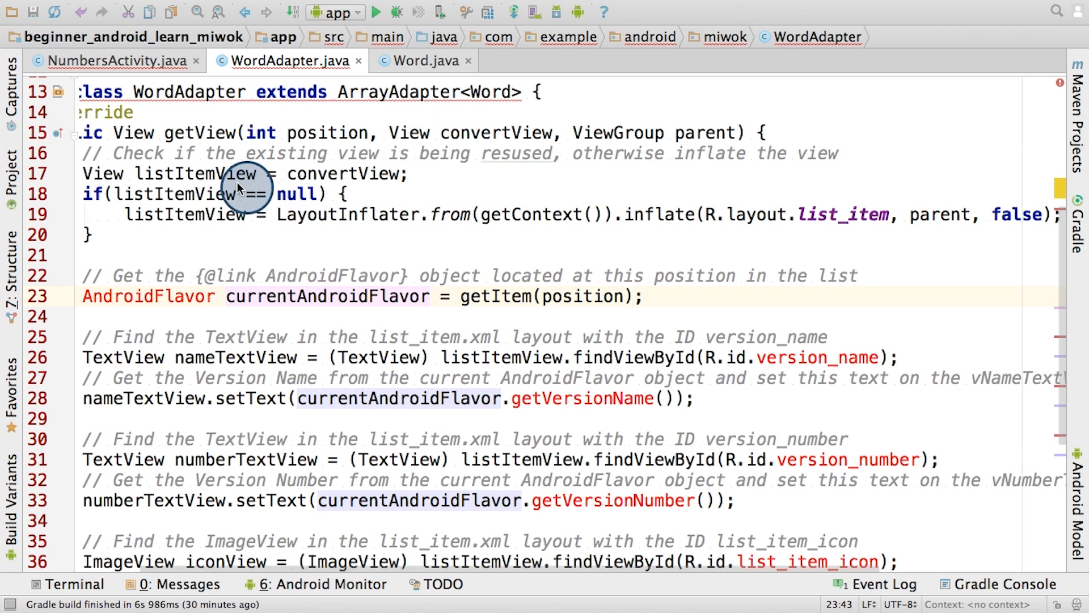
pyautogui.moveTo(864, 202)
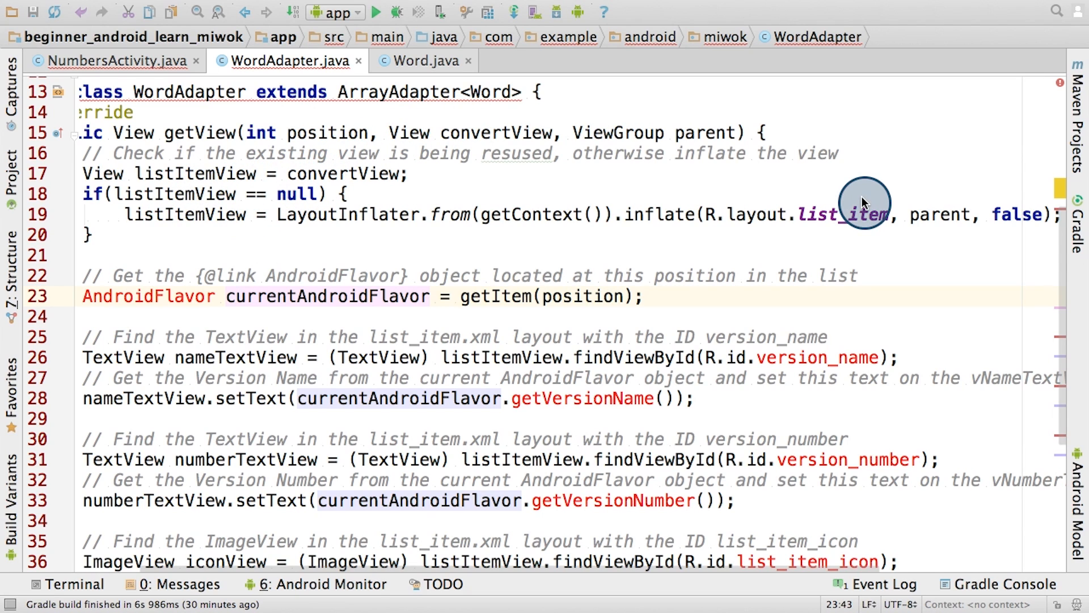
pyautogui.moveTo(900, 211)
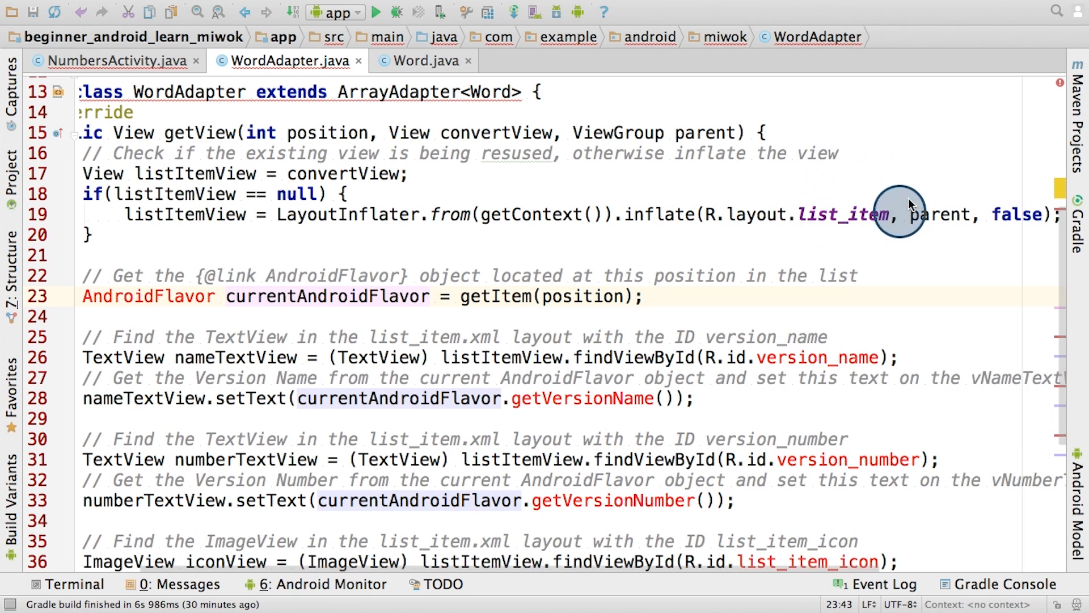
pyautogui.moveTo(285, 249)
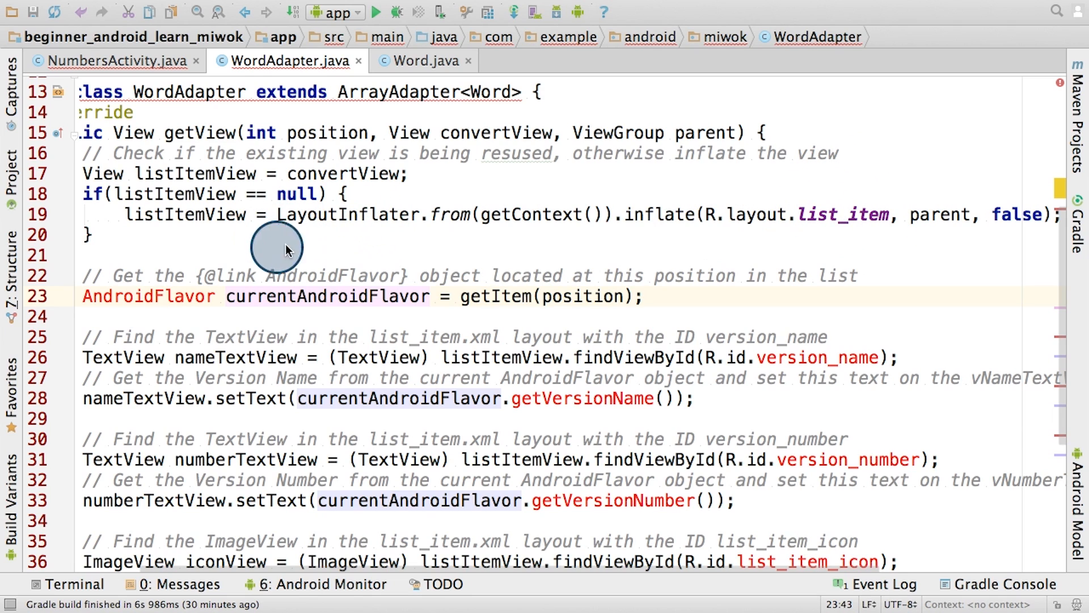
pyautogui.moveTo(677, 203)
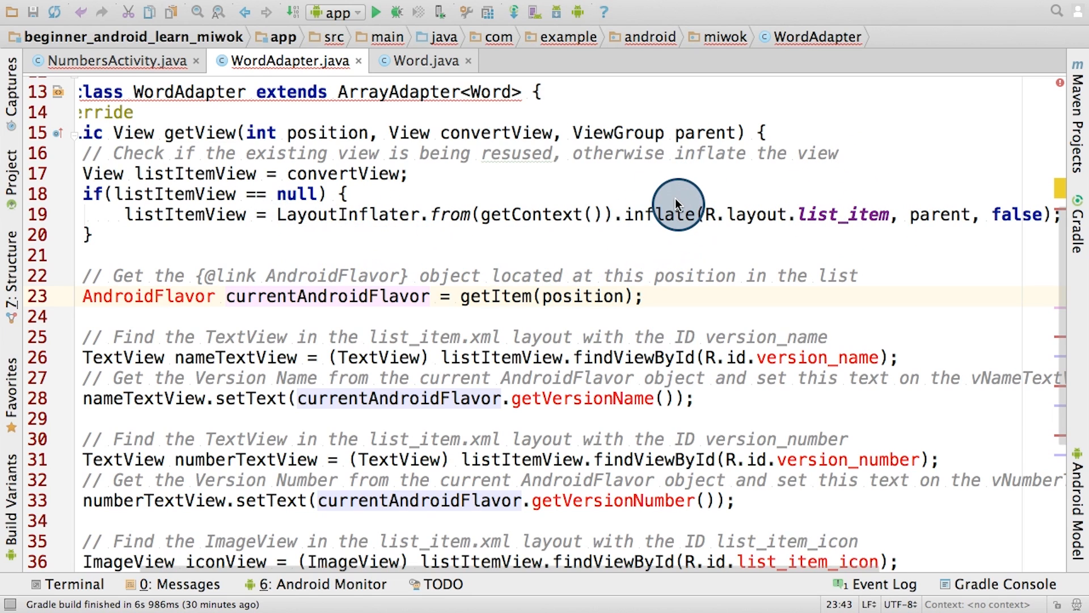
pyautogui.moveTo(892, 239)
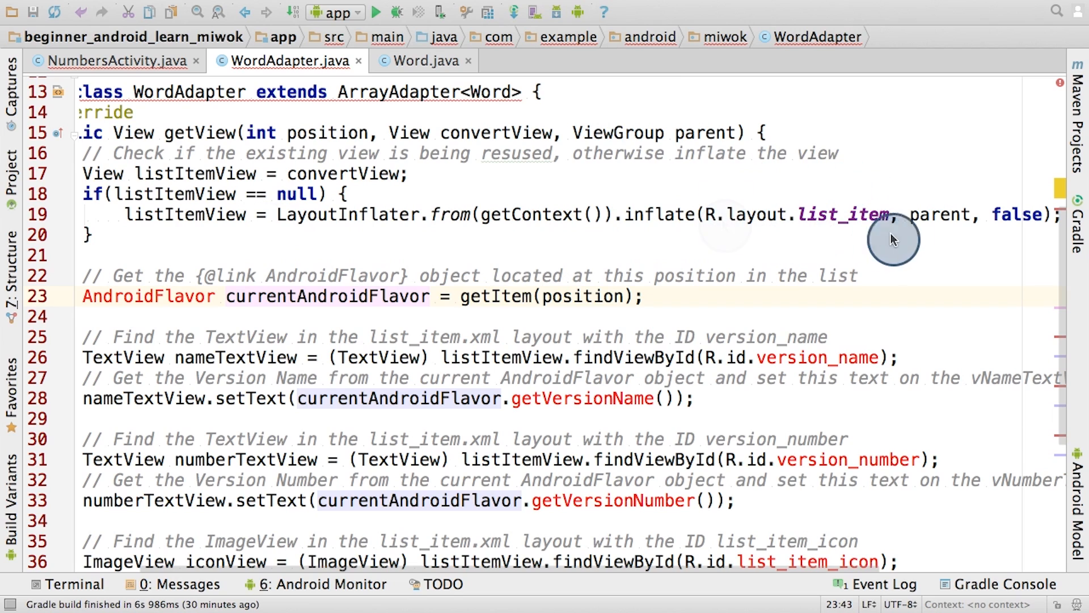
pyautogui.moveTo(945, 212)
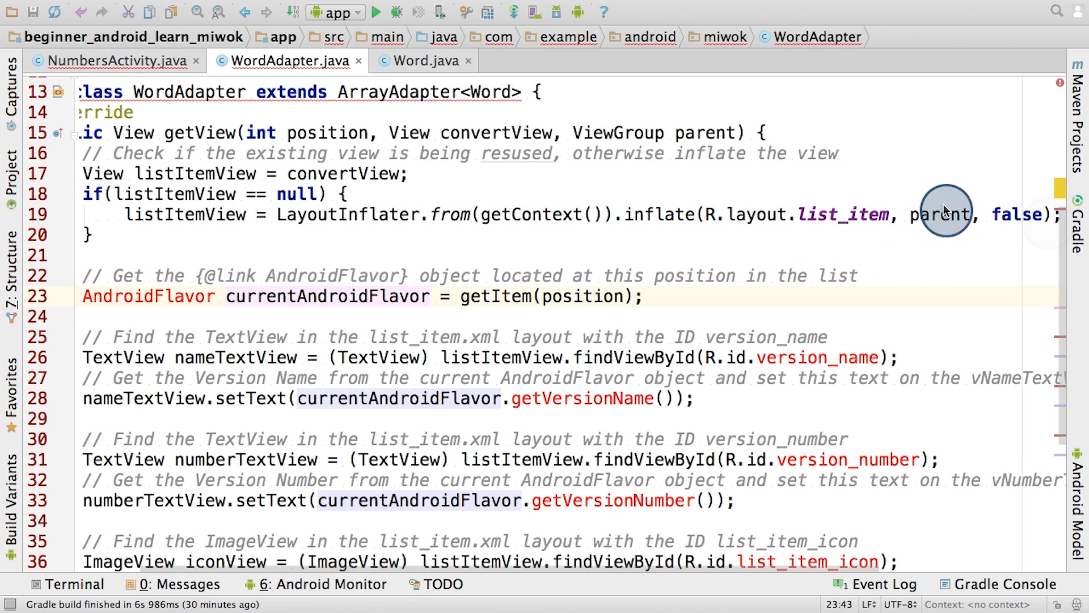
pyautogui.moveTo(1046, 223)
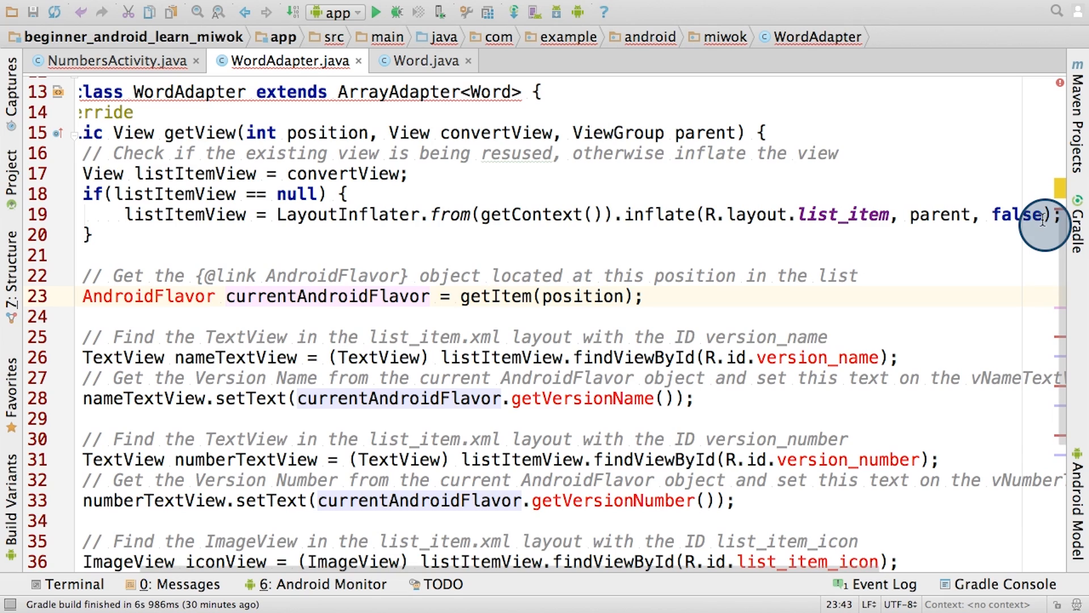
pyautogui.moveTo(215, 264)
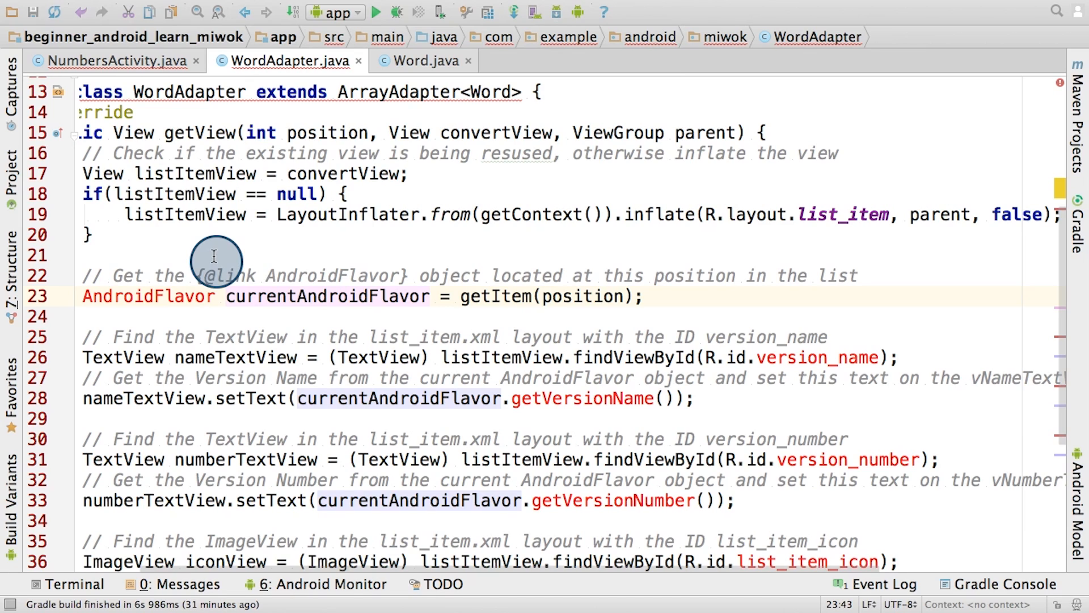
pyautogui.moveTo(507, 330)
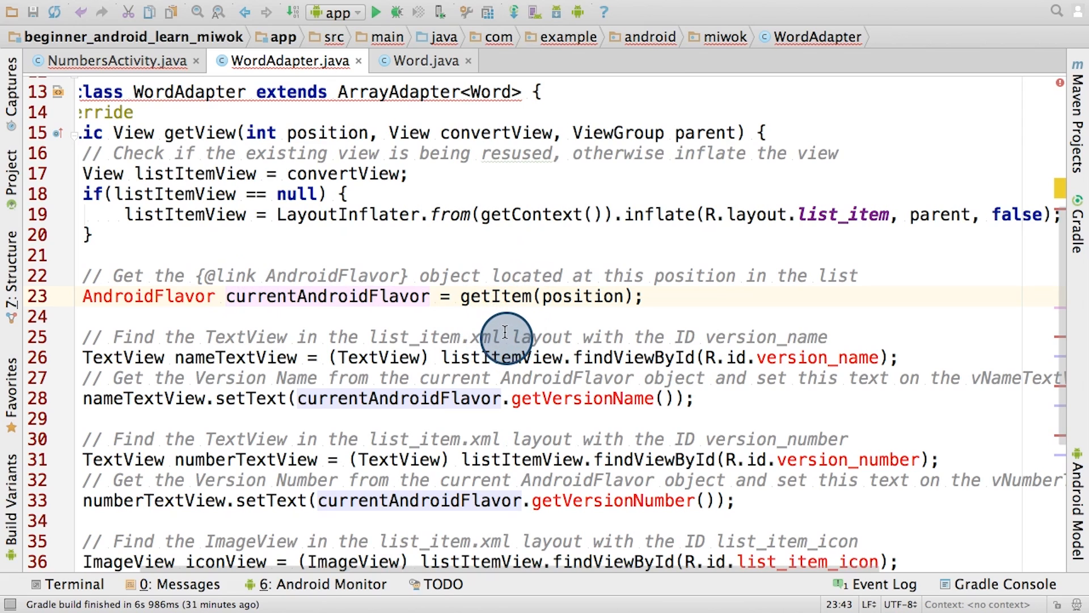
pyautogui.moveTo(585, 296)
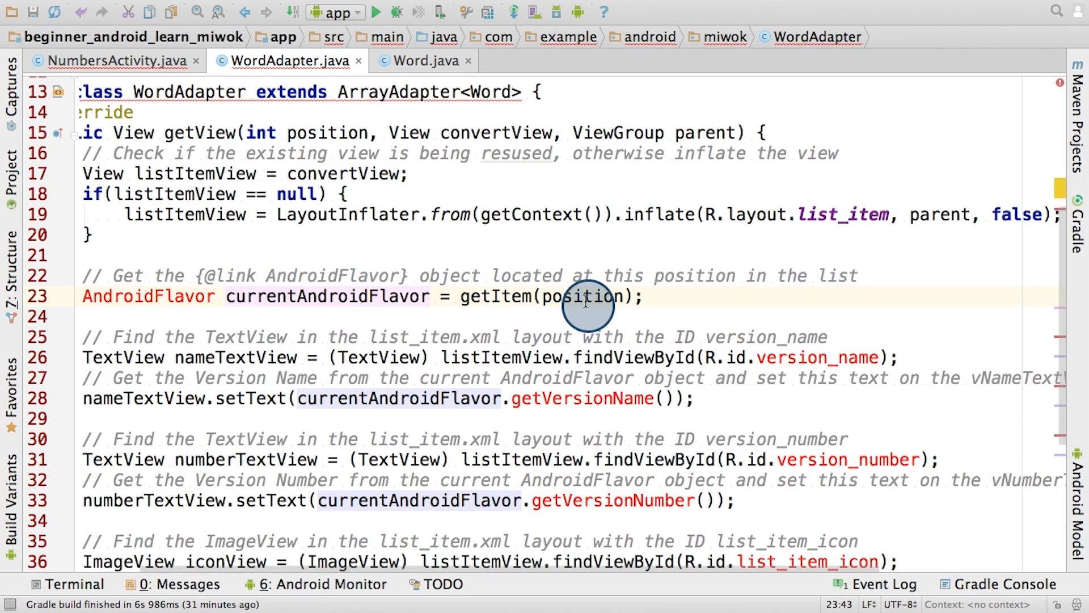
pyautogui.moveTo(588, 288)
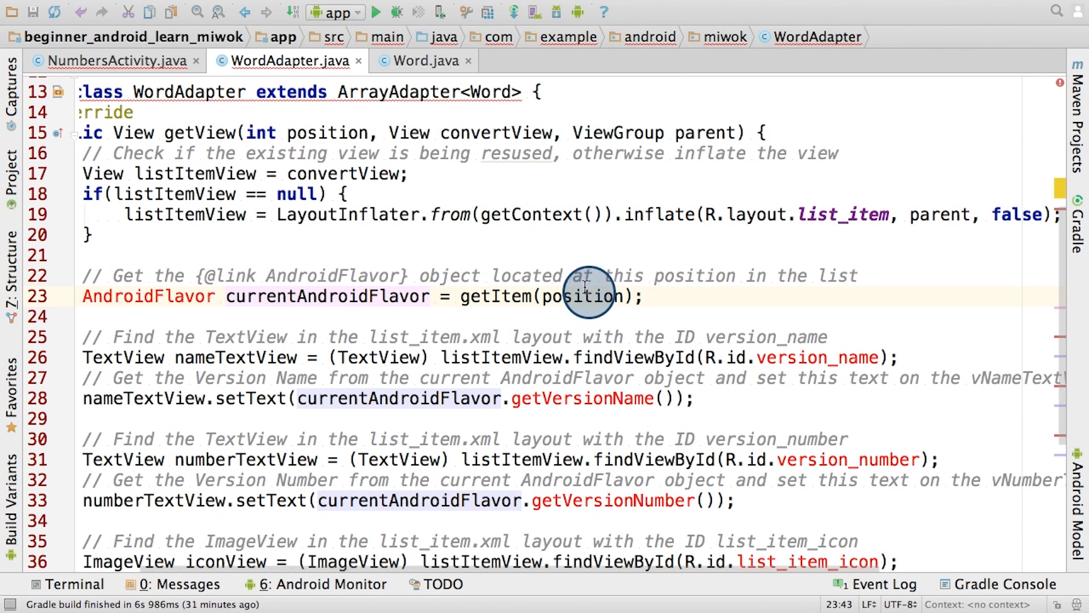
pyautogui.moveTo(201, 299)
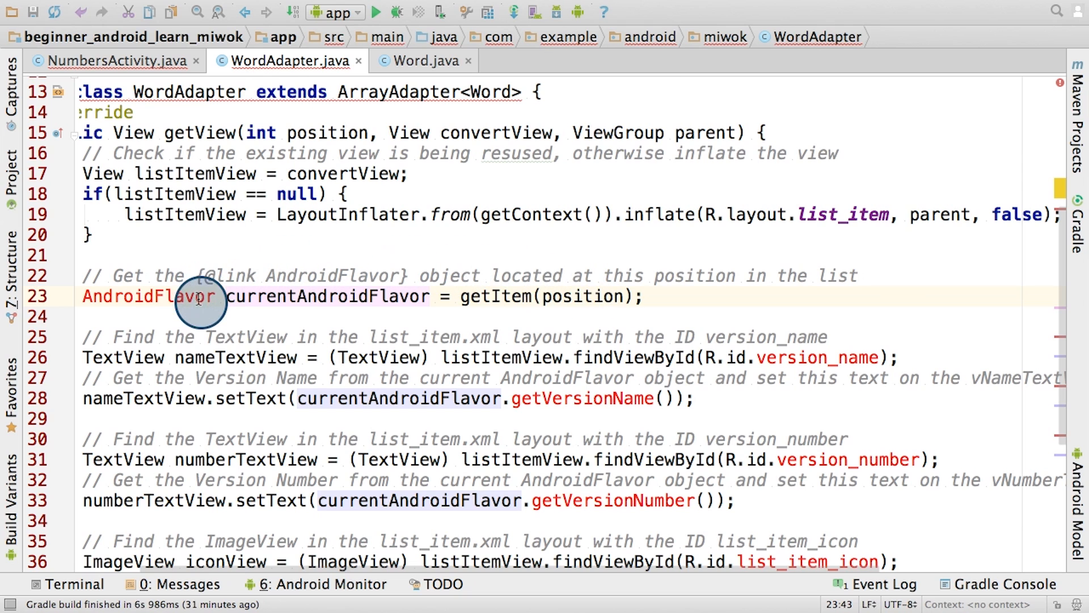
pyautogui.moveTo(184, 297)
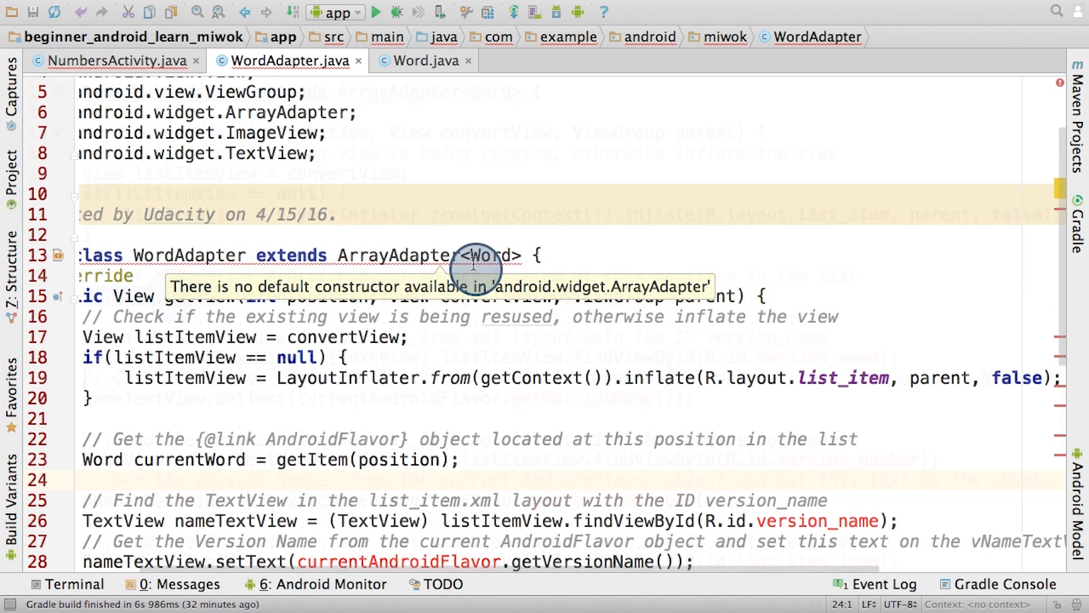
pyautogui.moveTo(476, 267)
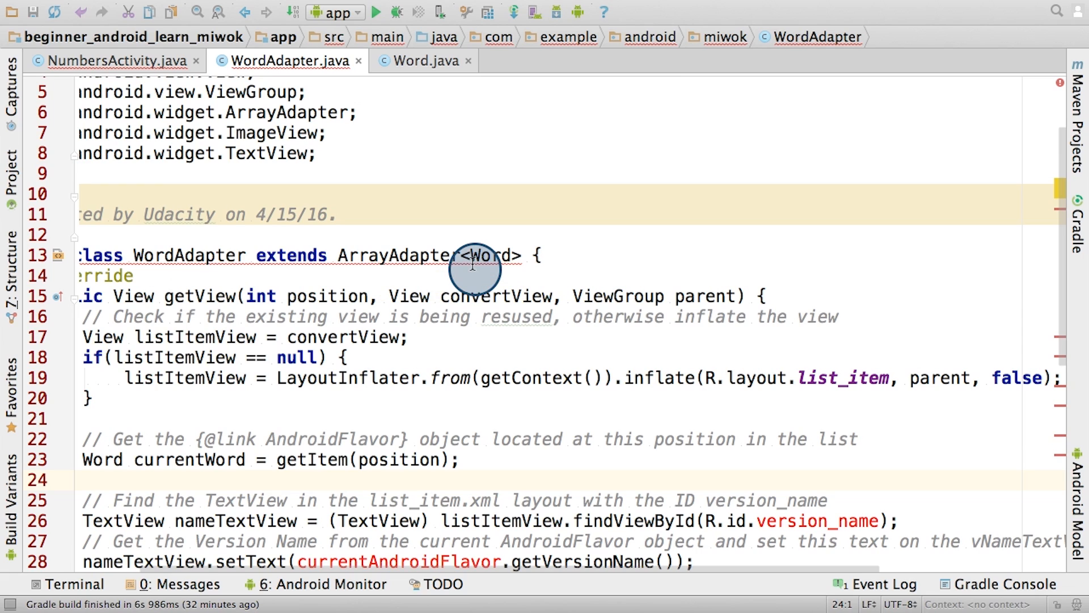
pyautogui.moveTo(487, 255)
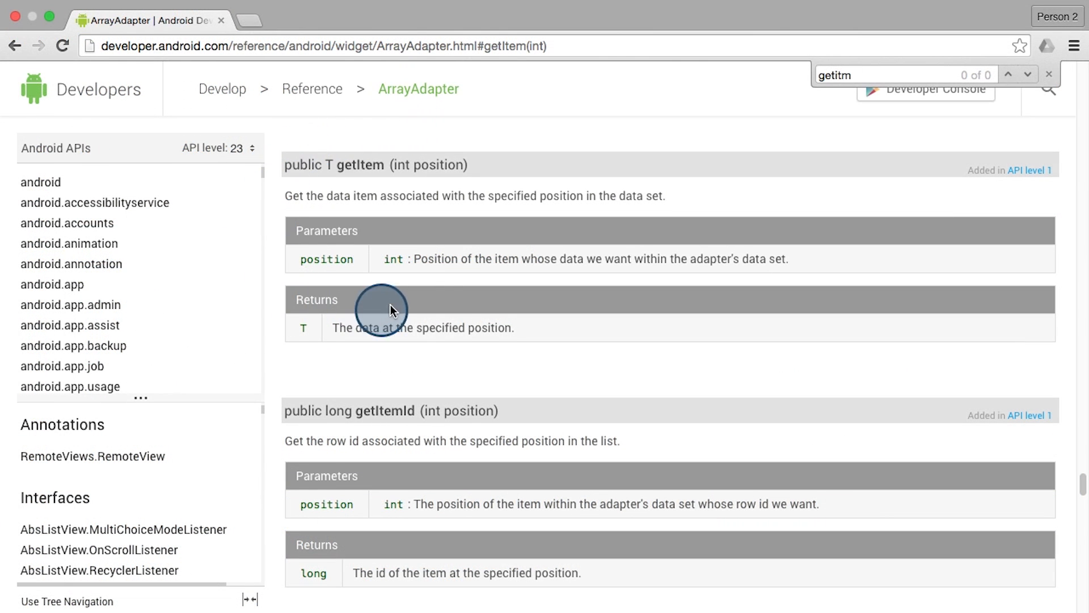
pyautogui.moveTo(392, 123)
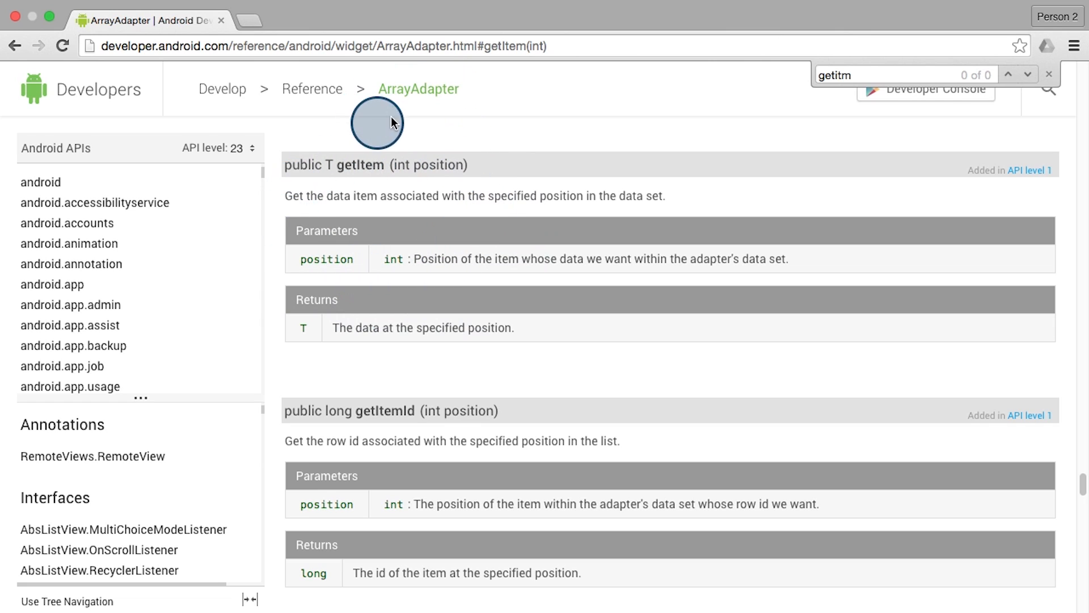
pyautogui.moveTo(425, 175)
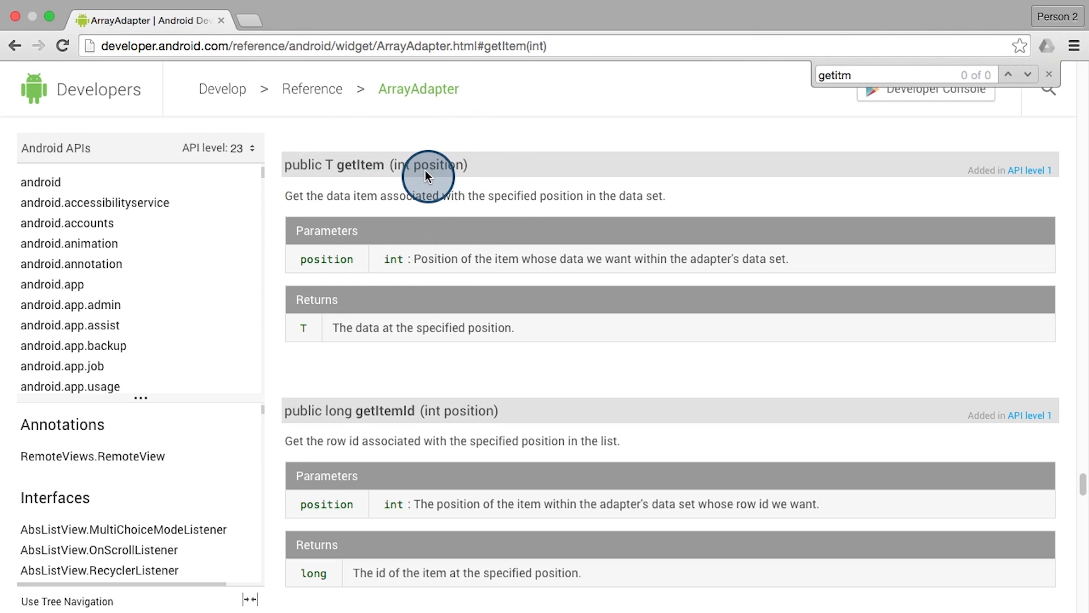
pyautogui.moveTo(406, 248)
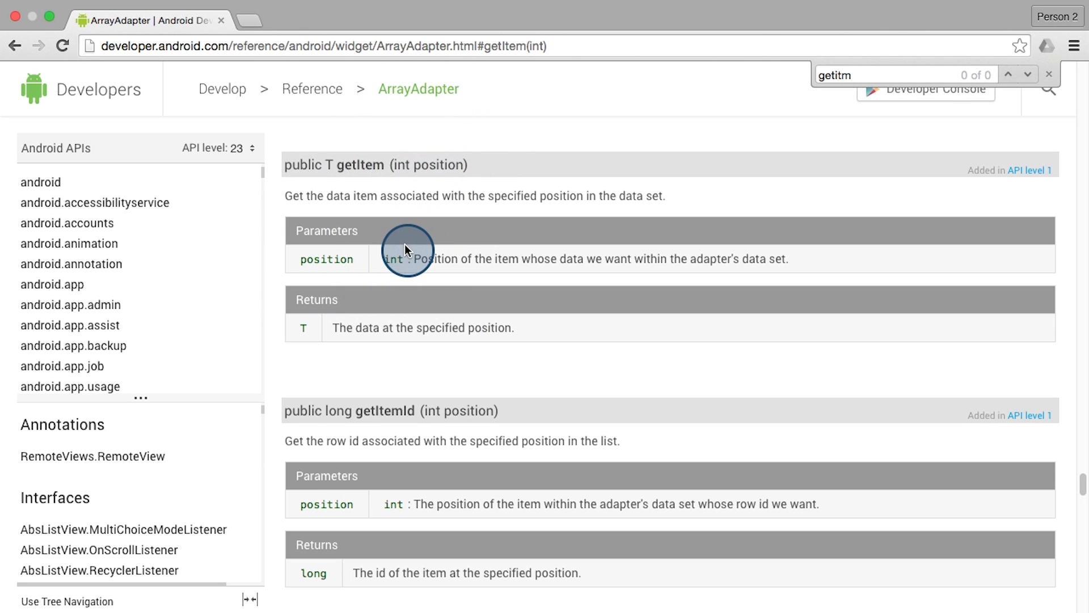
pyautogui.moveTo(299, 318)
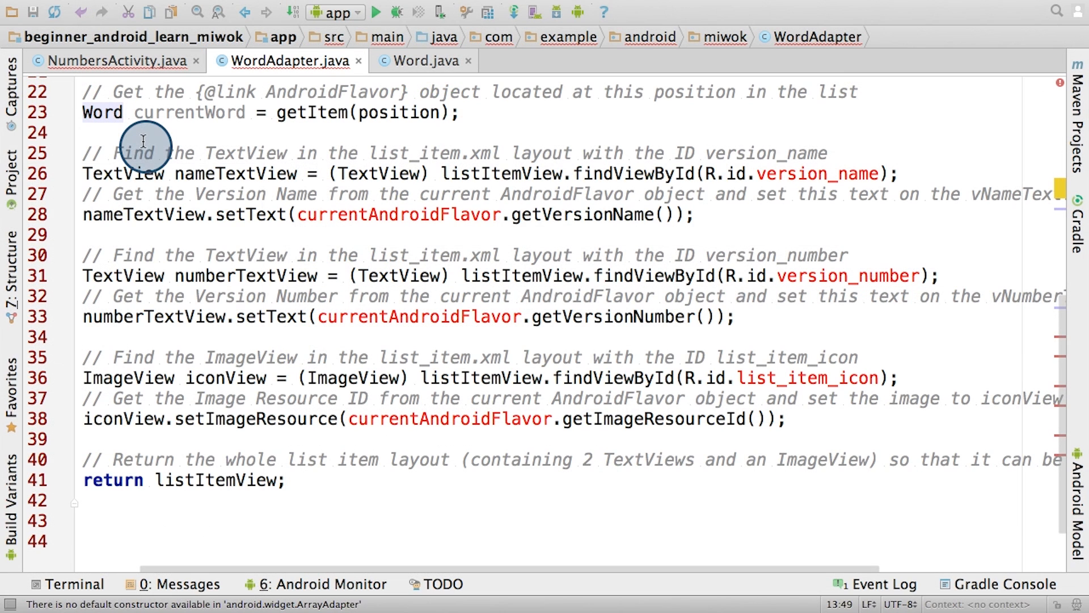
pyautogui.moveTo(206, 275)
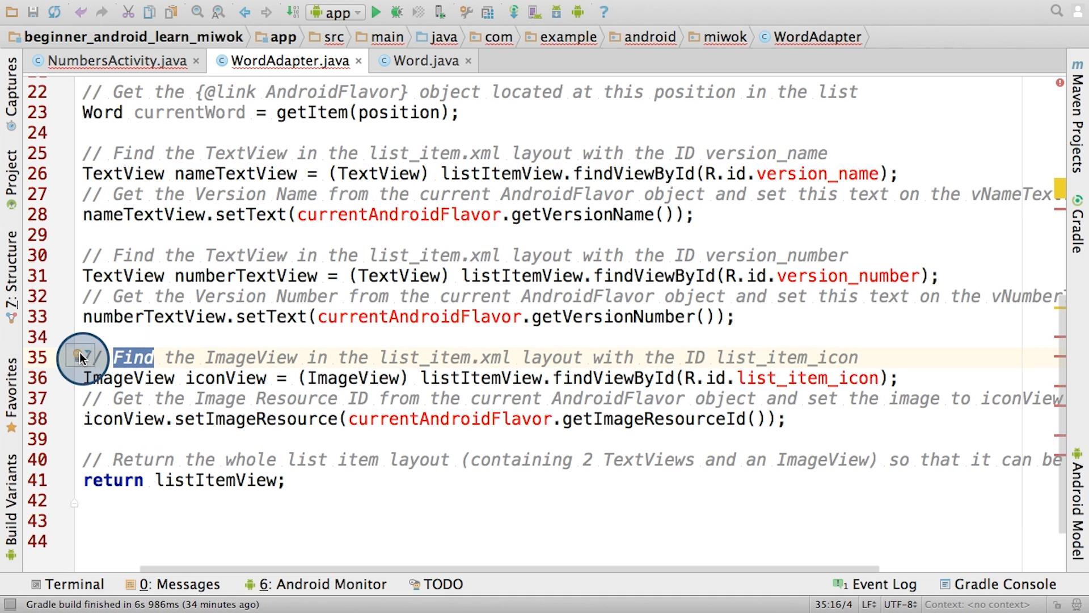
# Return to WordAdapter.java to review getView's version_name and version_number lookups
pyautogui.click(81, 357)
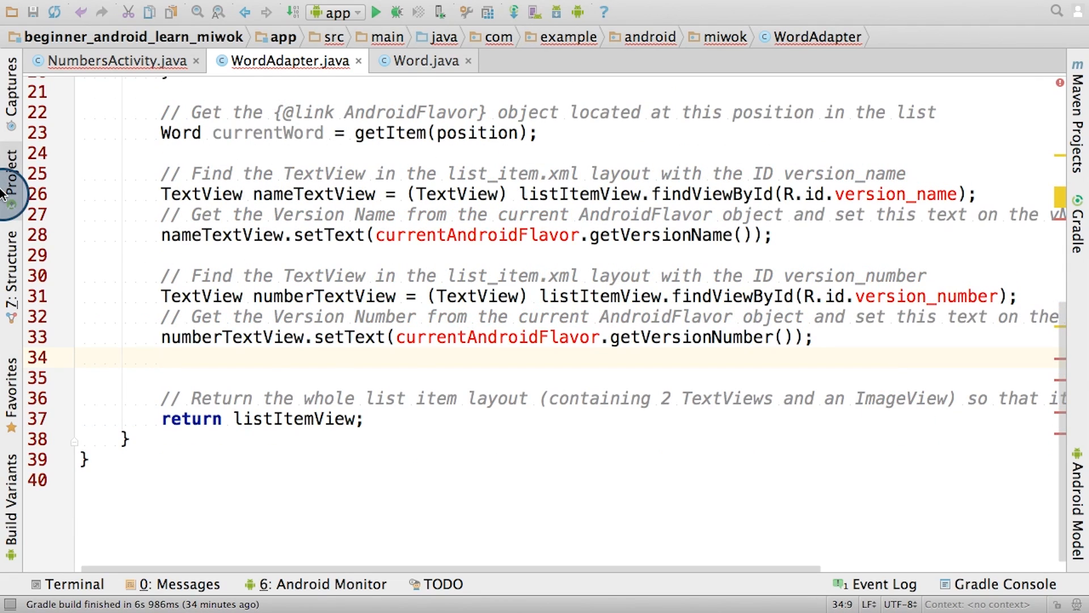
pyautogui.click(434, 61)
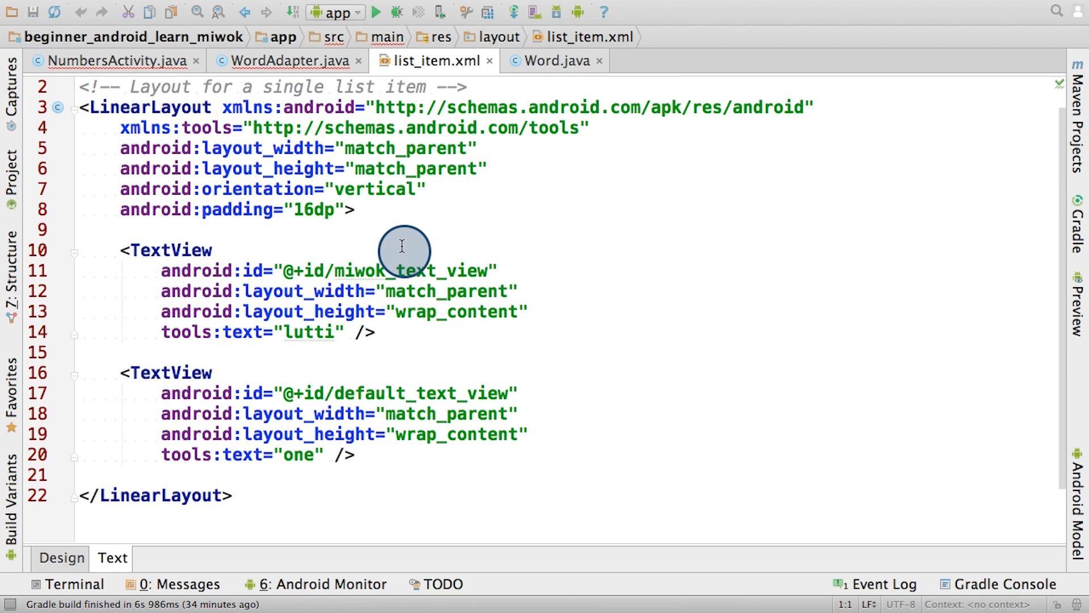
pyautogui.moveTo(253, 306)
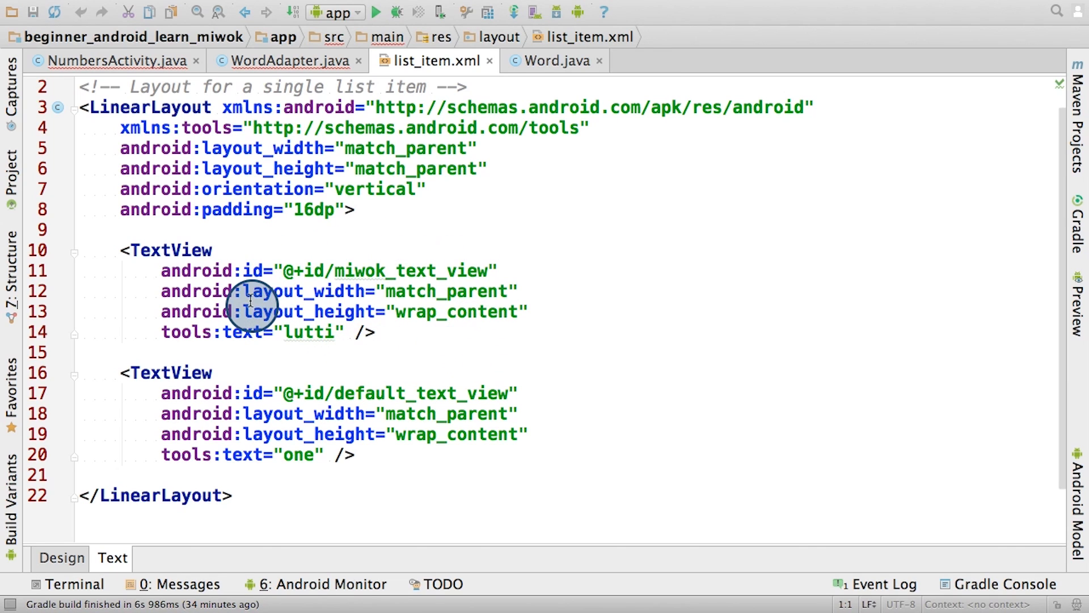
pyautogui.moveTo(352, 456)
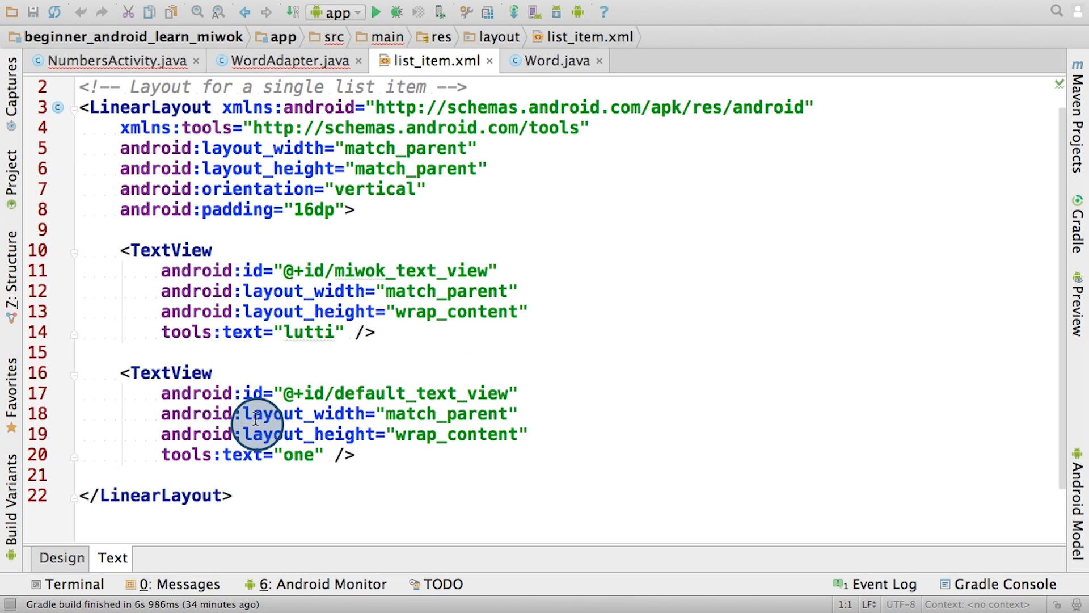
pyautogui.click(285, 61)
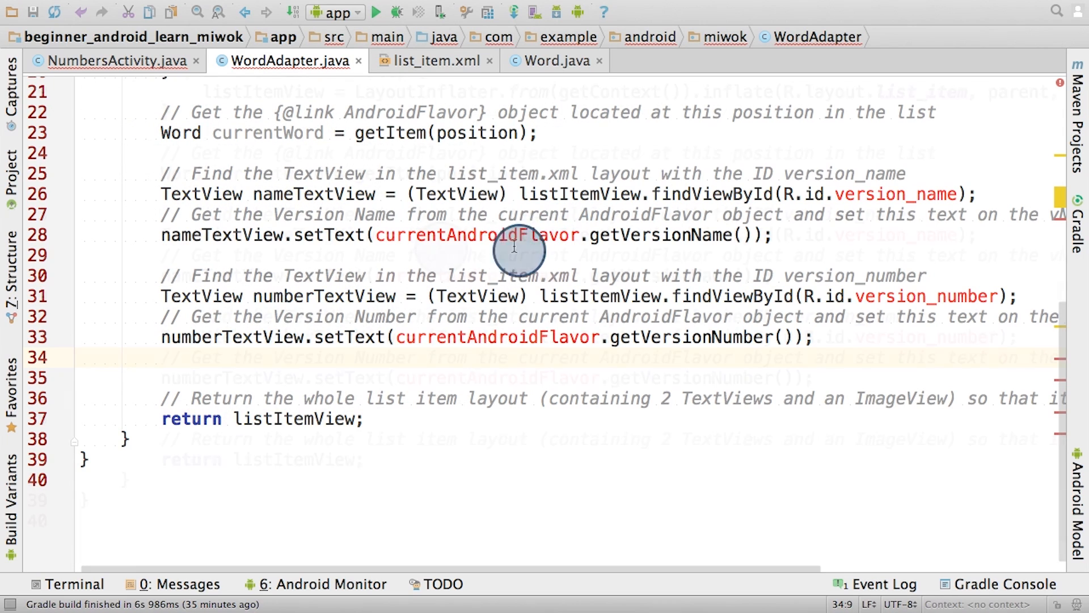
# Change the first TextView lookup from version_name to R.id.miwok_text_view, naming it miwokTextView
pyautogui.scroll(3)
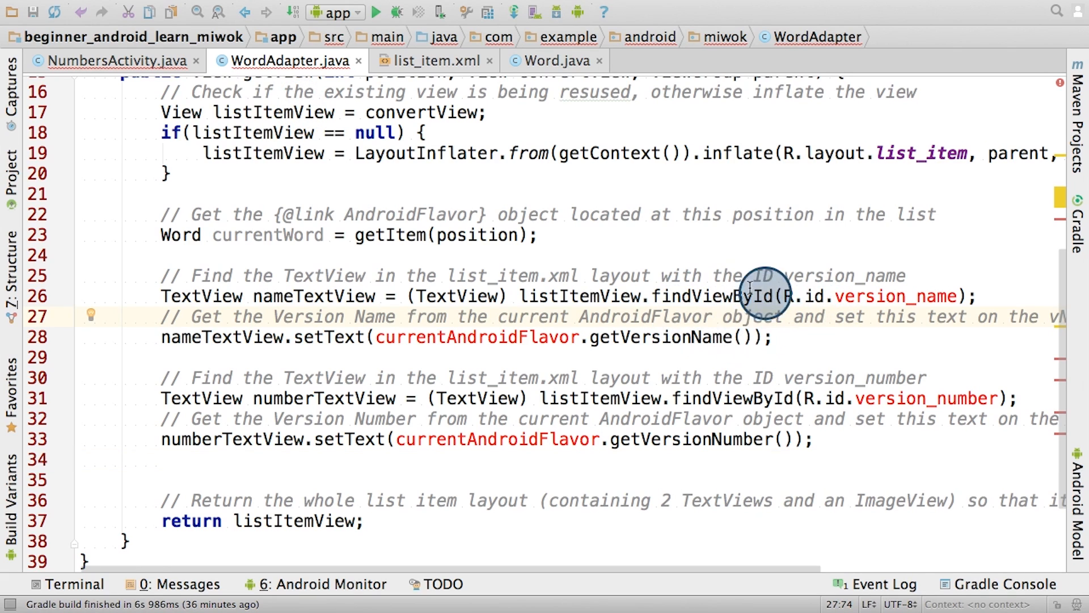
pyautogui.moveTo(577, 309)
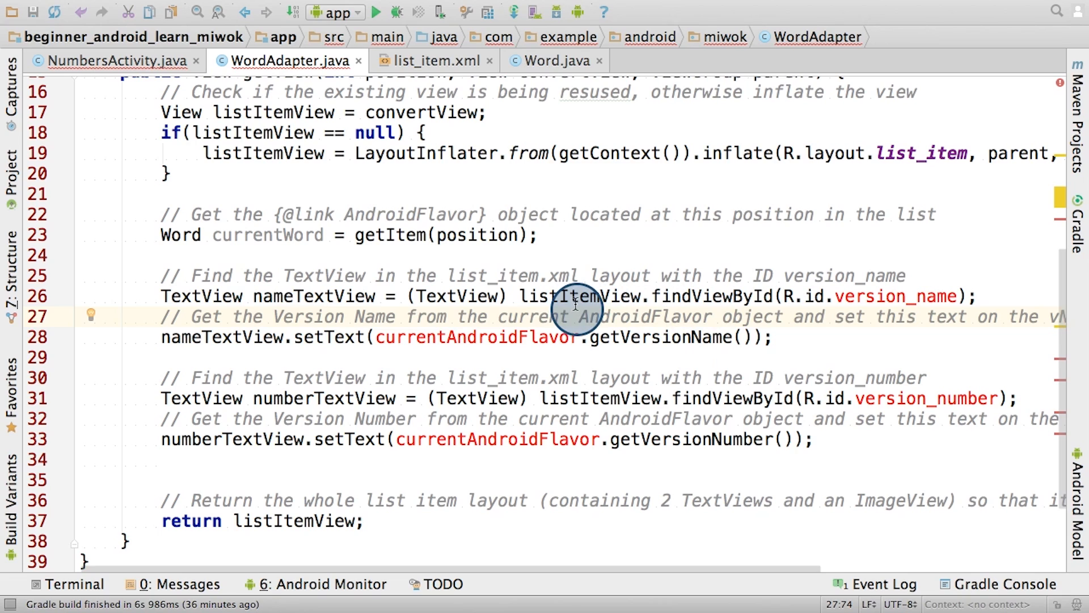
pyautogui.moveTo(889, 296)
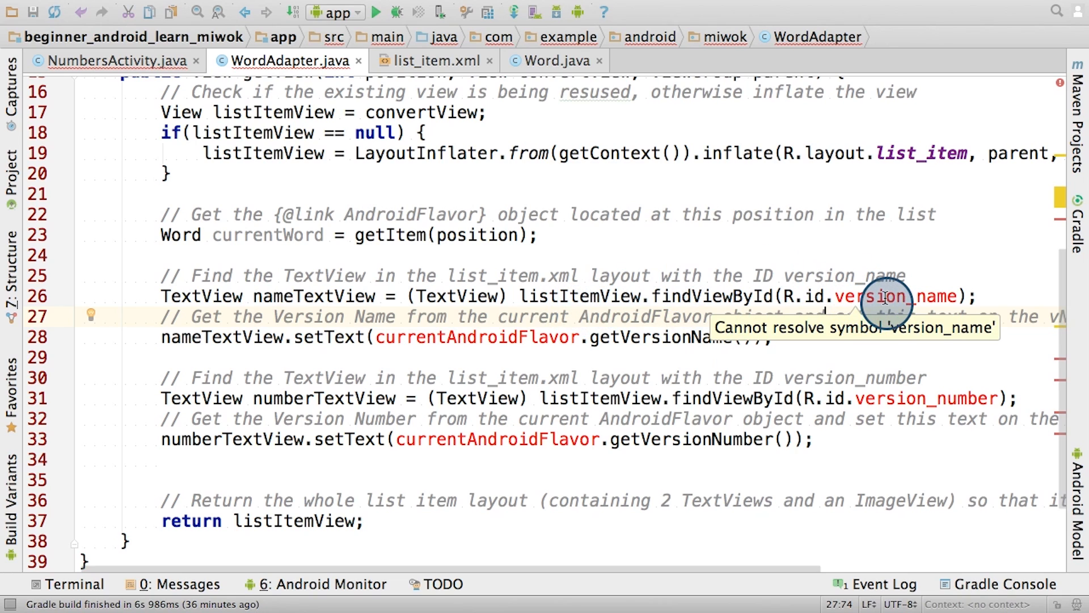
pyautogui.write('miwok_text_view')
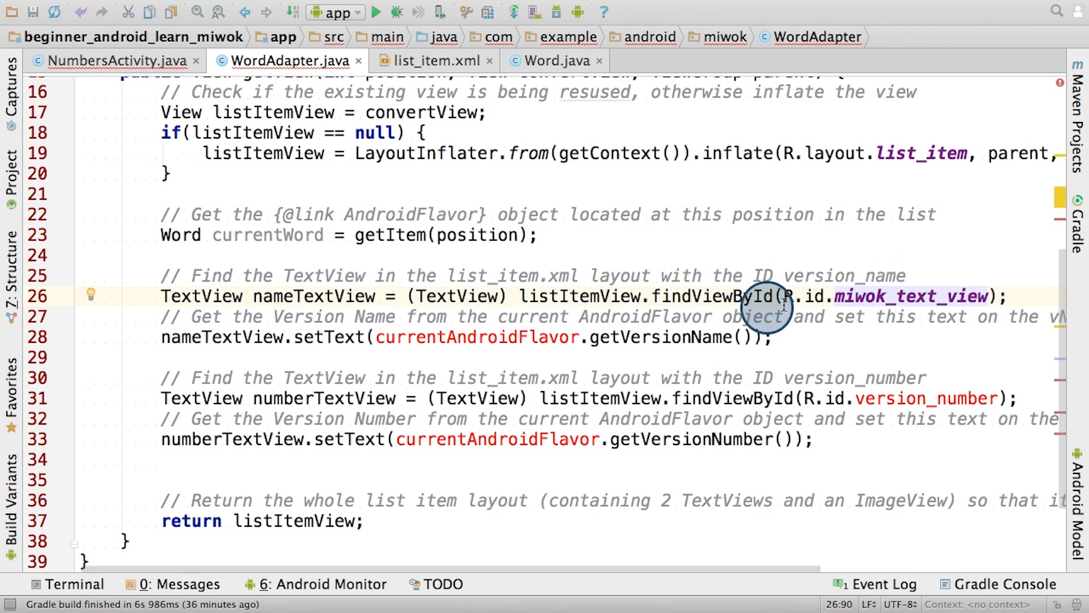
pyautogui.moveTo(625, 295)
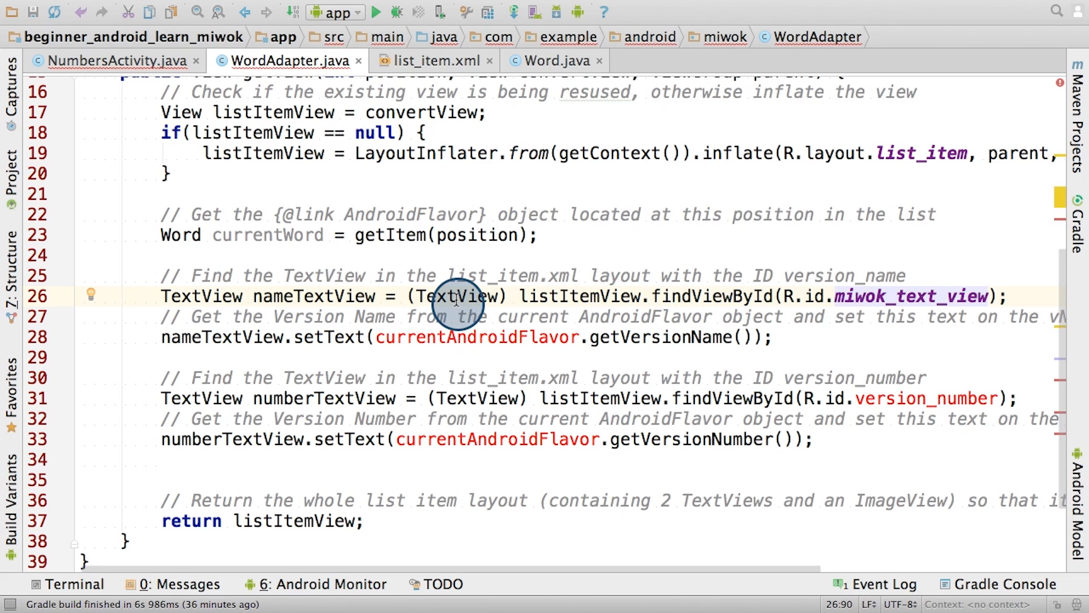
pyautogui.moveTo(236, 309)
pyautogui.write('iwok')
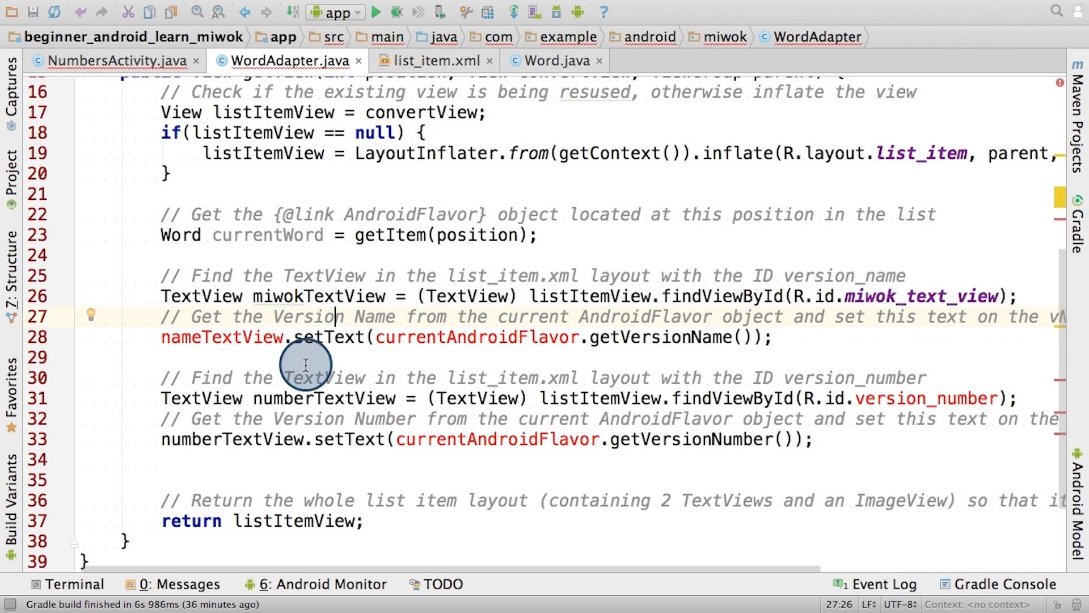
pyautogui.moveTo(233, 349)
pyautogui.write('iwok')
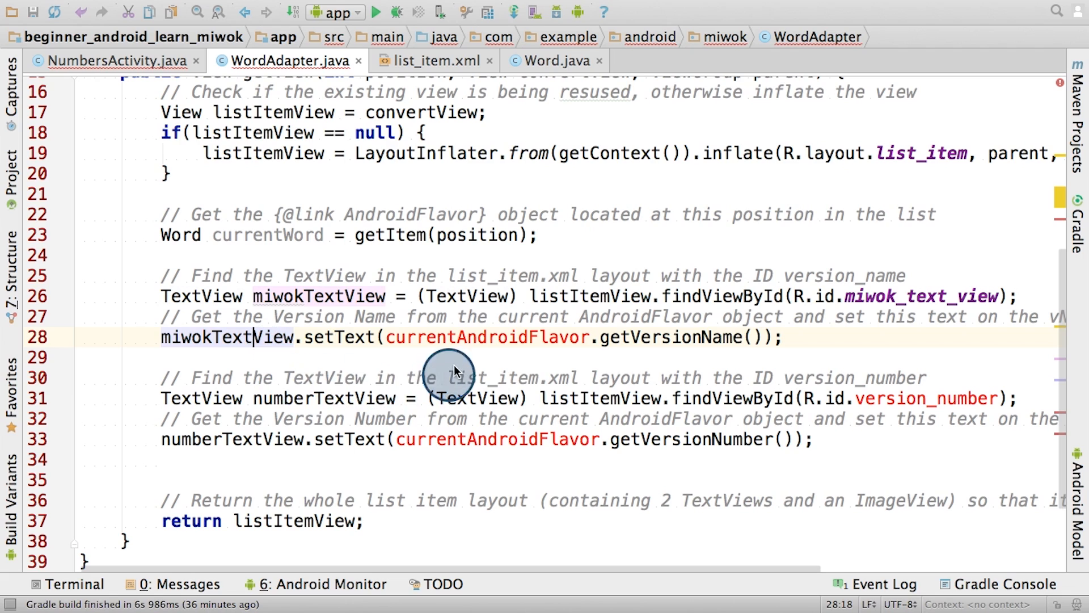
pyautogui.moveTo(514, 340)
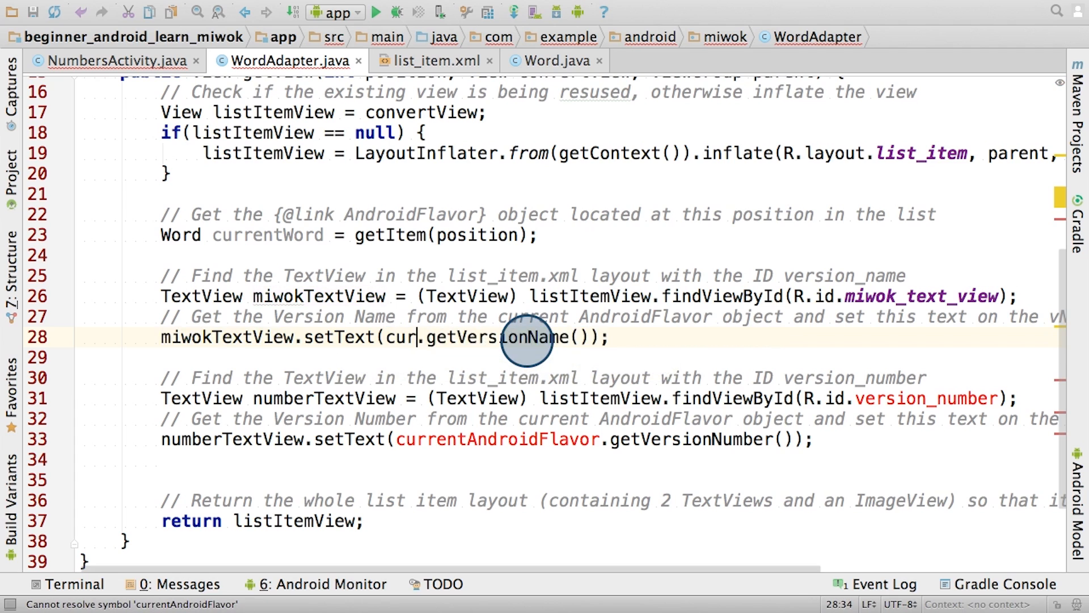
# Set miwokTextView's text to currentWord.getMiwokTranslation() using code completion
pyautogui.write('currentWord.getMiwokTranslat')
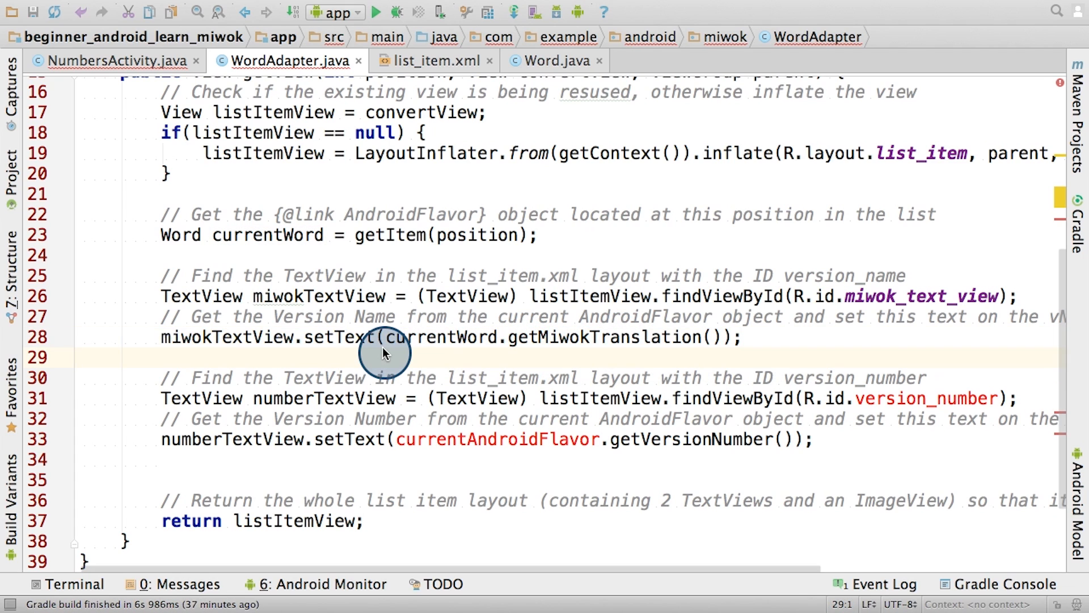
pyautogui.moveTo(205, 347)
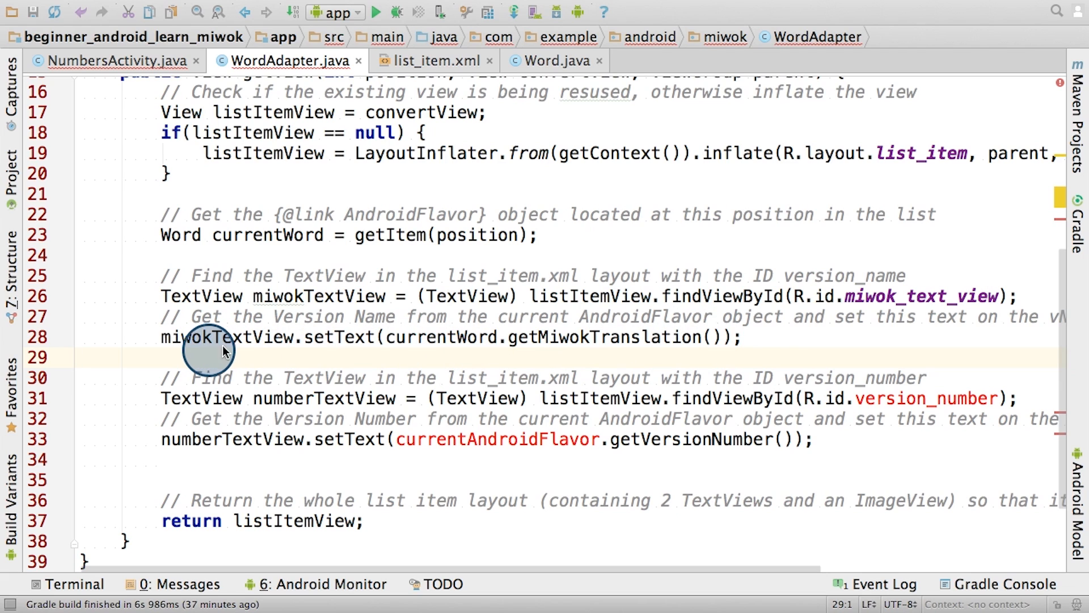
pyautogui.moveTo(452, 359)
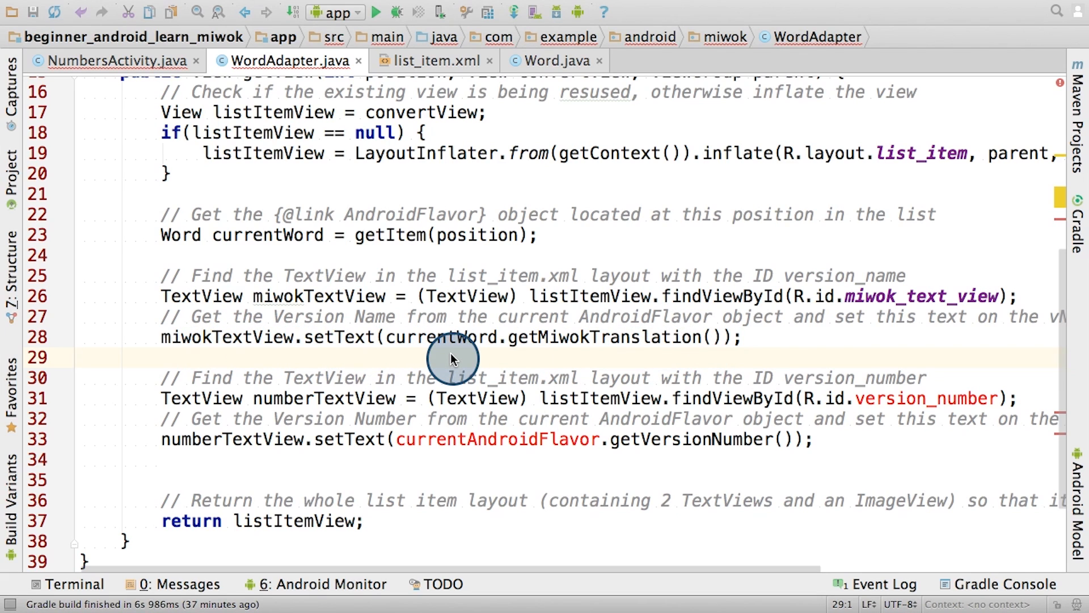
pyautogui.moveTo(514, 377)
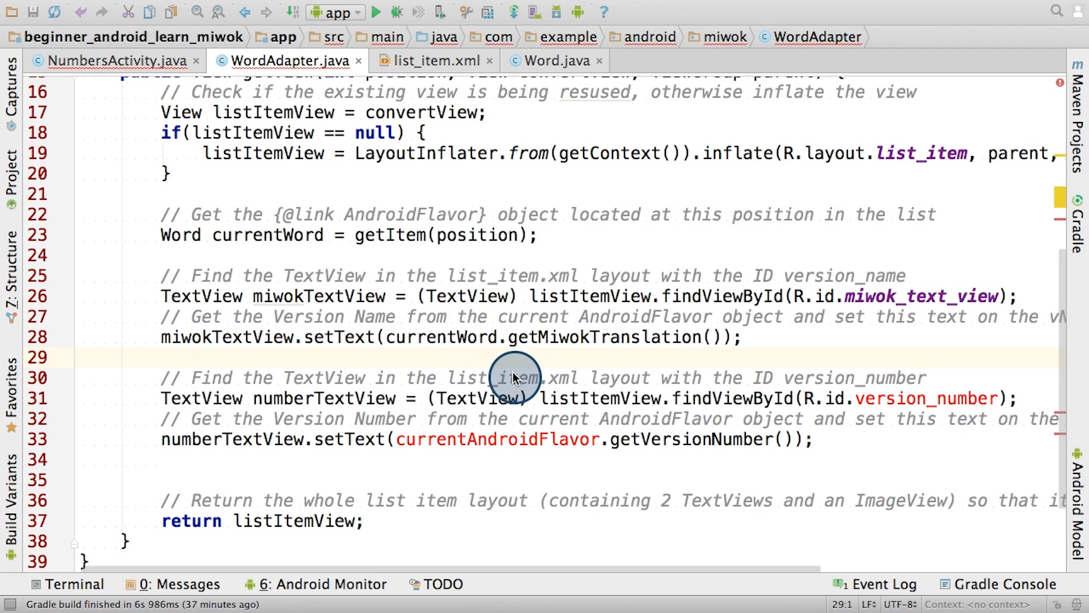
pyautogui.moveTo(646, 341)
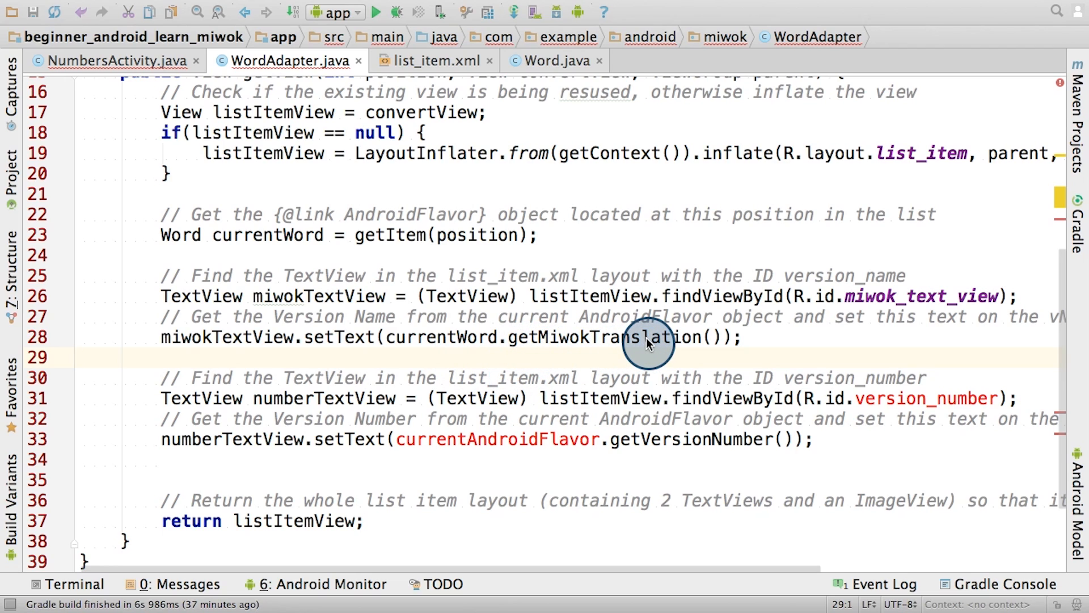
pyautogui.moveTo(591, 351)
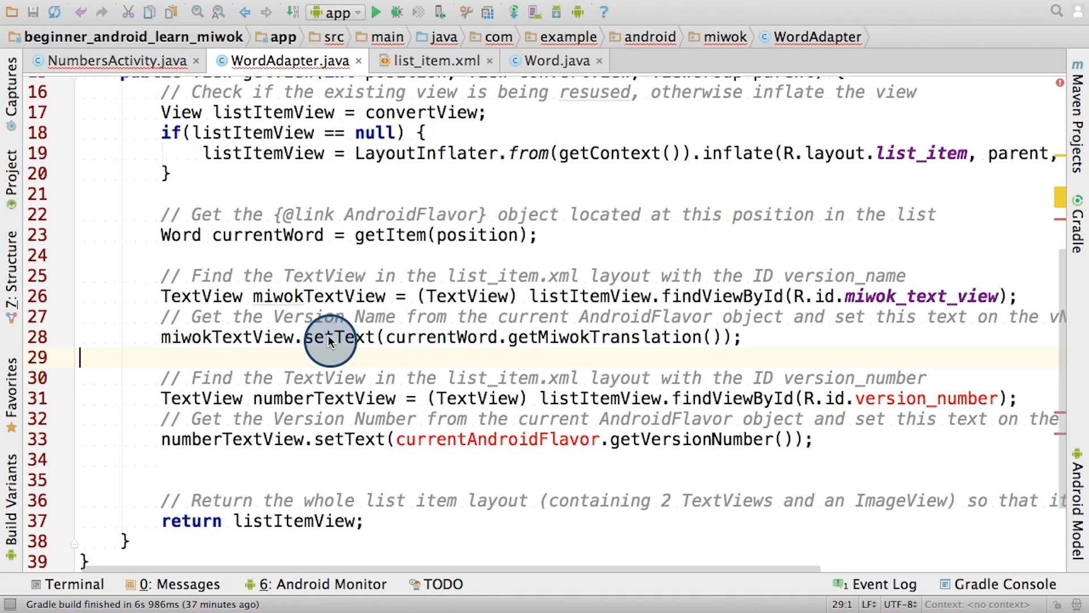
pyautogui.moveTo(211, 349)
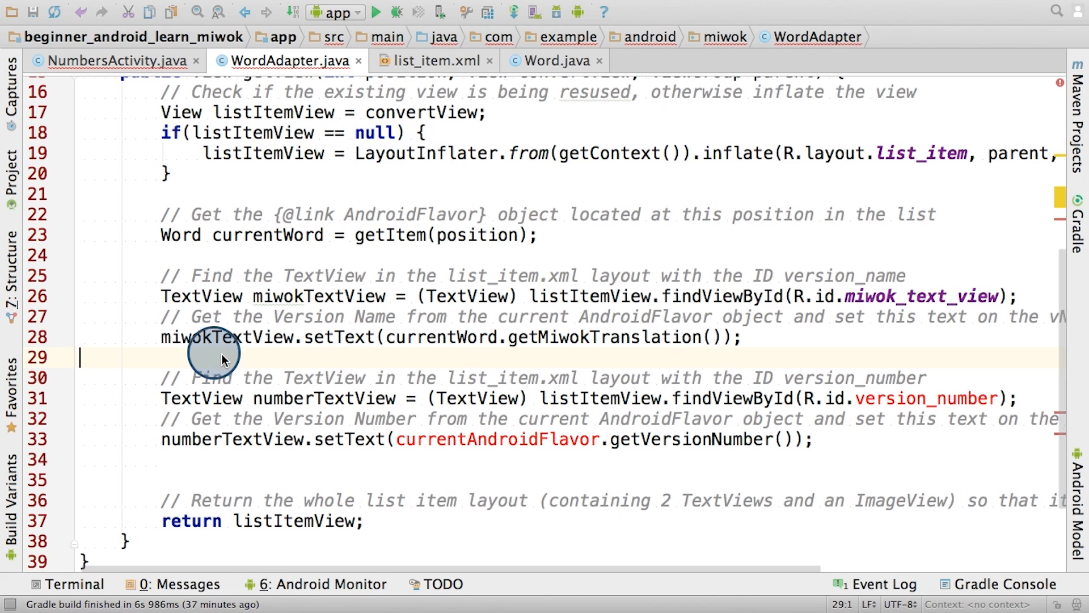
pyautogui.moveTo(545, 414)
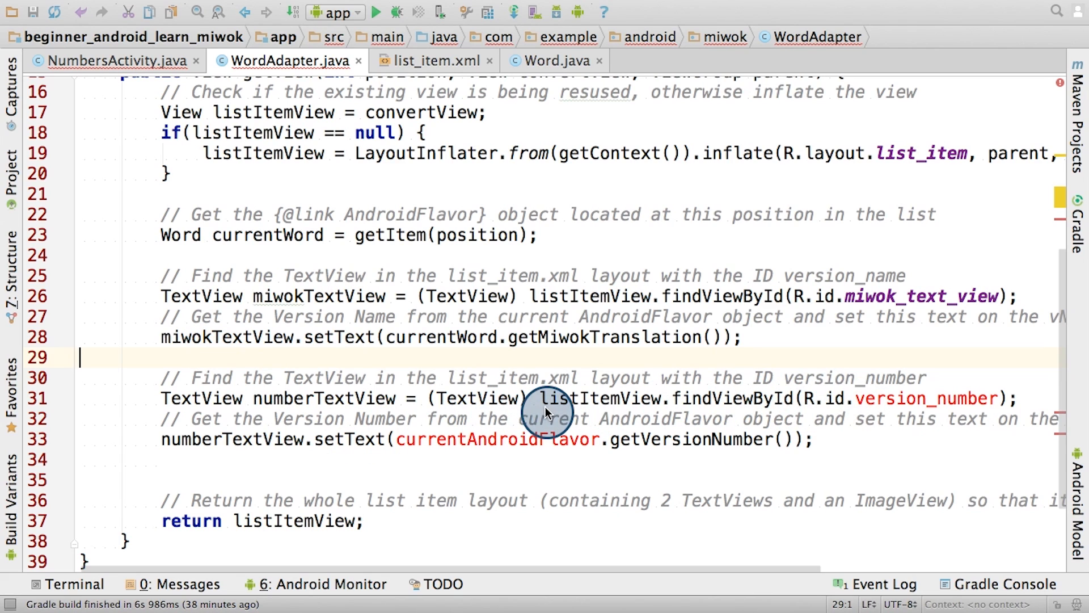
pyautogui.moveTo(569, 408)
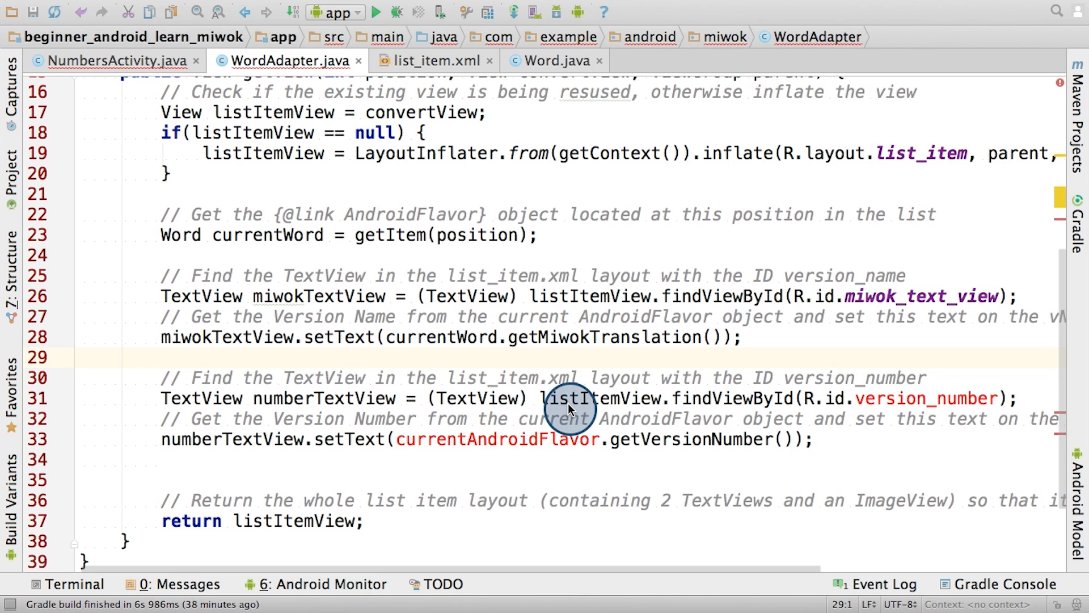
pyautogui.moveTo(743, 401)
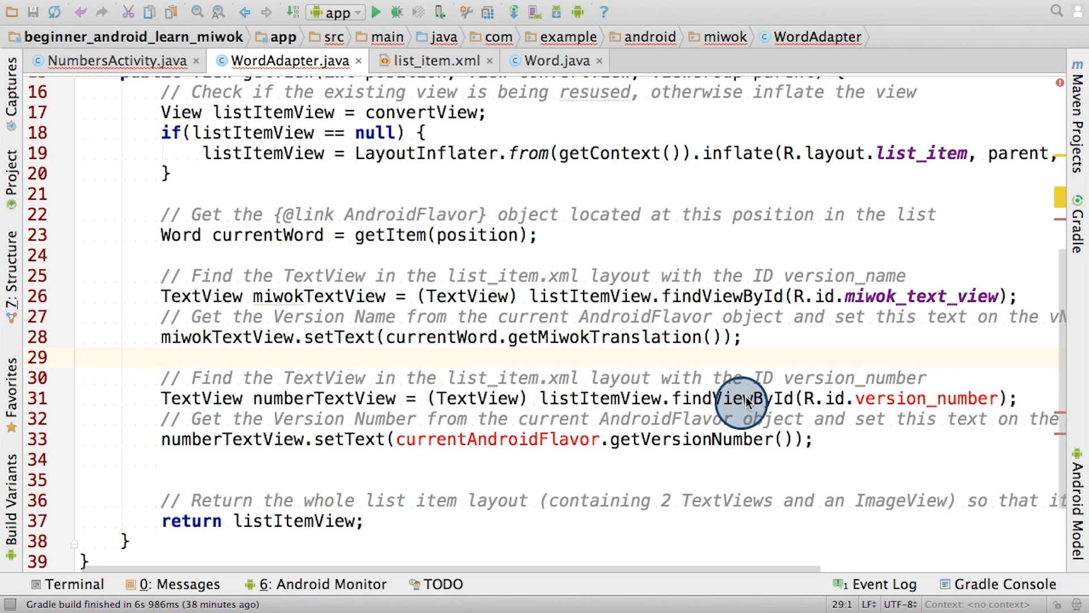
# Rename the second TextView to defaultTextView on default_text_view, set from currentWord.getDefaultTranslation()
pyautogui.doubleClick(924, 398)
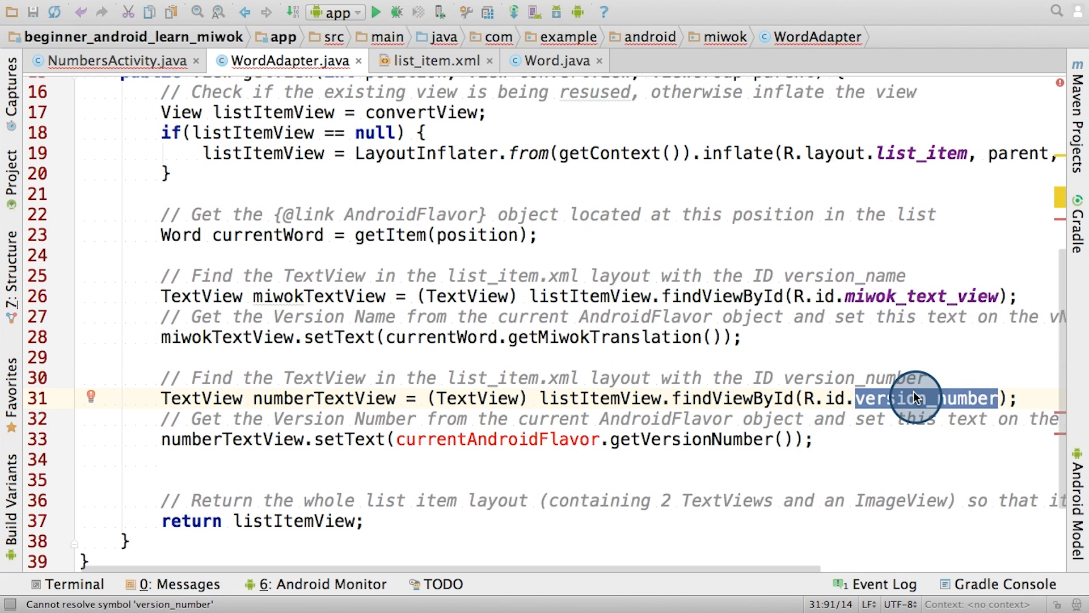
pyautogui.write('default_text_view')
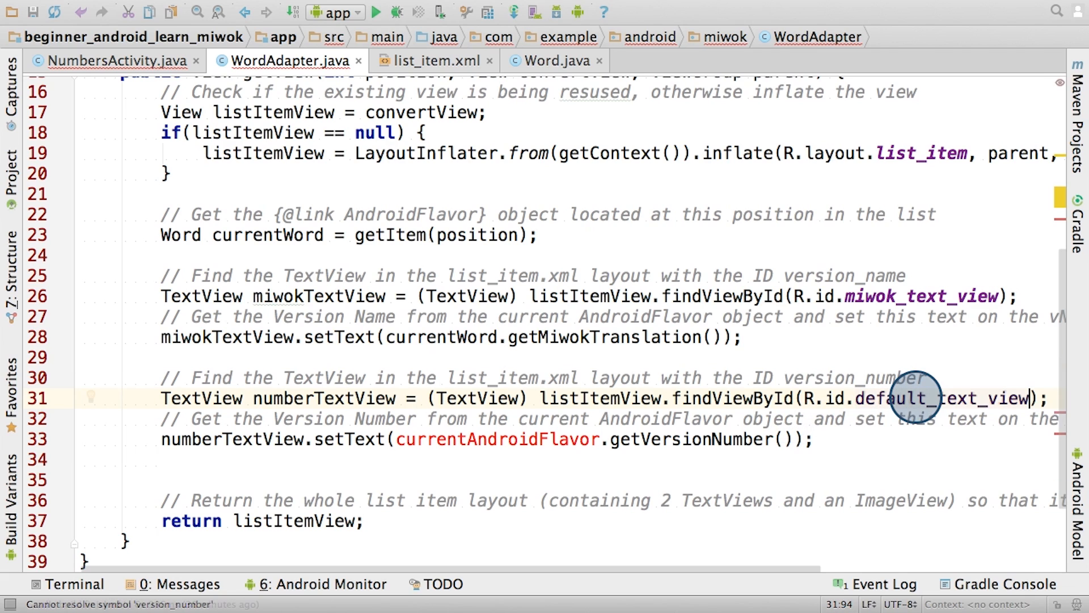
pyautogui.doubleClick(324, 398)
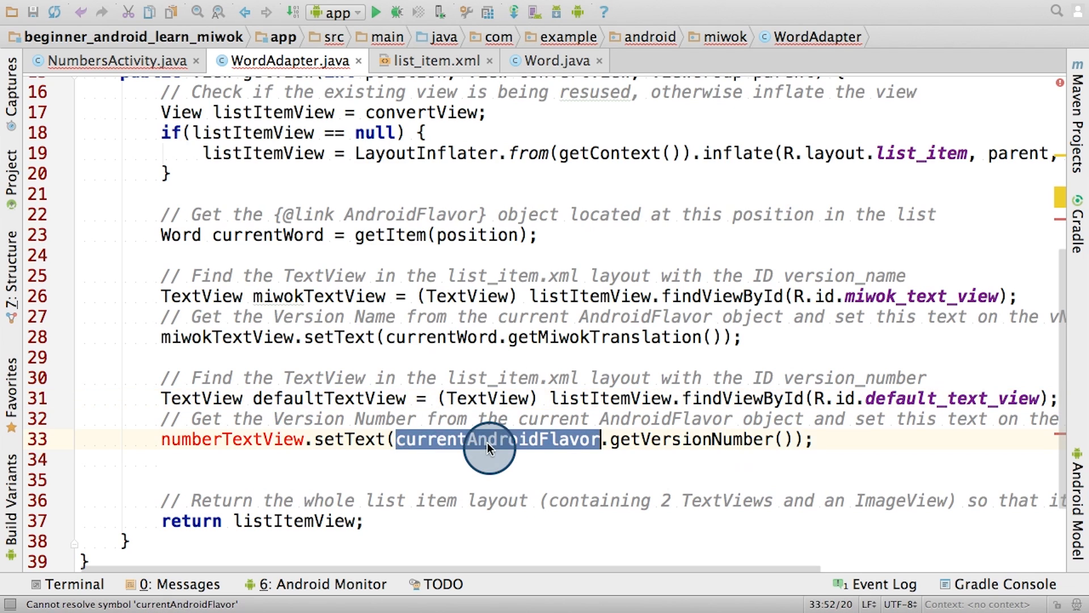
pyautogui.write('currentWord')
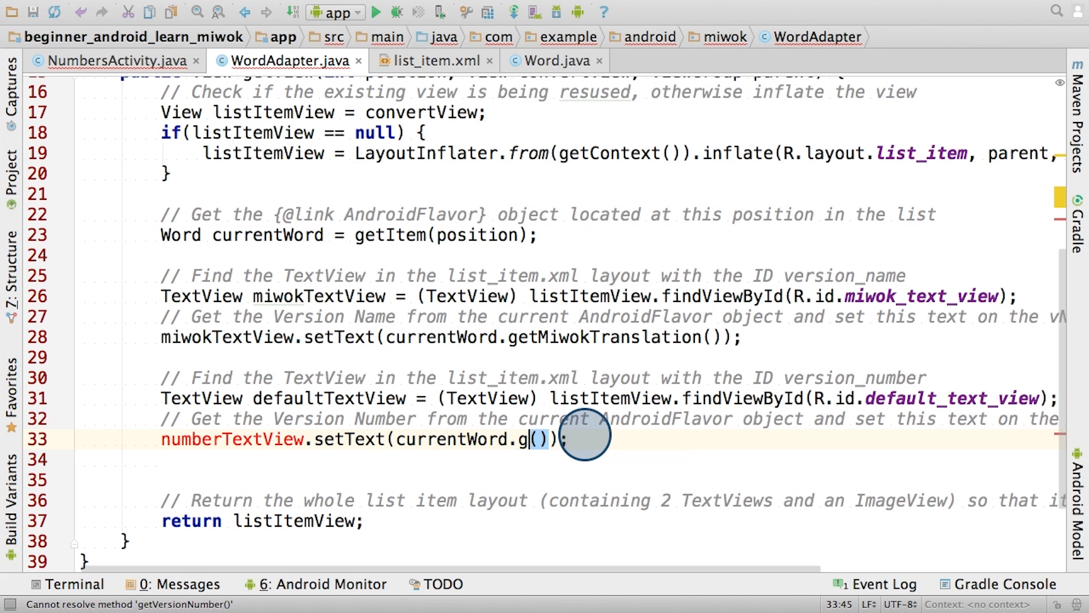
pyautogui.write('getDefaultTranslation')
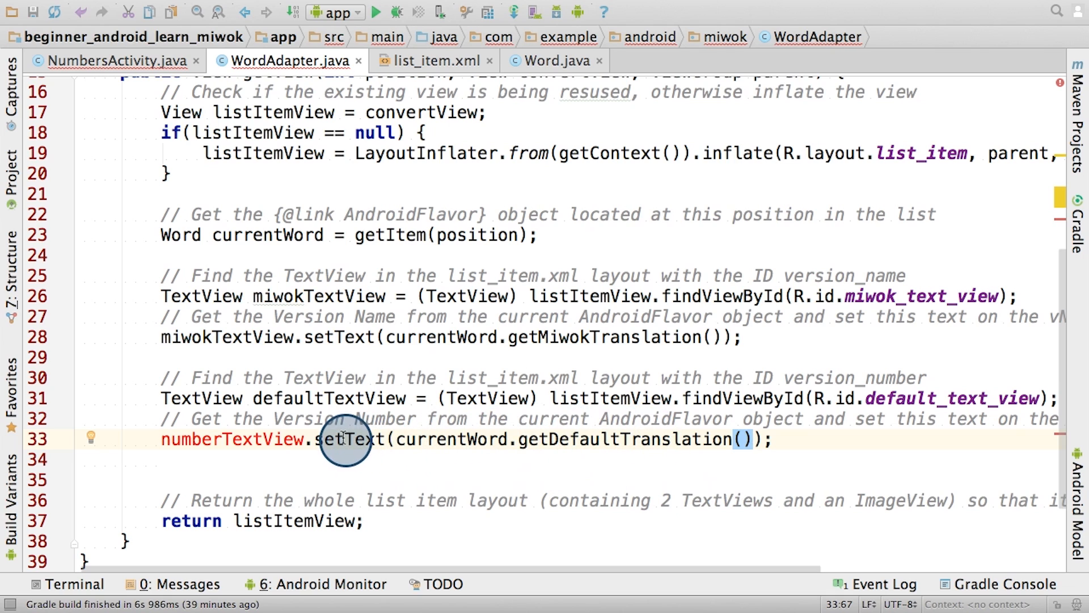
pyautogui.doubleClick(232, 438)
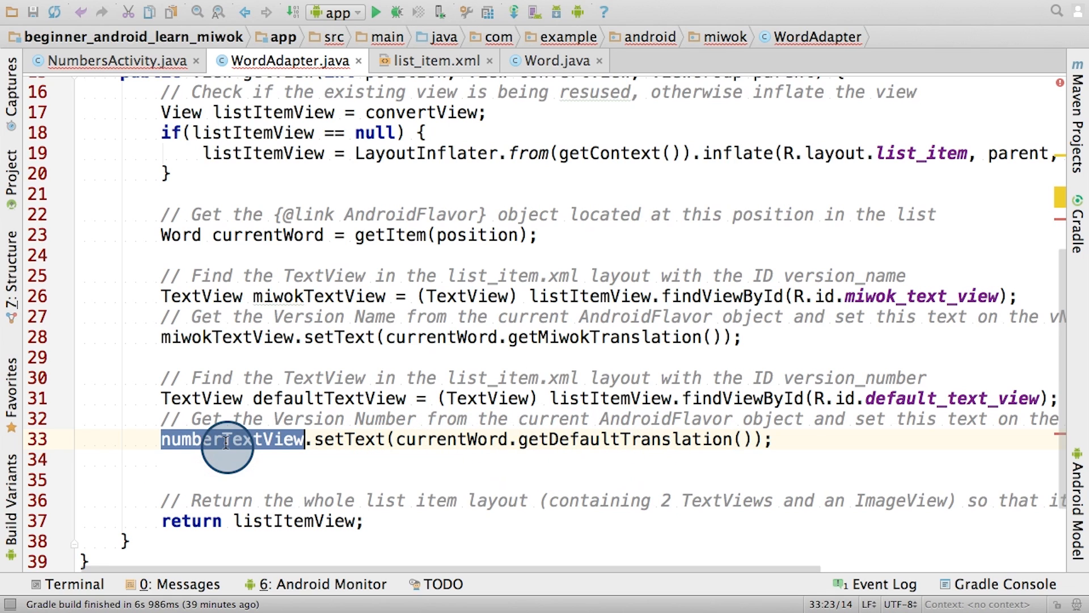
pyautogui.write('defaultTextView')
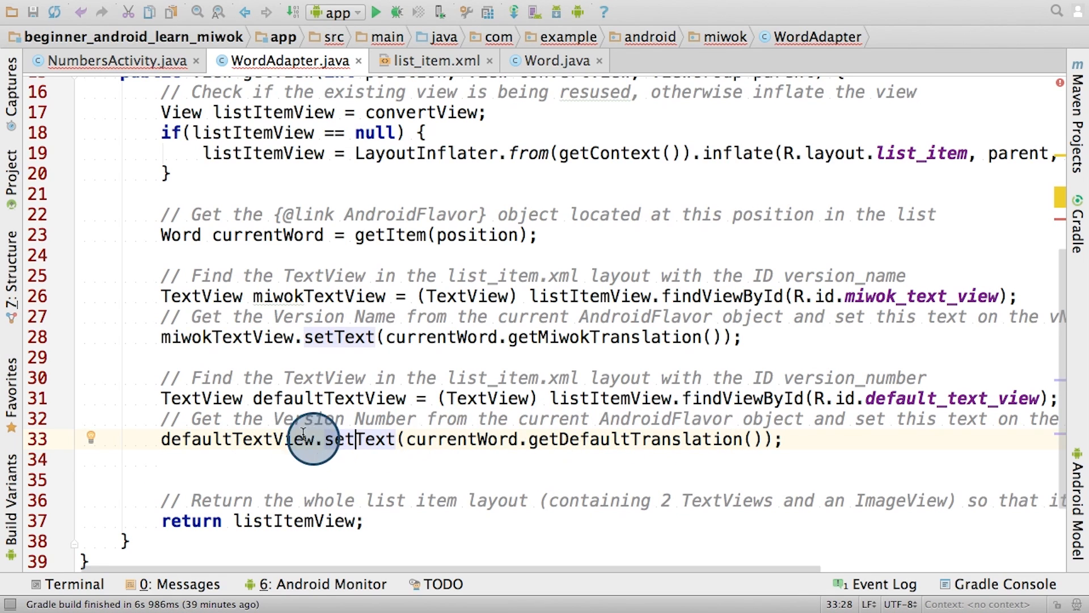
pyautogui.moveTo(562, 451)
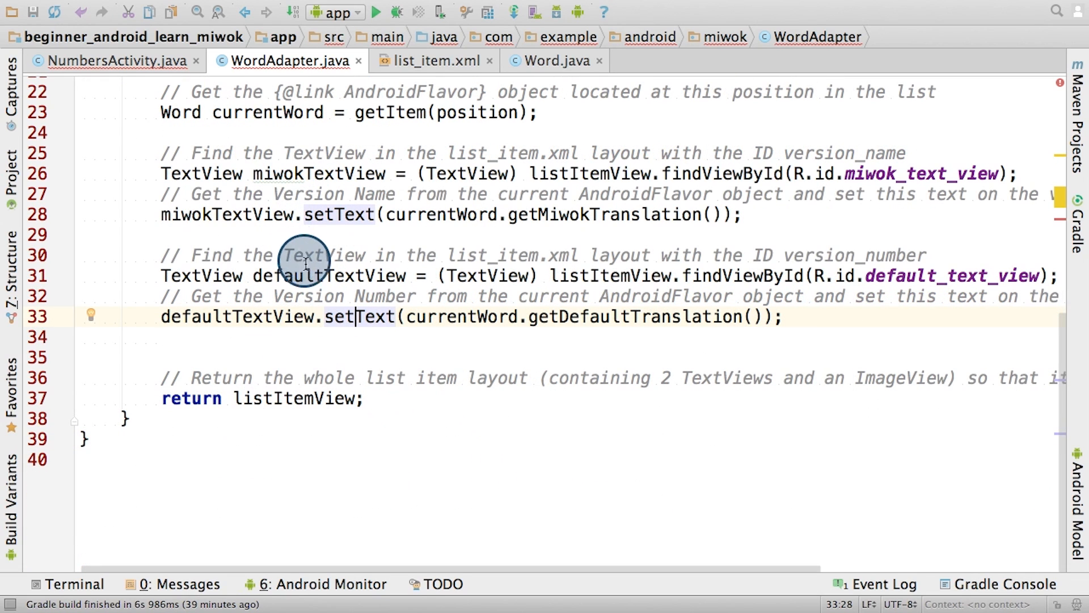
pyautogui.moveTo(309, 357)
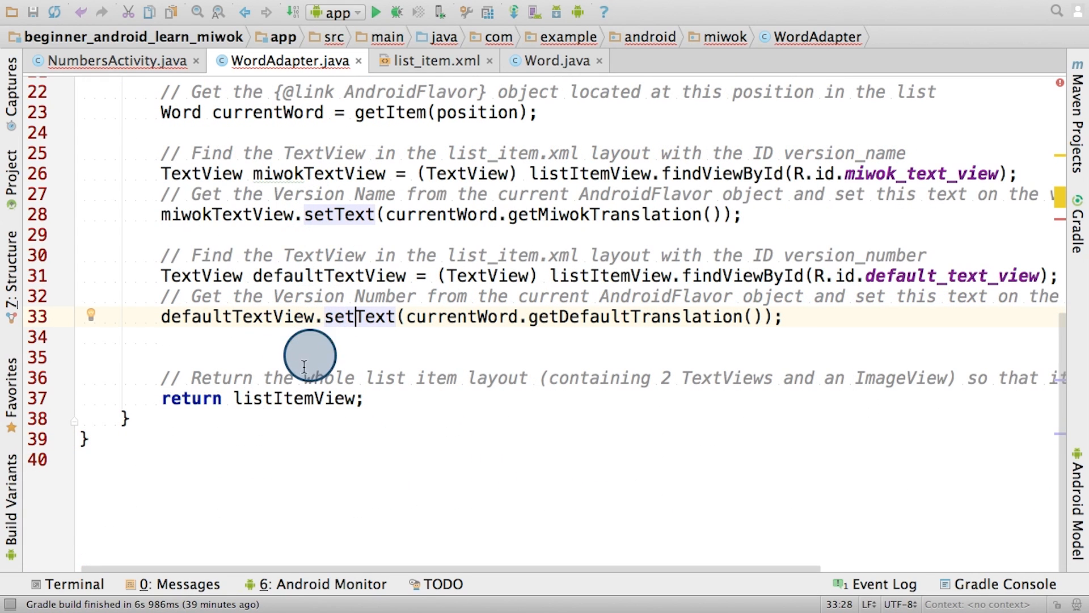
pyautogui.moveTo(183, 372)
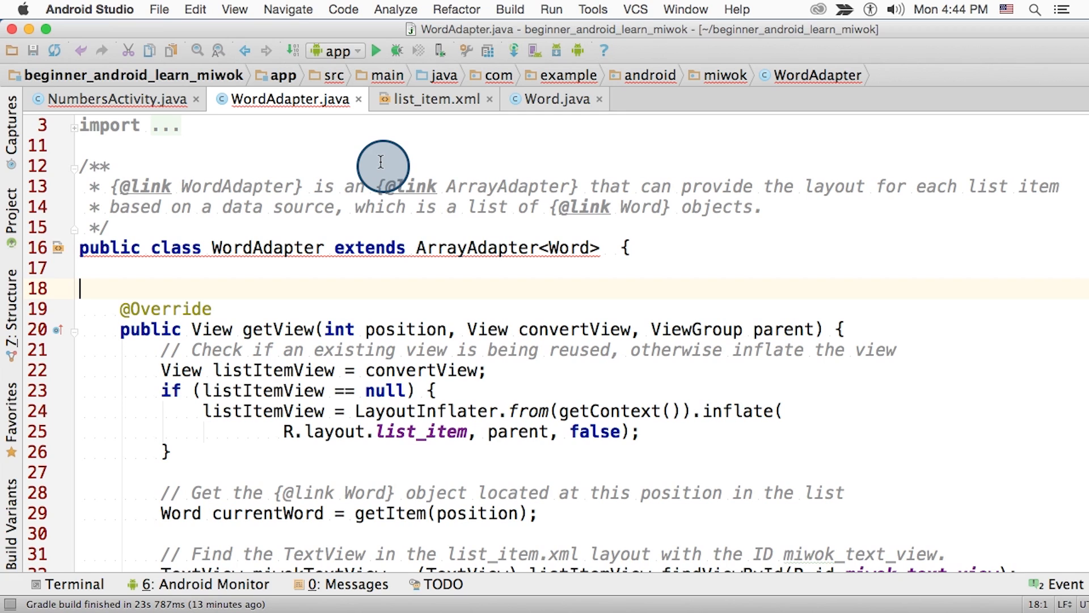
pyautogui.moveTo(358, 221)
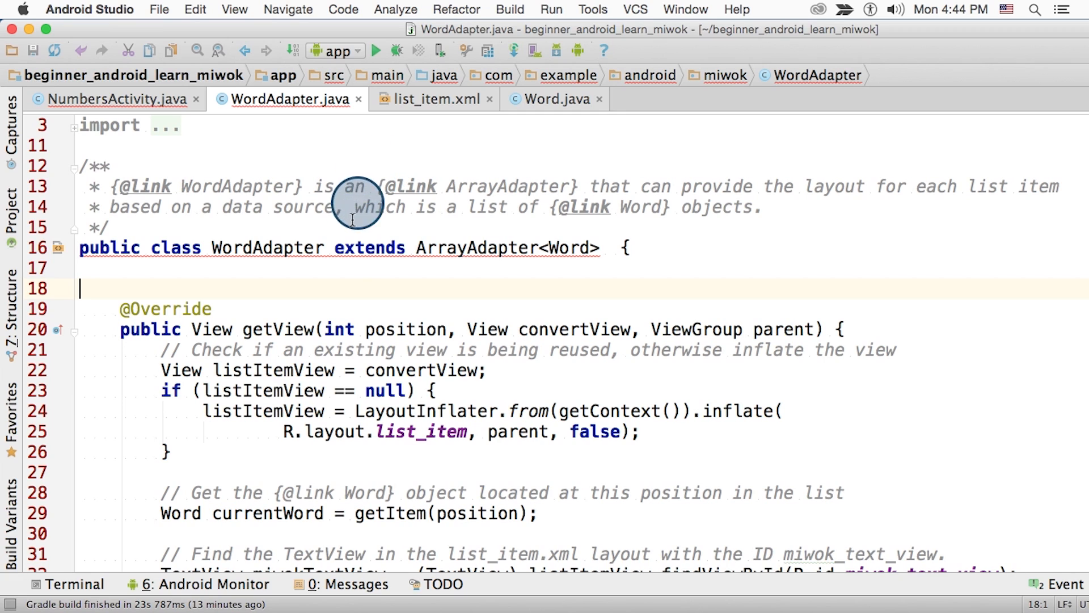
pyautogui.moveTo(281, 307)
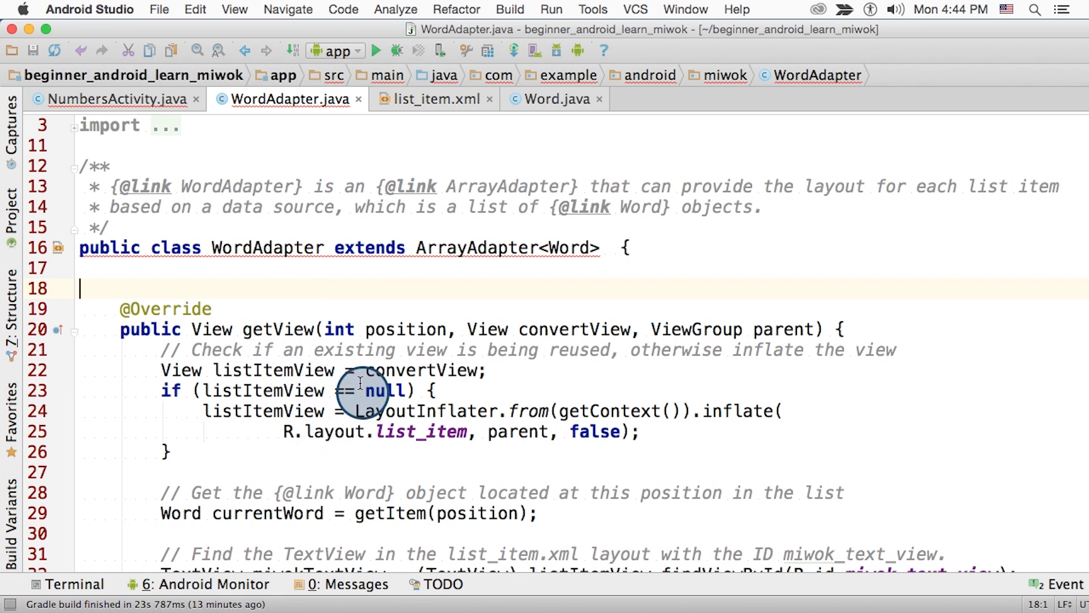
pyautogui.moveTo(299, 364)
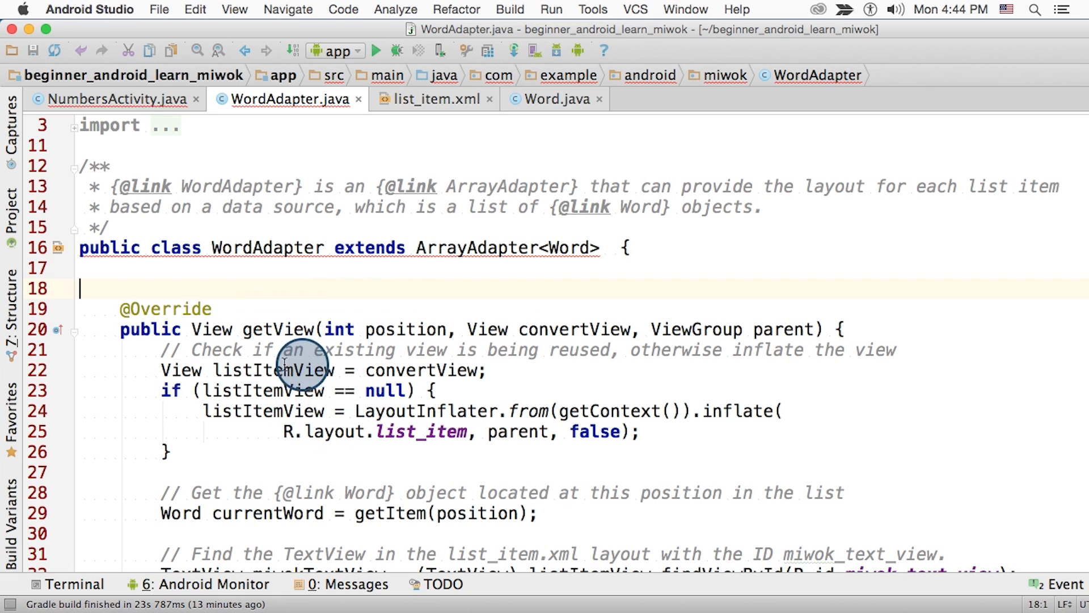
pyautogui.scroll(-3)
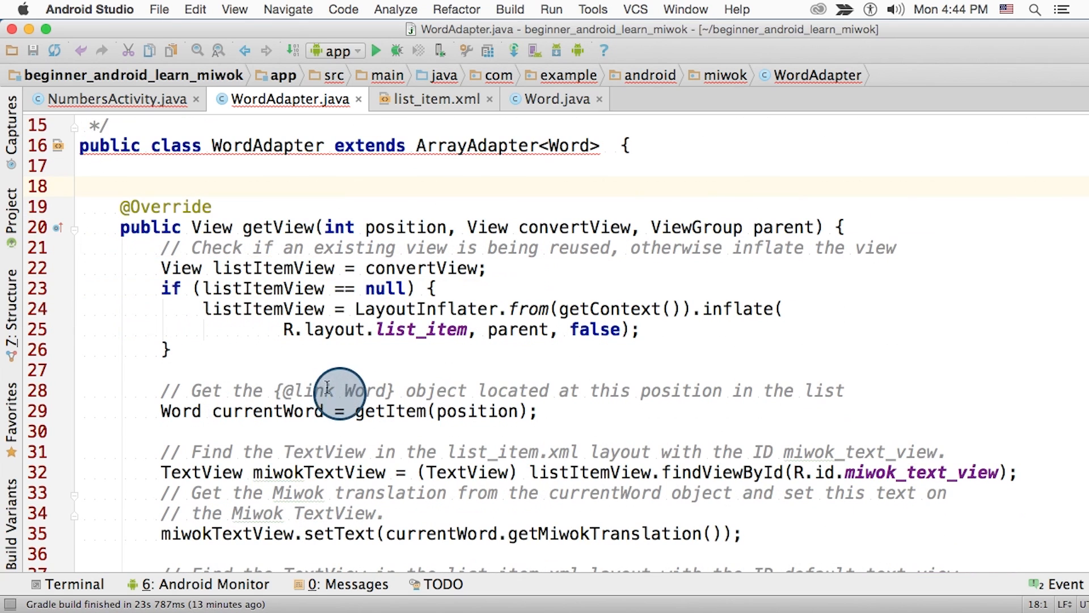
pyautogui.moveTo(341, 421)
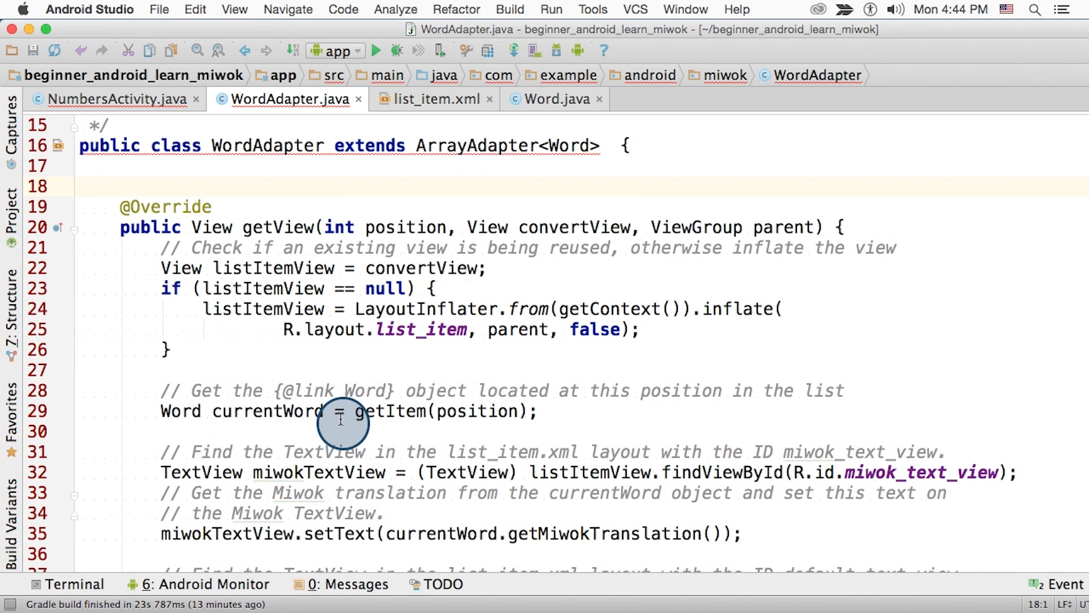
pyautogui.scroll(-3)
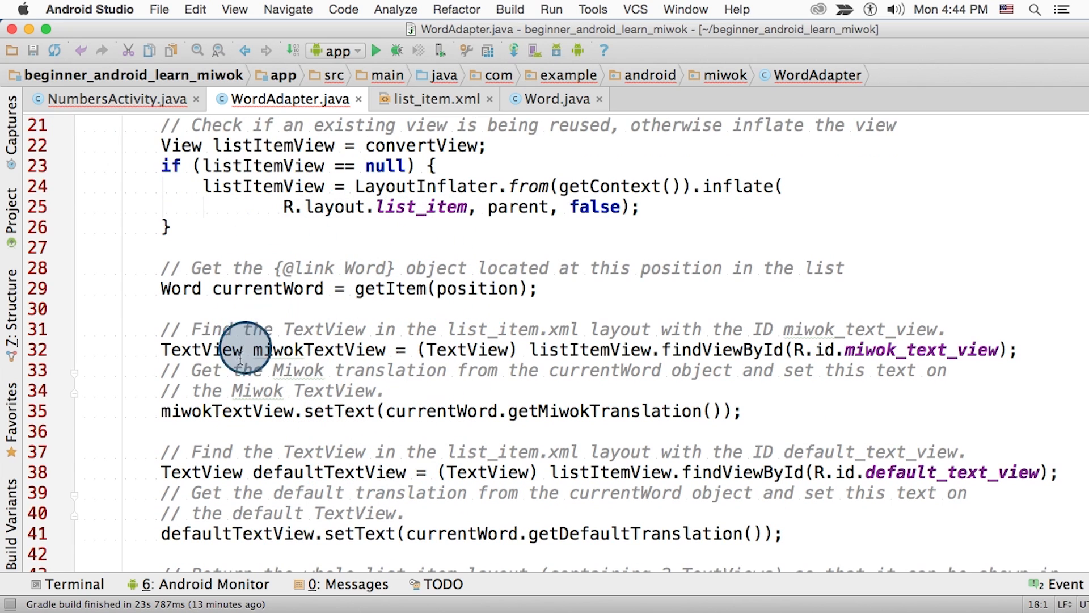
pyautogui.scroll(-3)
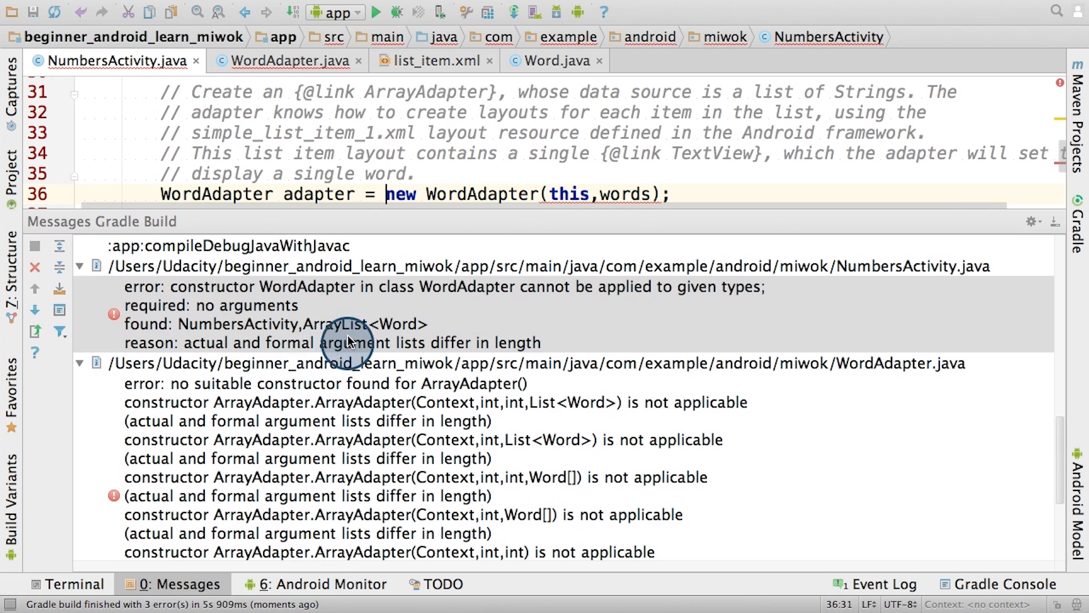
pyautogui.moveTo(297, 349)
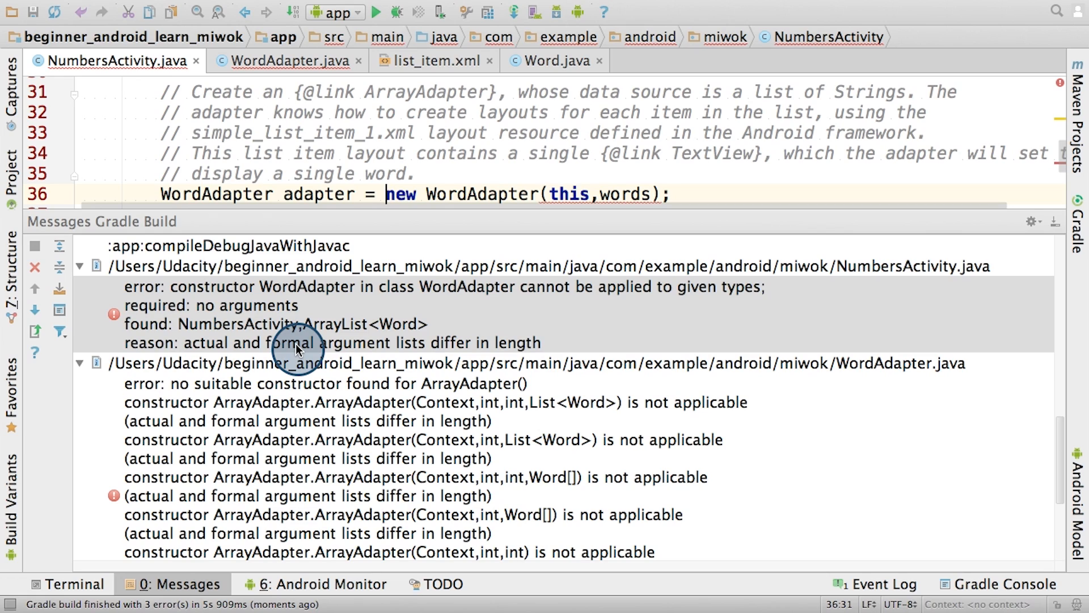
pyautogui.moveTo(969, 265)
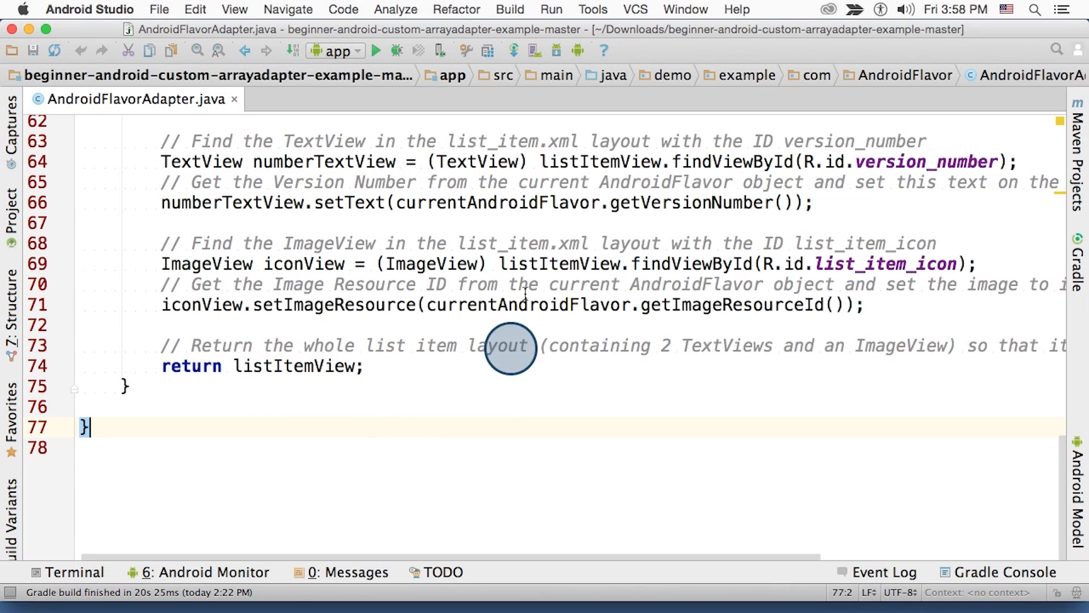
pyautogui.moveTo(355, 491)
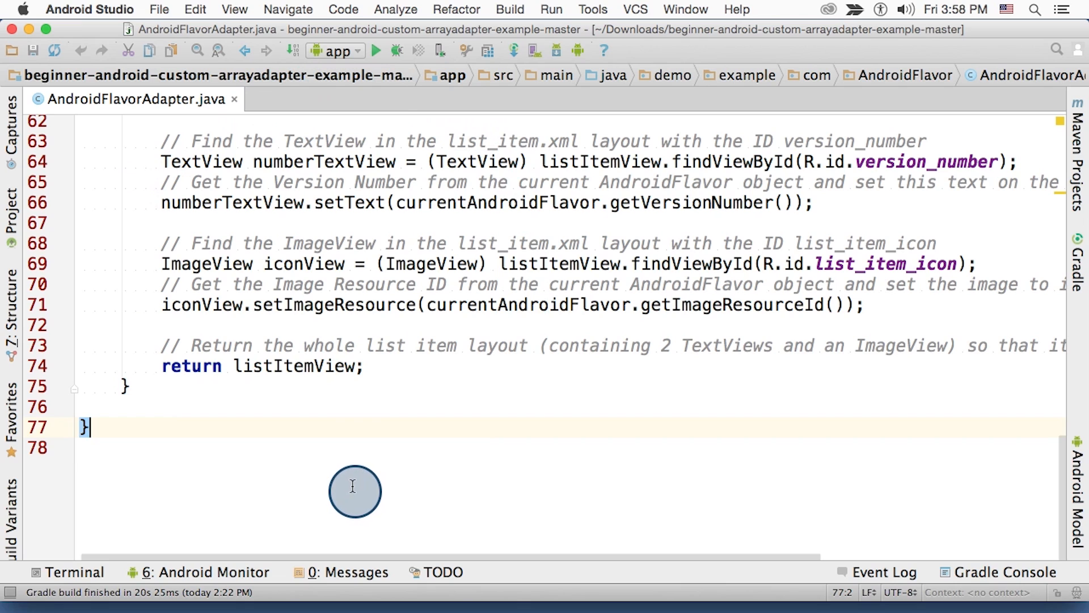
# Scroll AndroidFlavorAdapter.java up to its constructor calling super(context, 0, androidFlavors)
pyautogui.scroll(3)
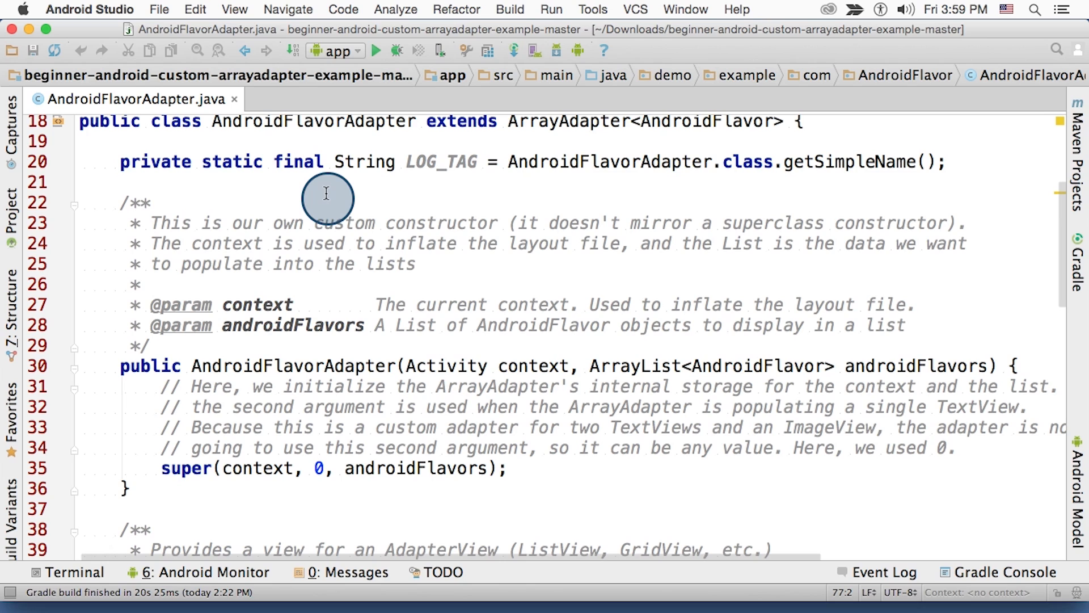
pyautogui.moveTo(334, 192)
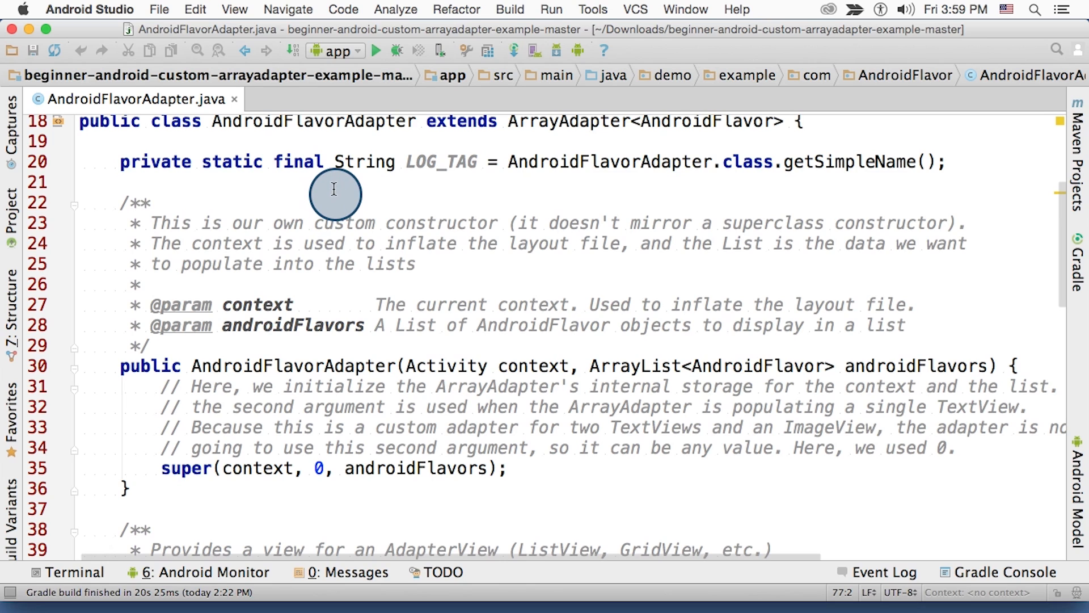
pyautogui.moveTo(267, 231)
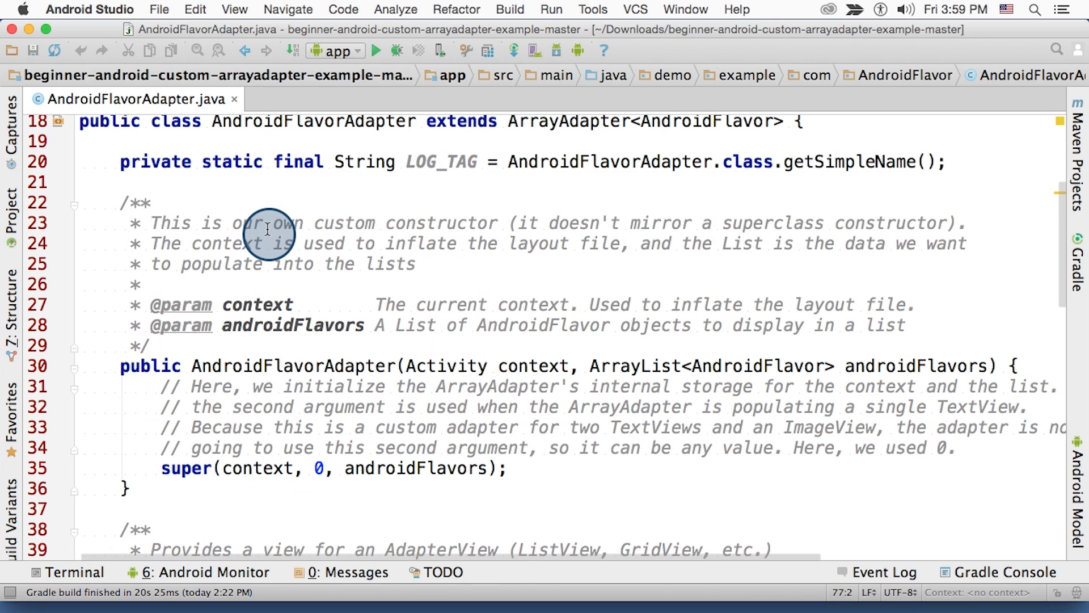
pyautogui.moveTo(377, 437)
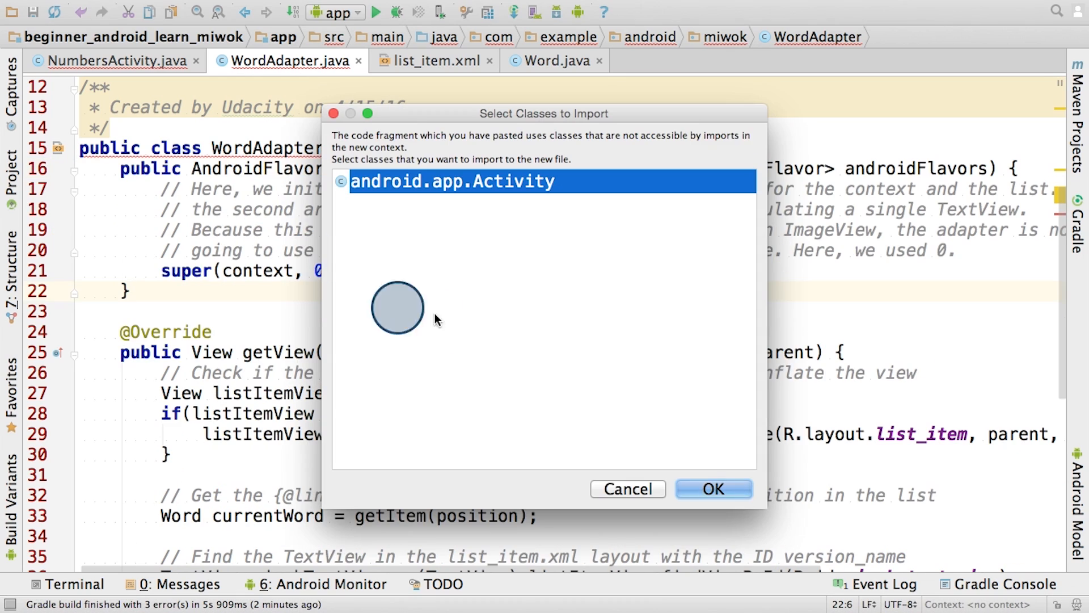
# Import Activity and rename the pasted constructor to WordAdapter(Activity, ArrayList<Word> words)
pyautogui.click(712, 488)
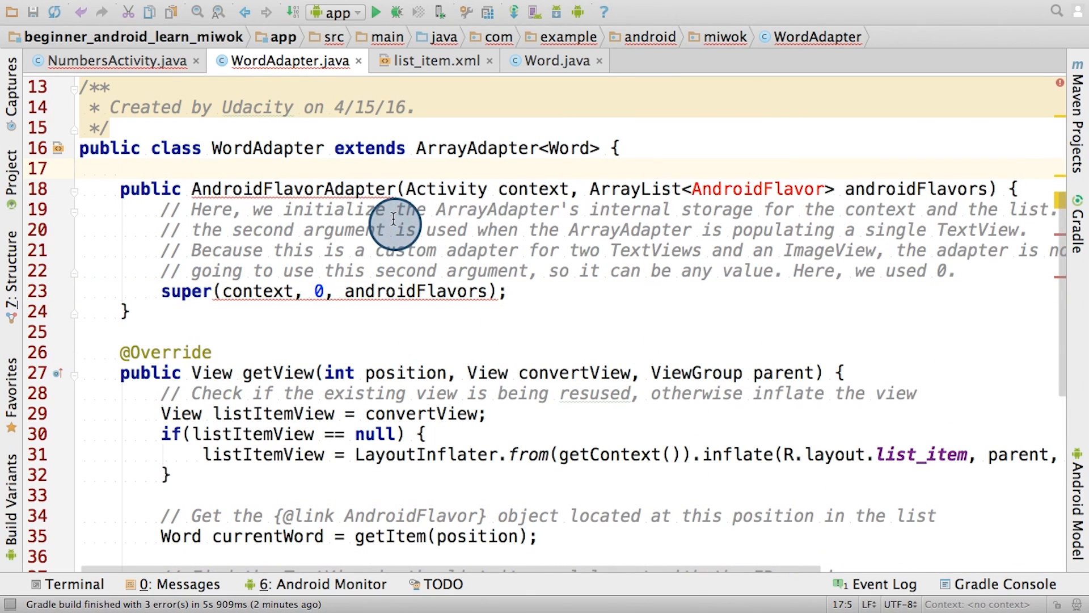
pyautogui.doubleClick(292, 188)
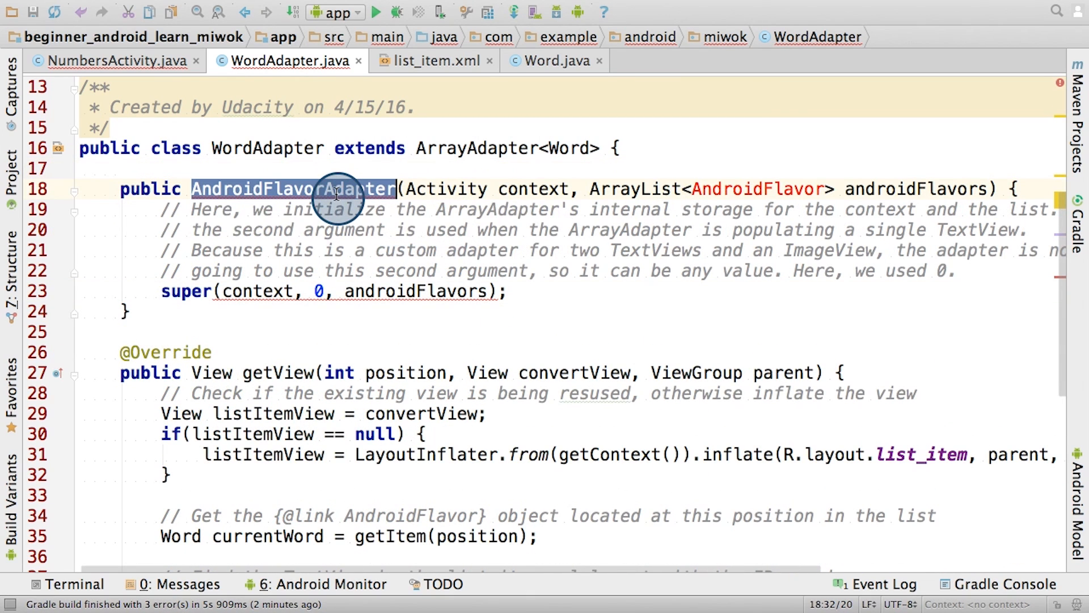
pyautogui.write('WordAdapter')
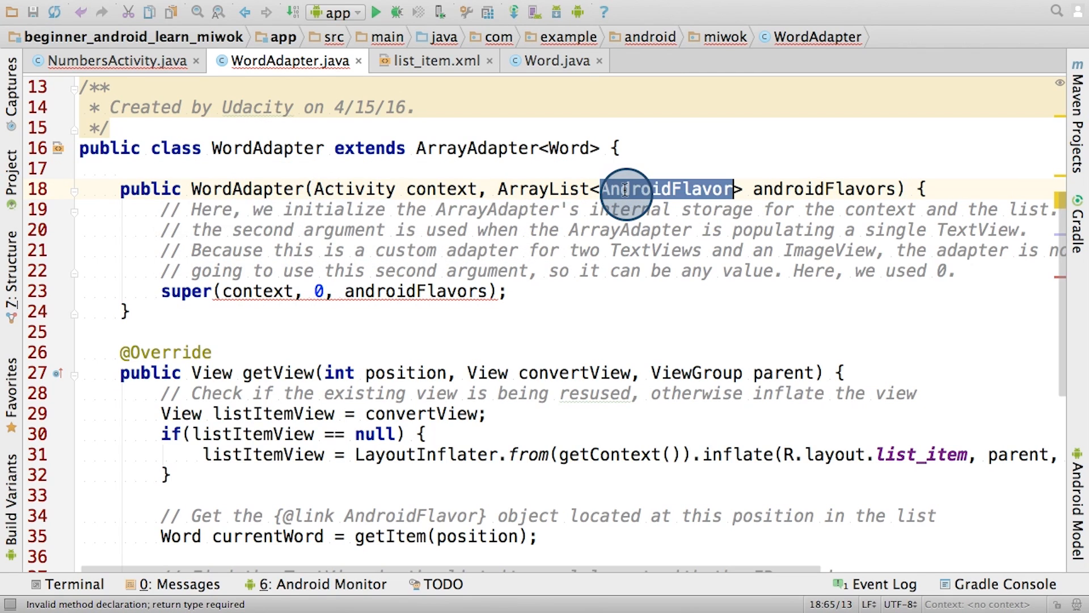
pyautogui.write('W')
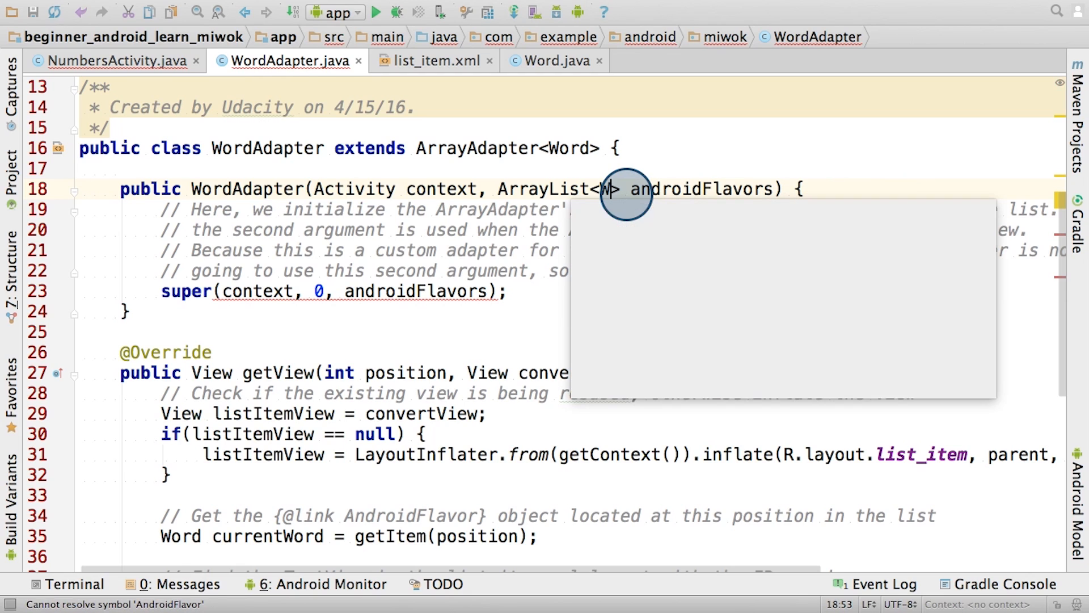
pyautogui.write('ord')
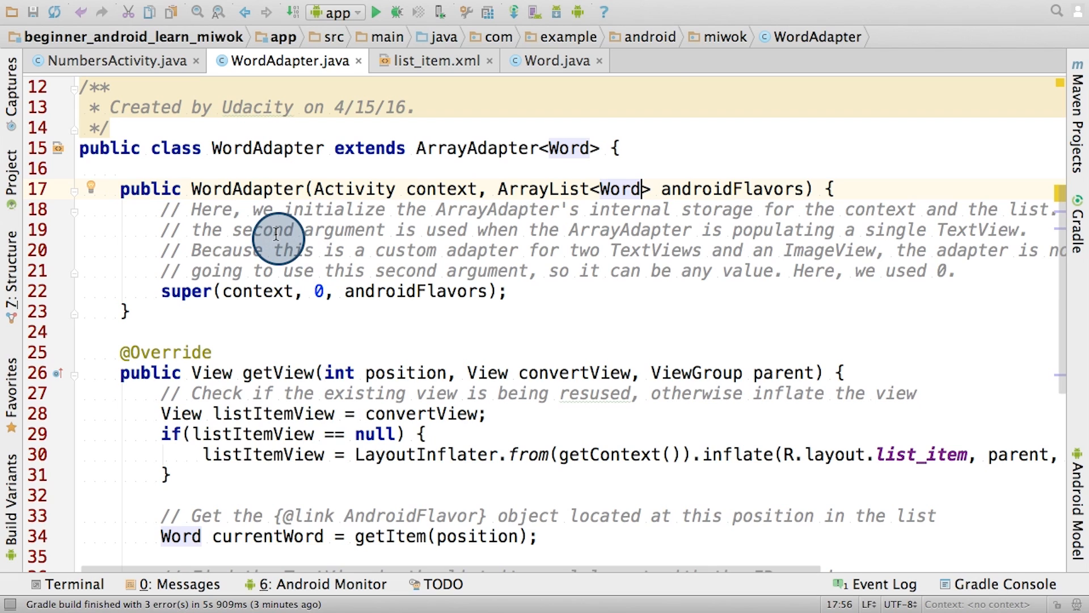
pyautogui.moveTo(281, 297)
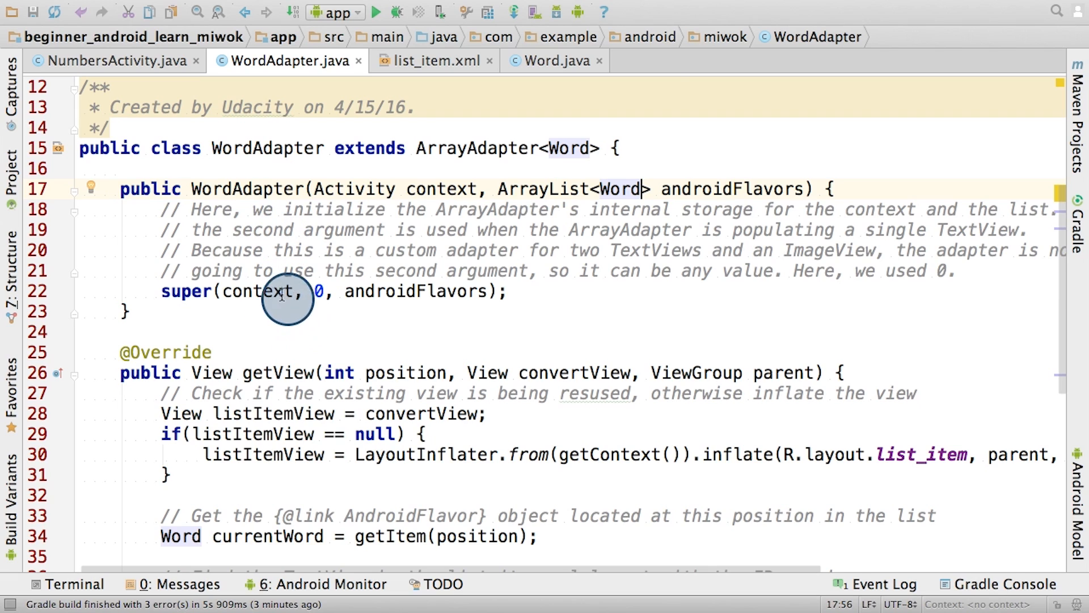
pyautogui.moveTo(309, 291)
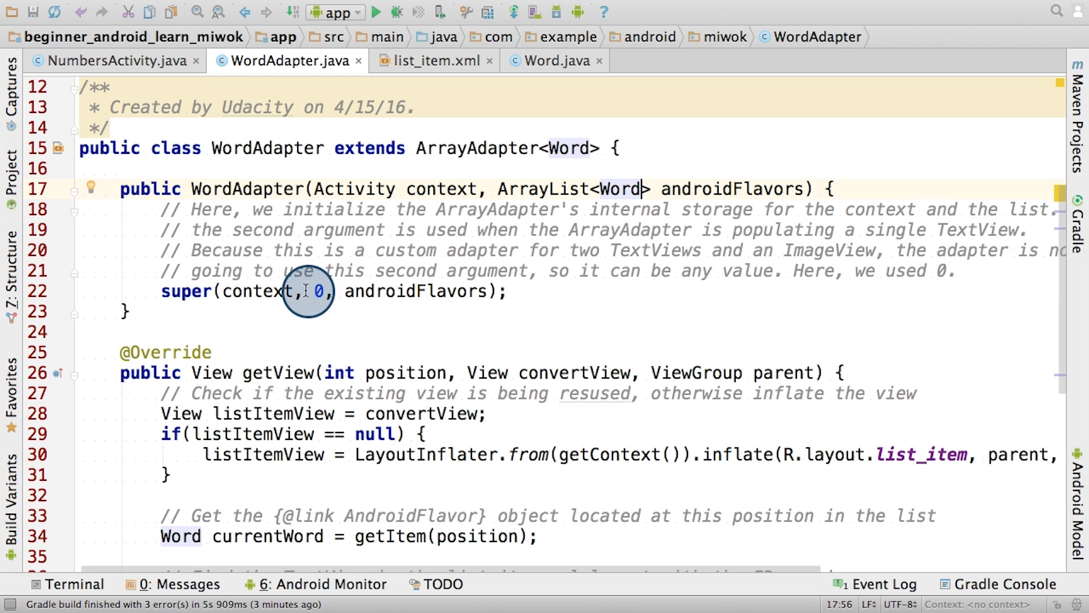
pyautogui.moveTo(414, 291)
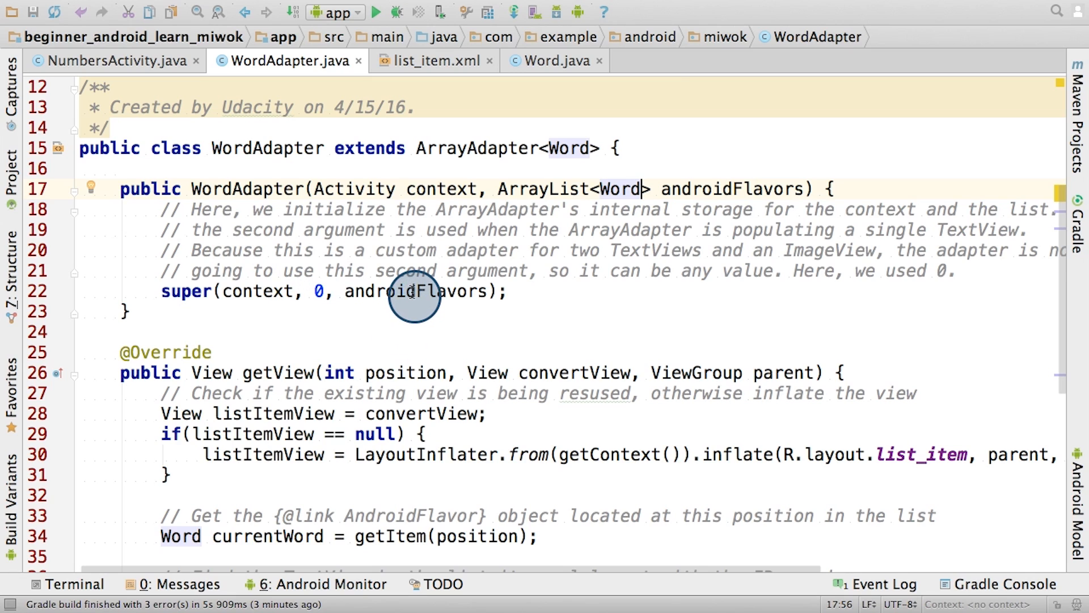
pyautogui.write('words')
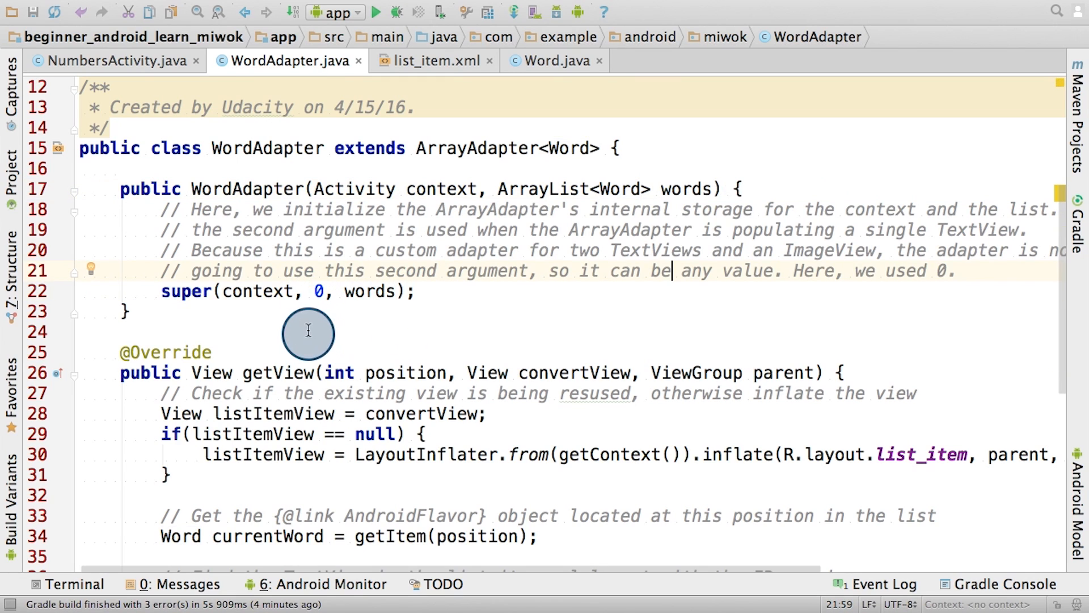
pyautogui.moveTo(309, 283)
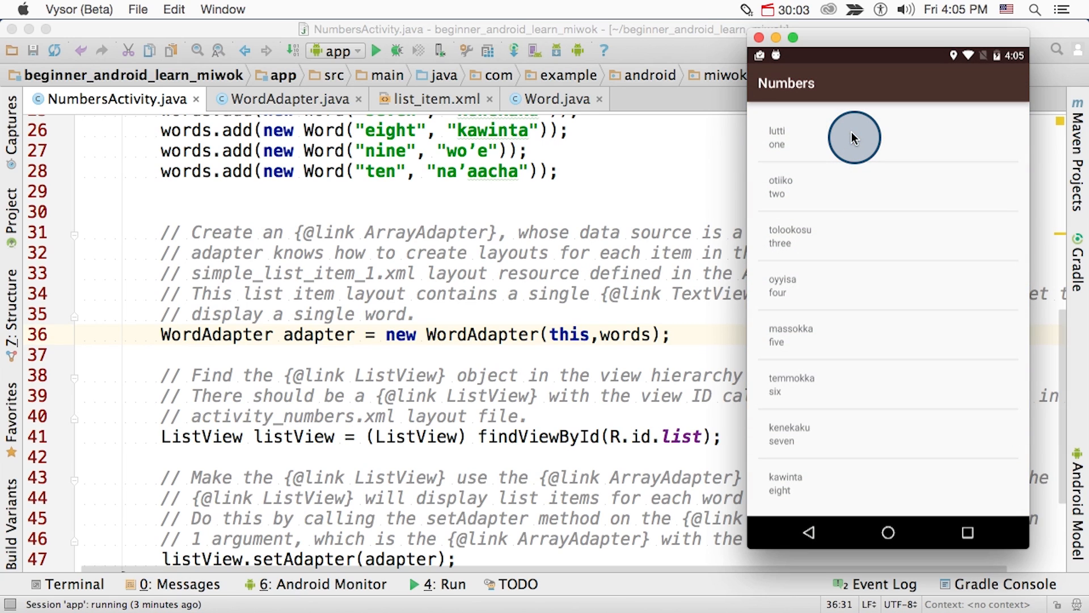
pyautogui.moveTo(820, 163)
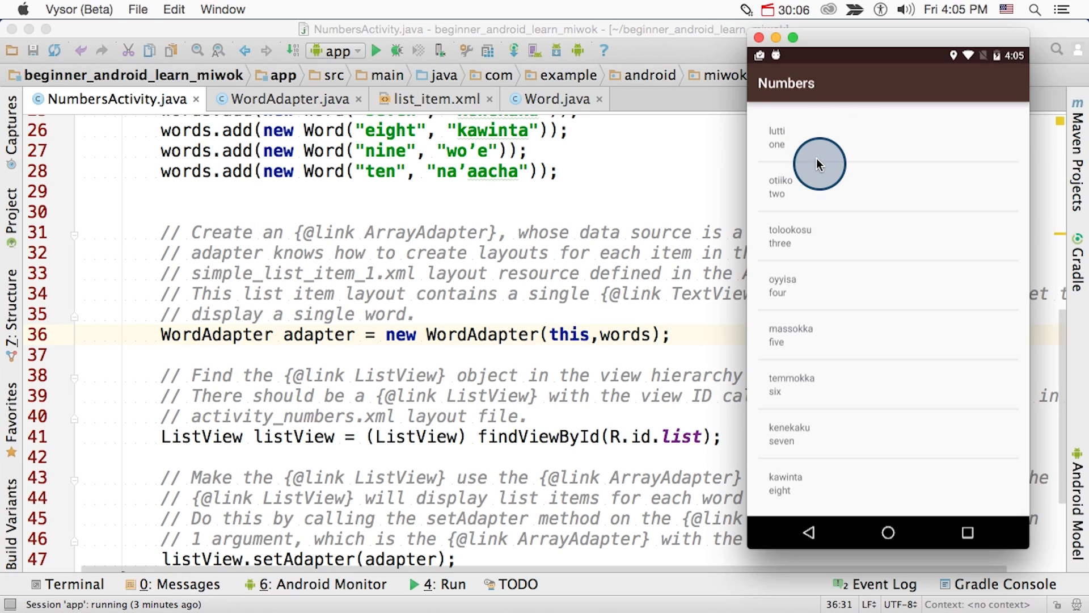